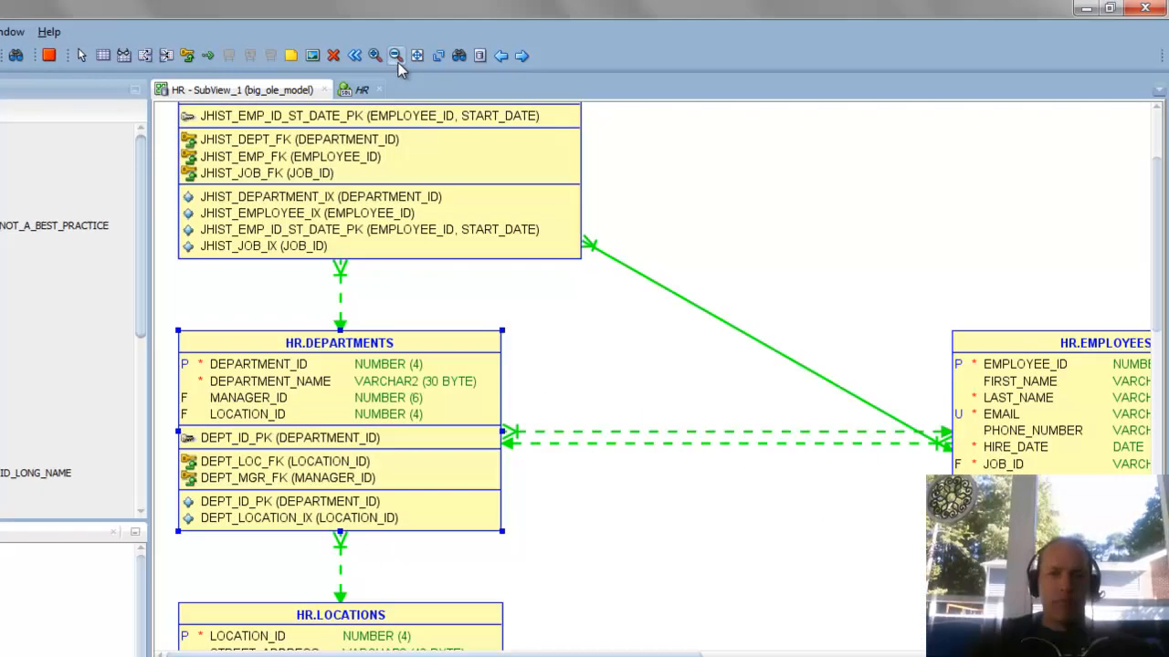
Adjust the diagram view to focus on the DEPARTMENTS table
click(395, 55)
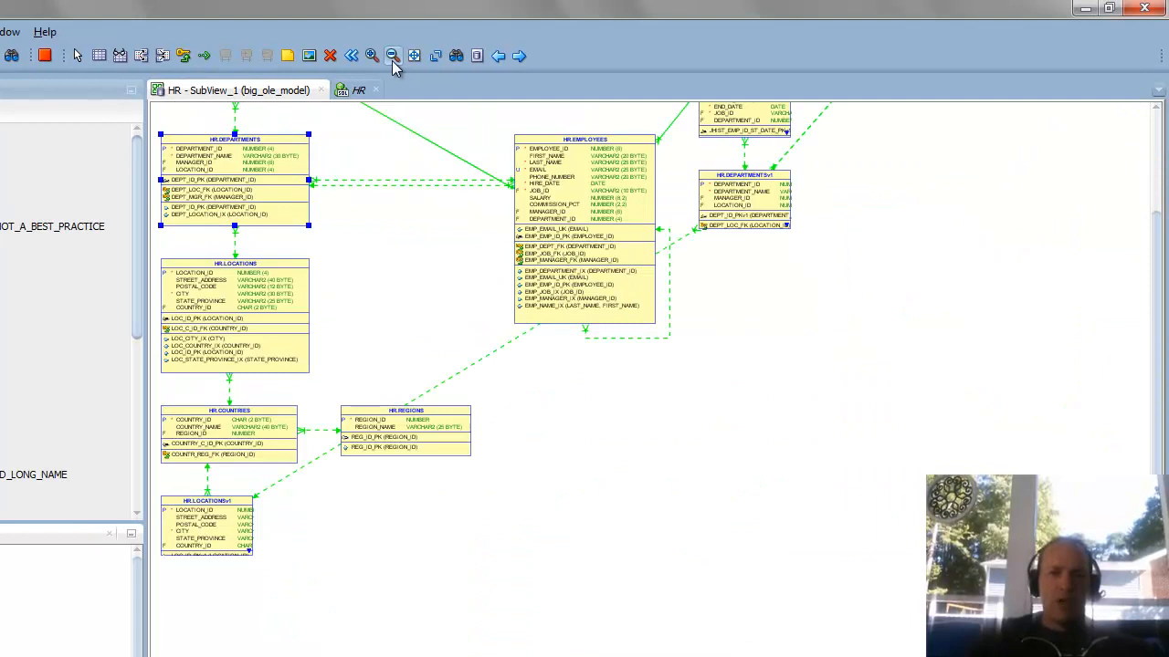
mouse_move(372, 56)
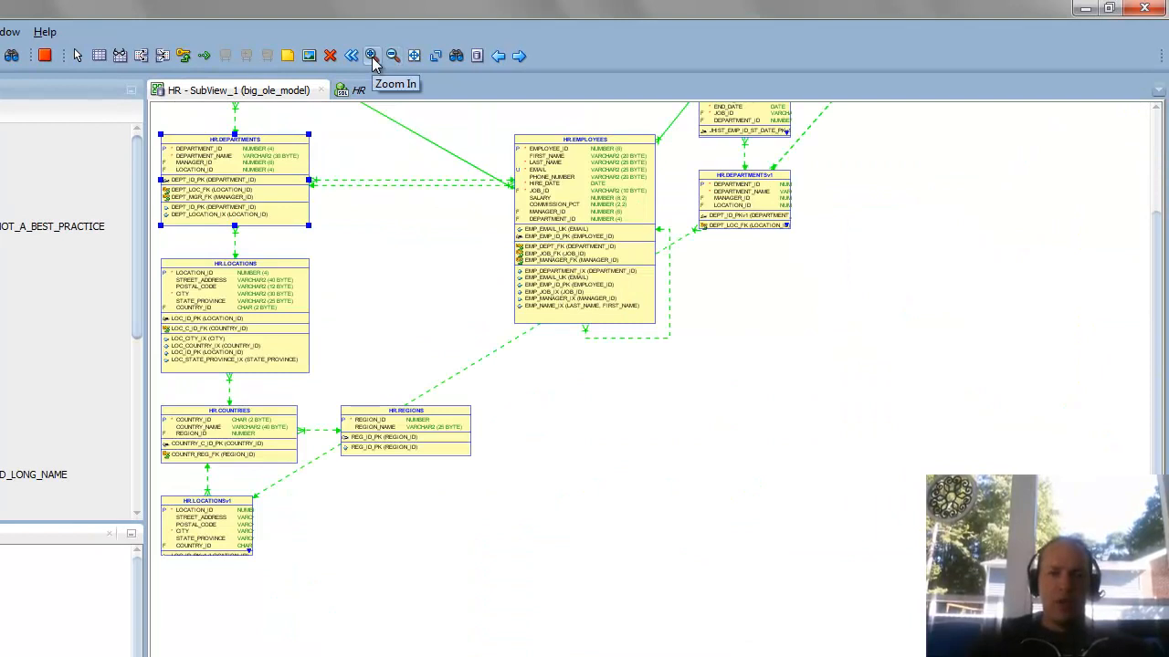
click(372, 55)
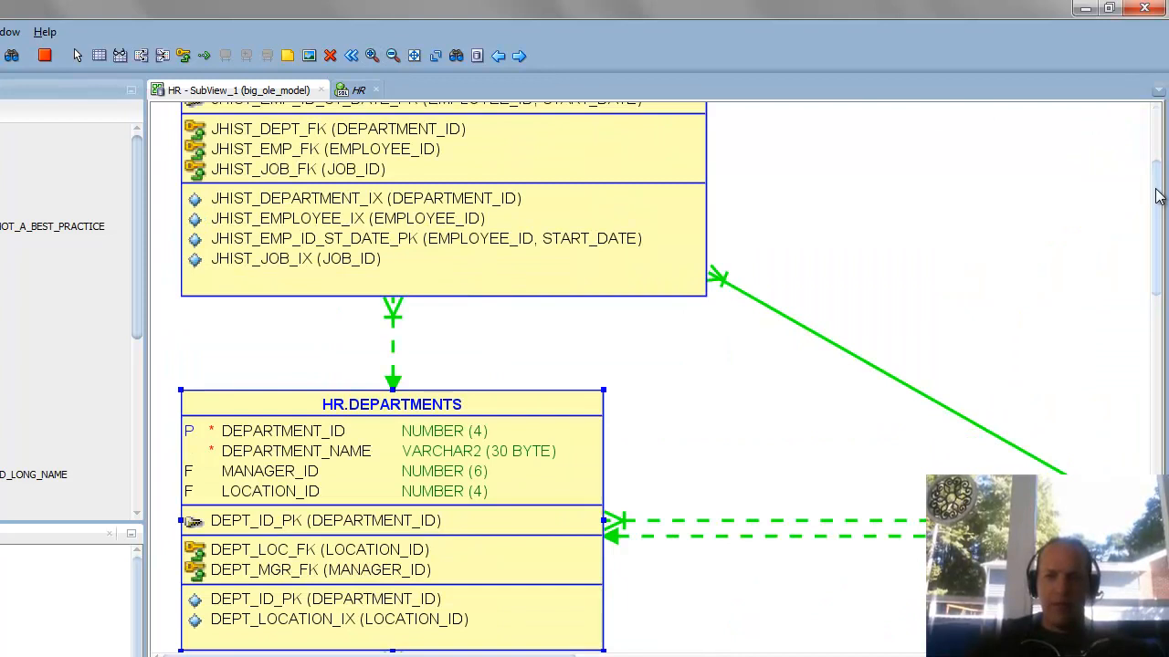
scroll(down, 3)
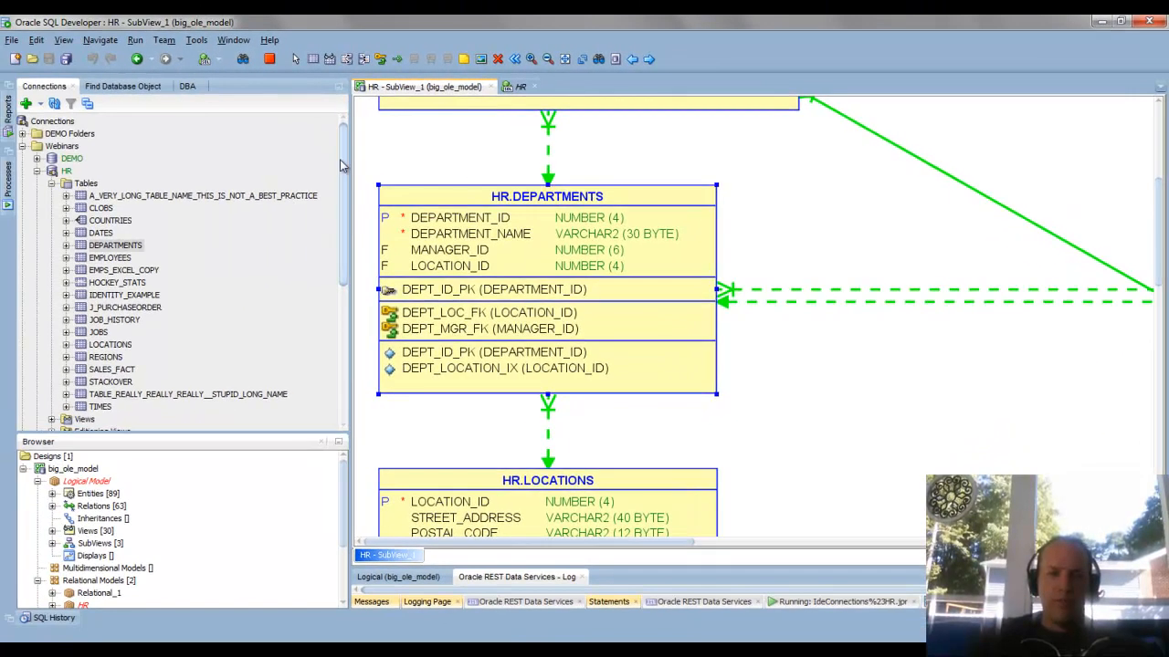
mouse_move(197, 227)
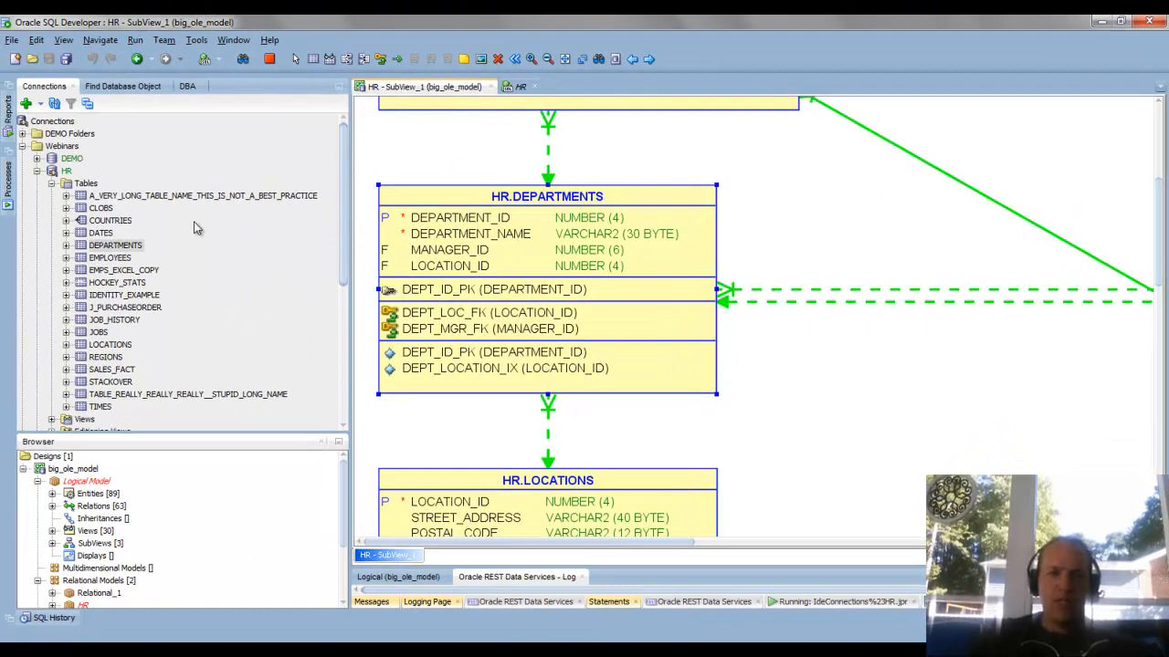
mouse_move(137, 247)
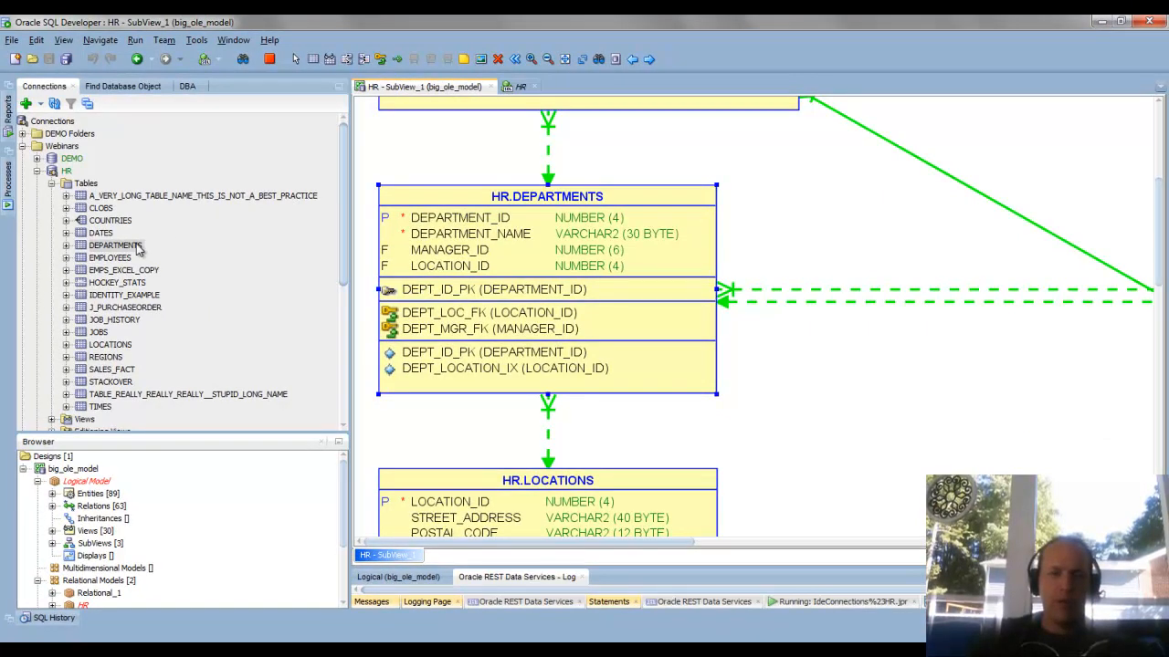
mouse_move(113, 244)
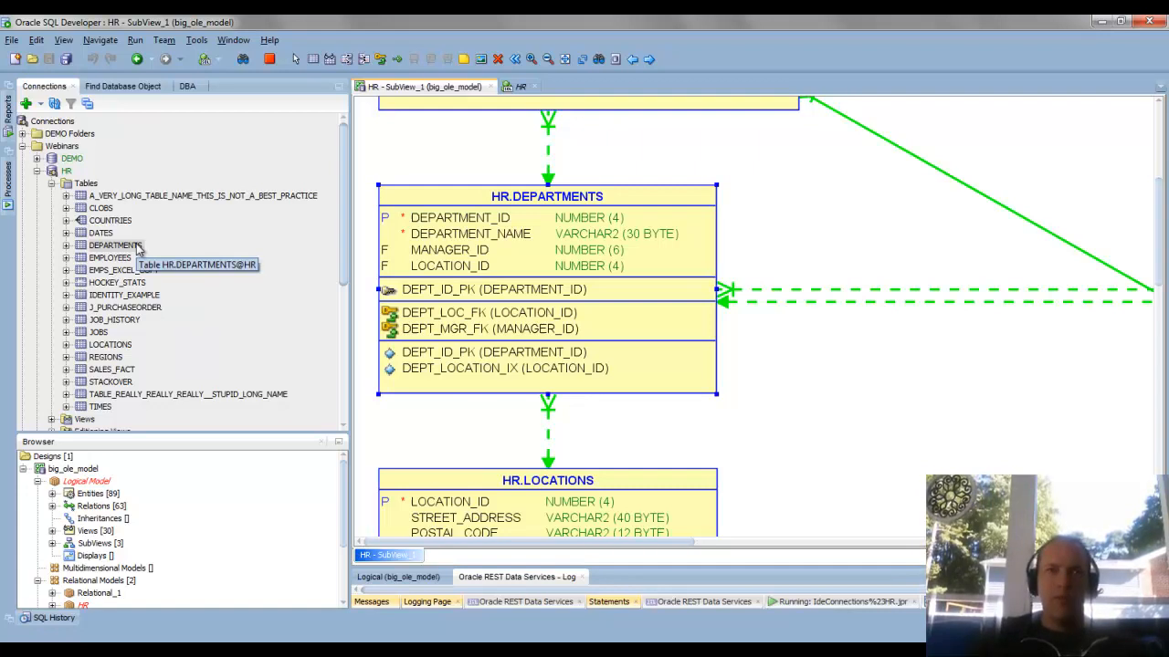
mouse_move(117, 244)
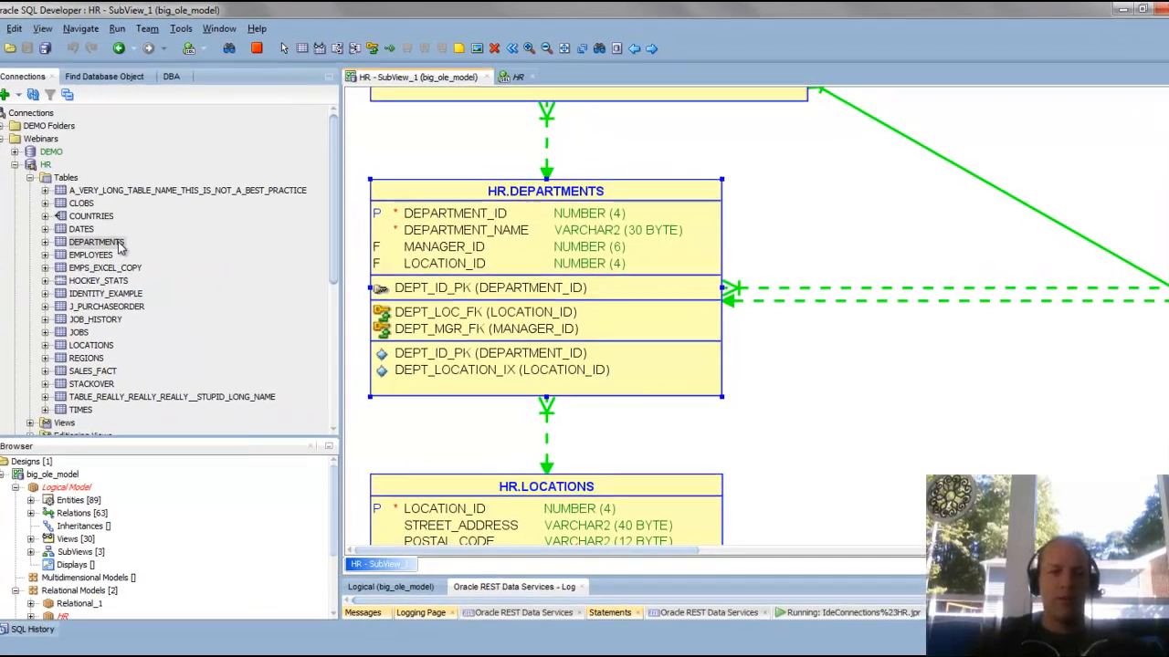
REST-enable the DEPARTMENTS table under alias depts without authorization and confirm success
right_click(97, 241)
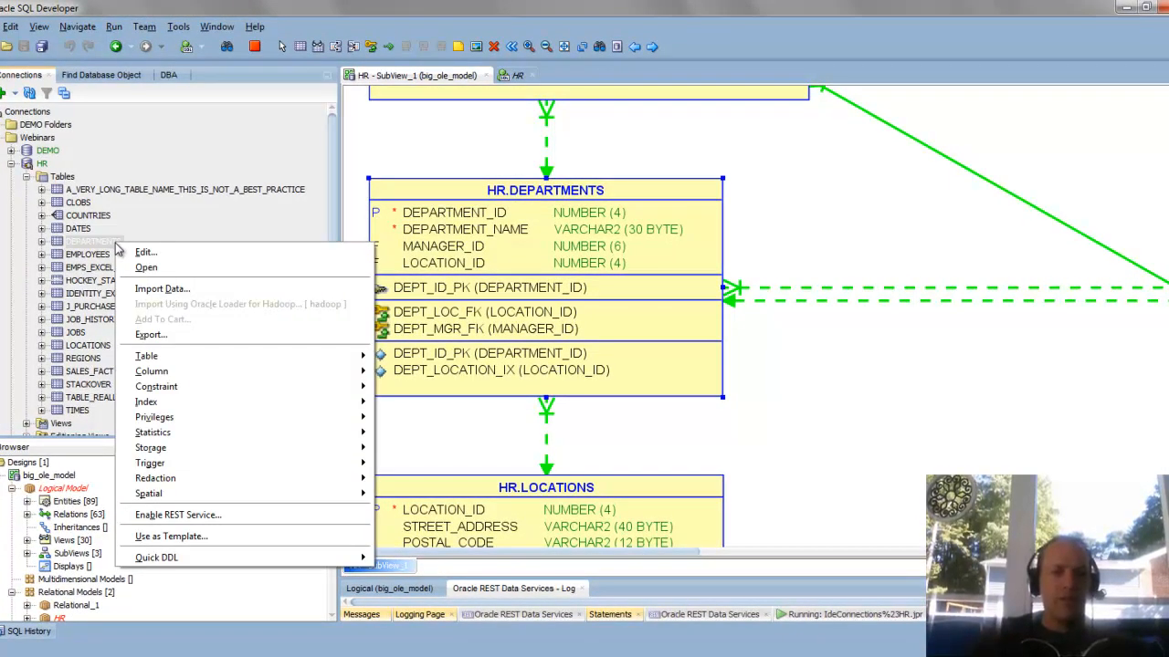
mouse_move(153, 307)
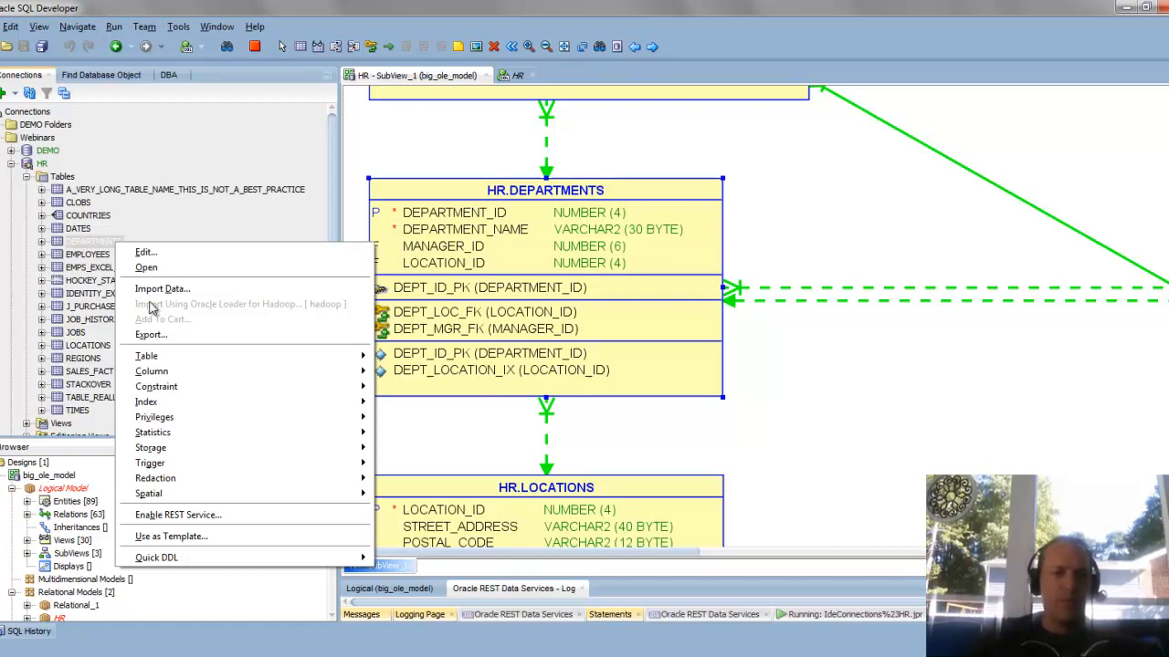
click(177, 515)
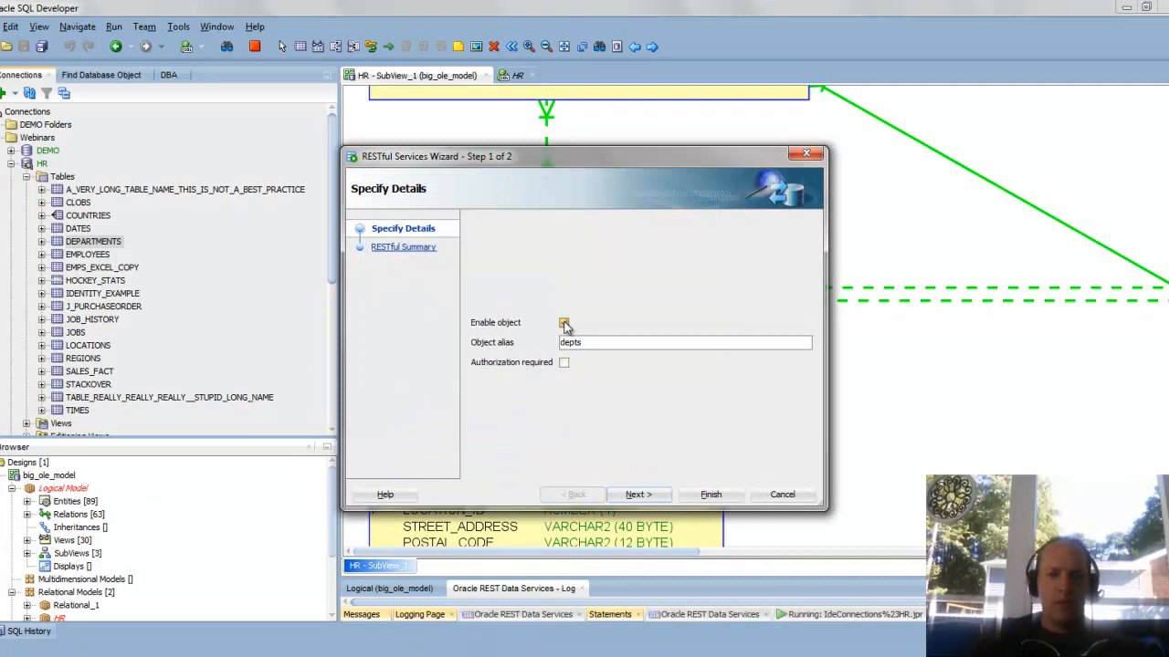
click(562, 321)
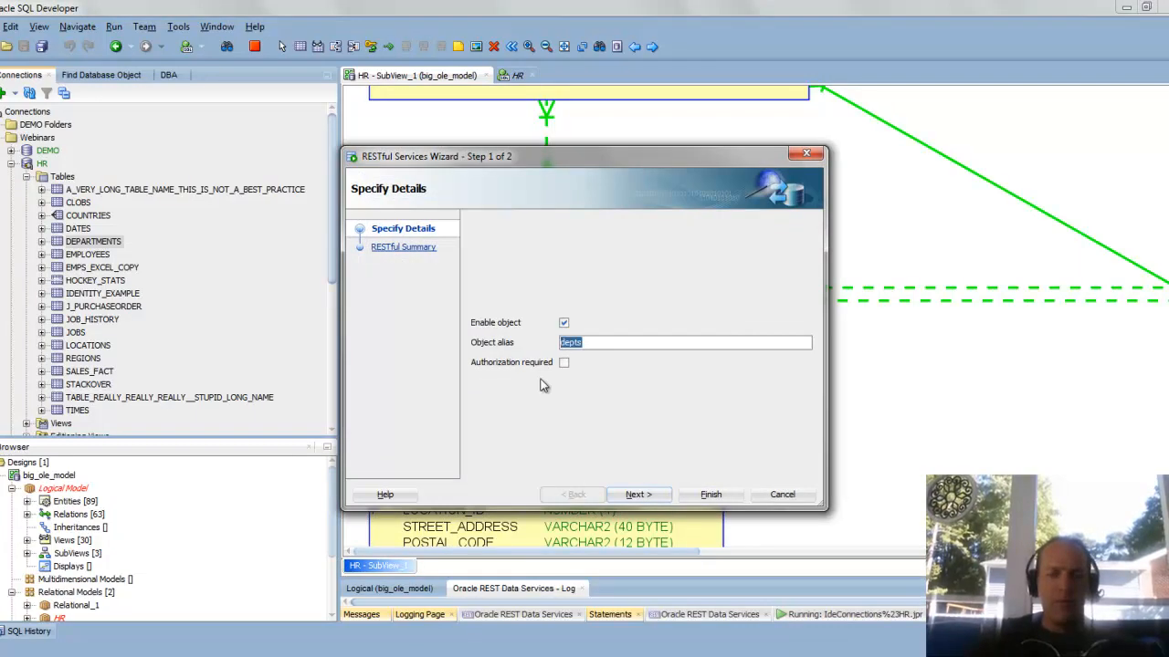
mouse_move(523, 408)
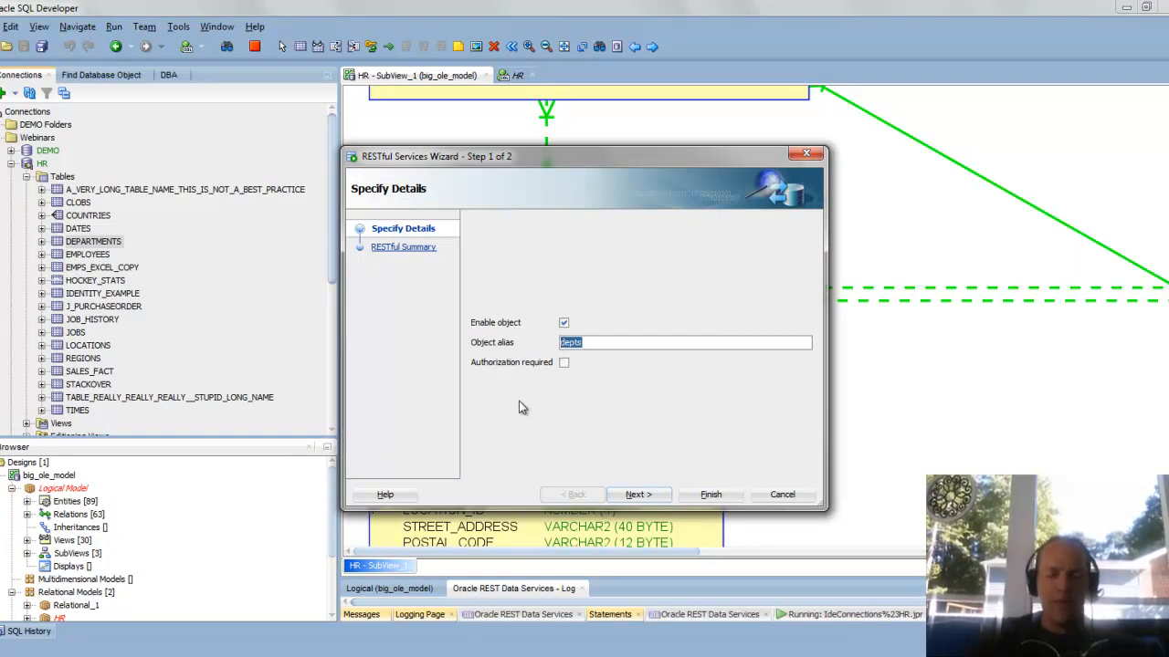
mouse_move(533, 403)
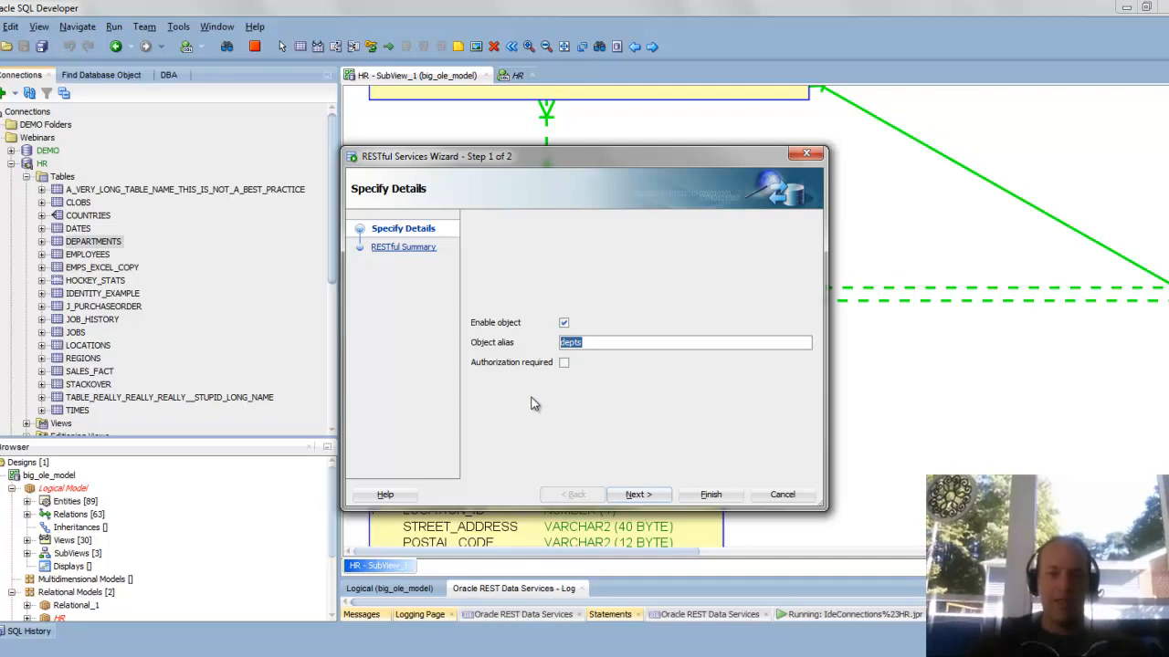
click(638, 493)
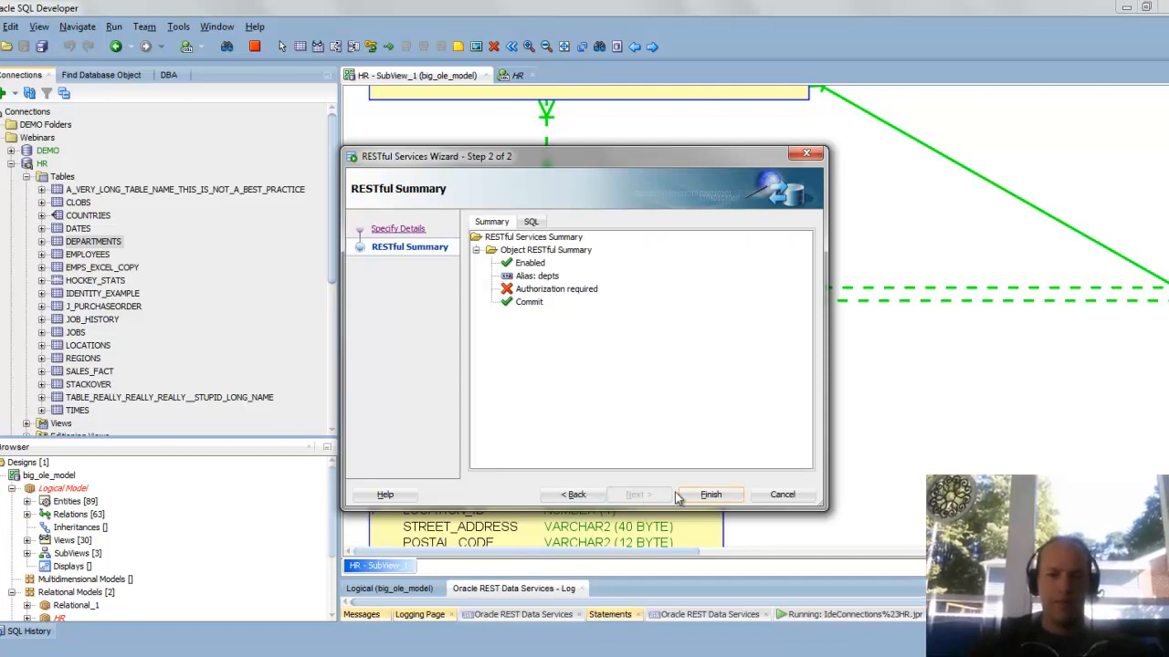
click(709, 493)
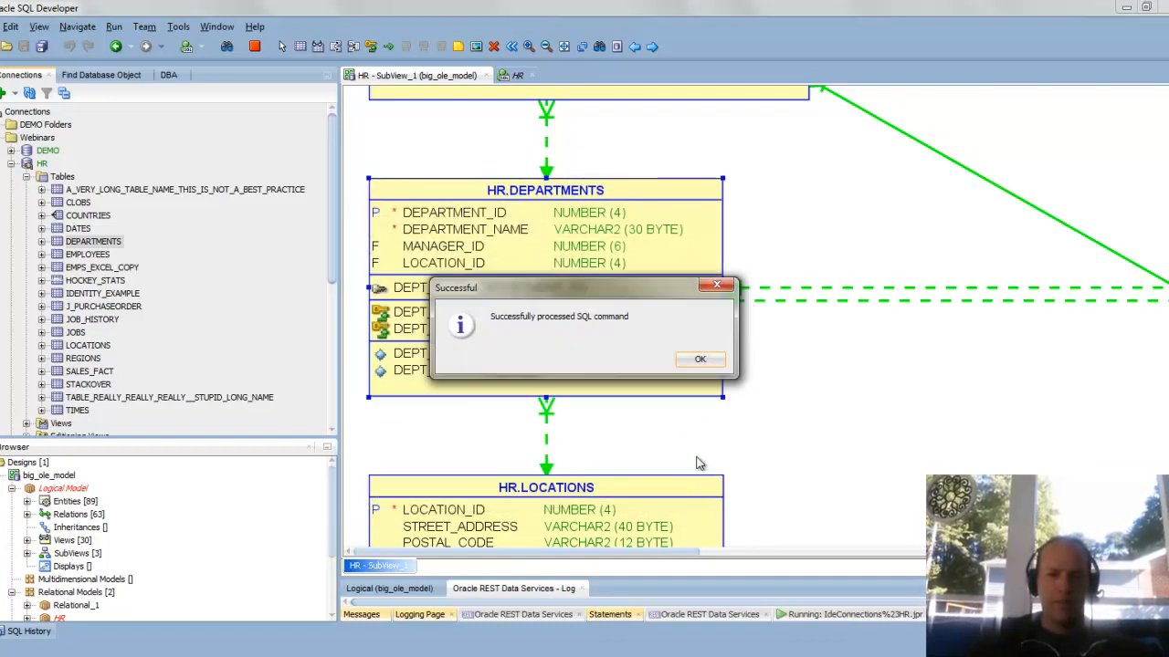
click(700, 358)
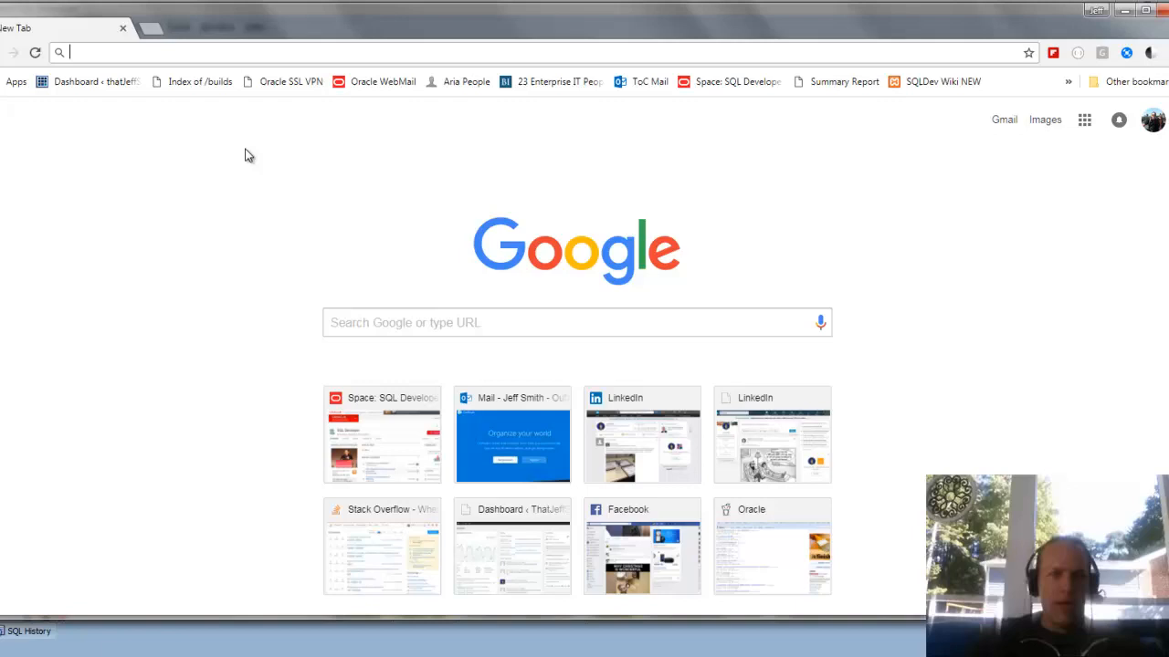
text(http://localhost:8888/ords/hr/metadata-catalog/)
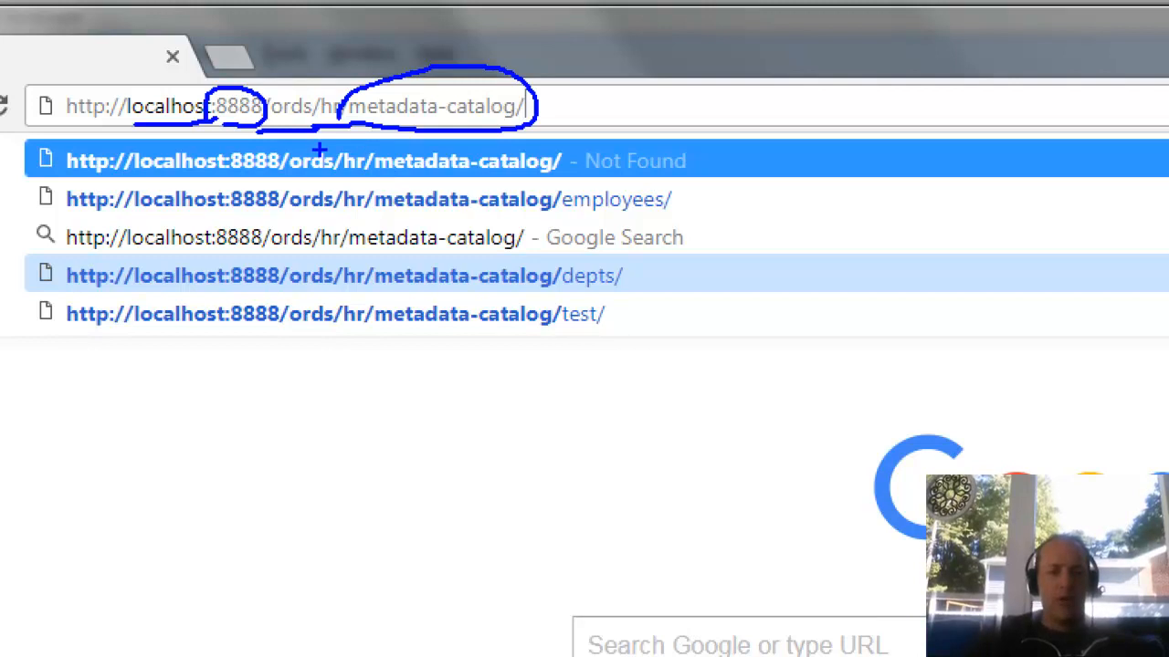
key(Return)
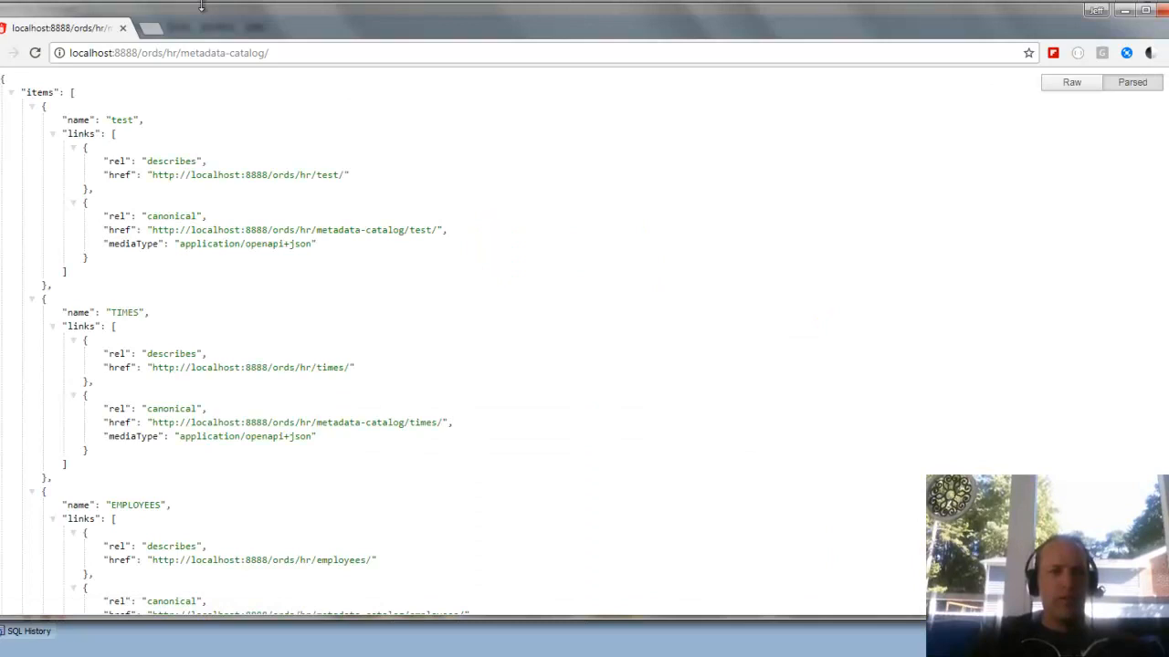
mouse_move(231, 22)
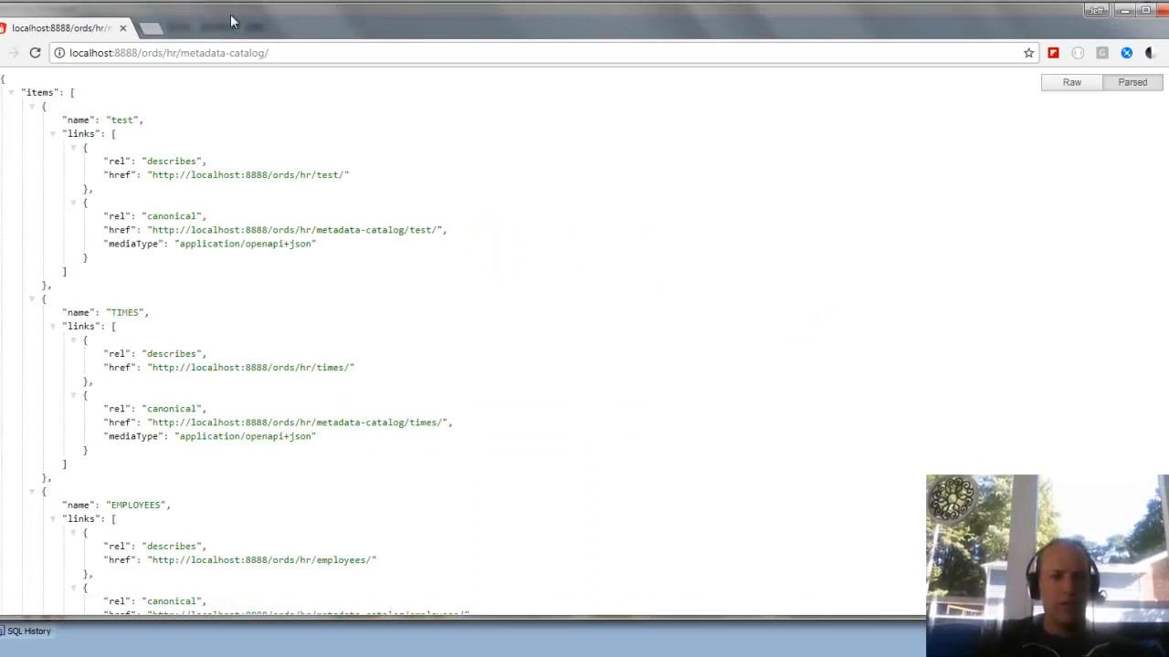
scroll(down, 3)
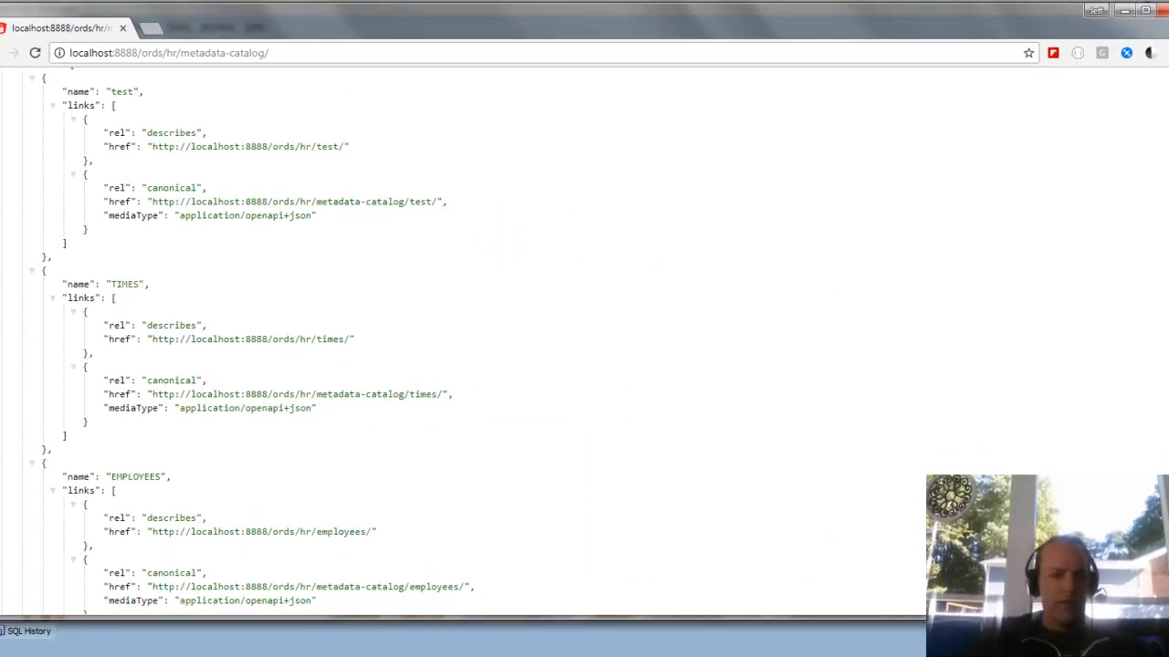
scroll(down, 3)
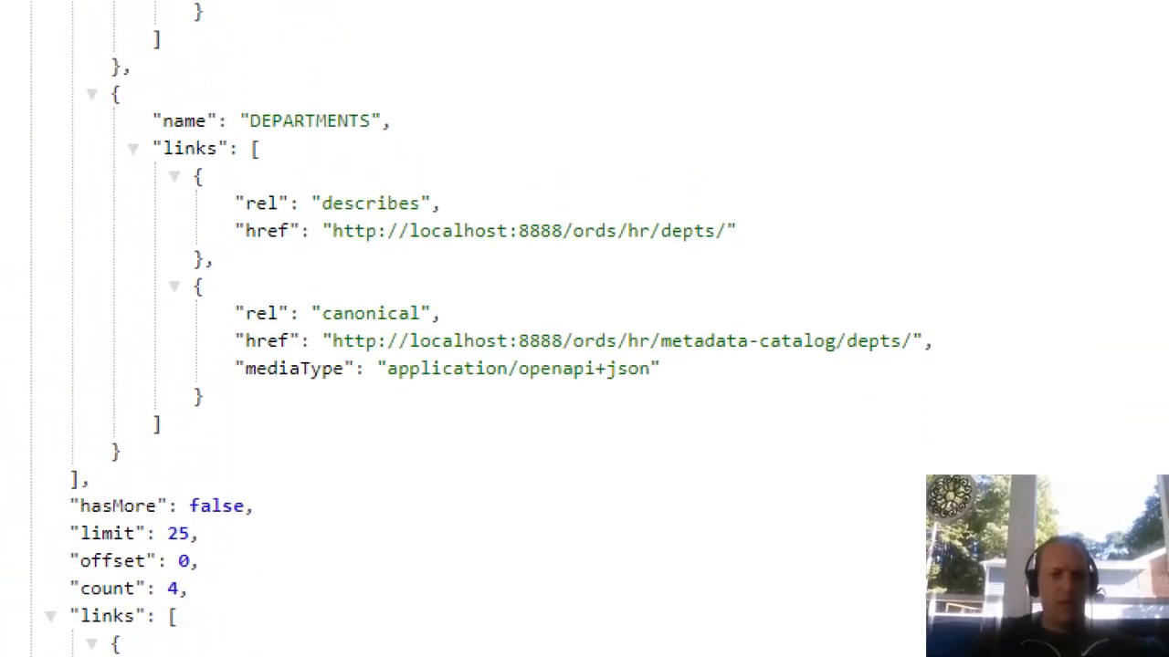
scroll(up, 3)
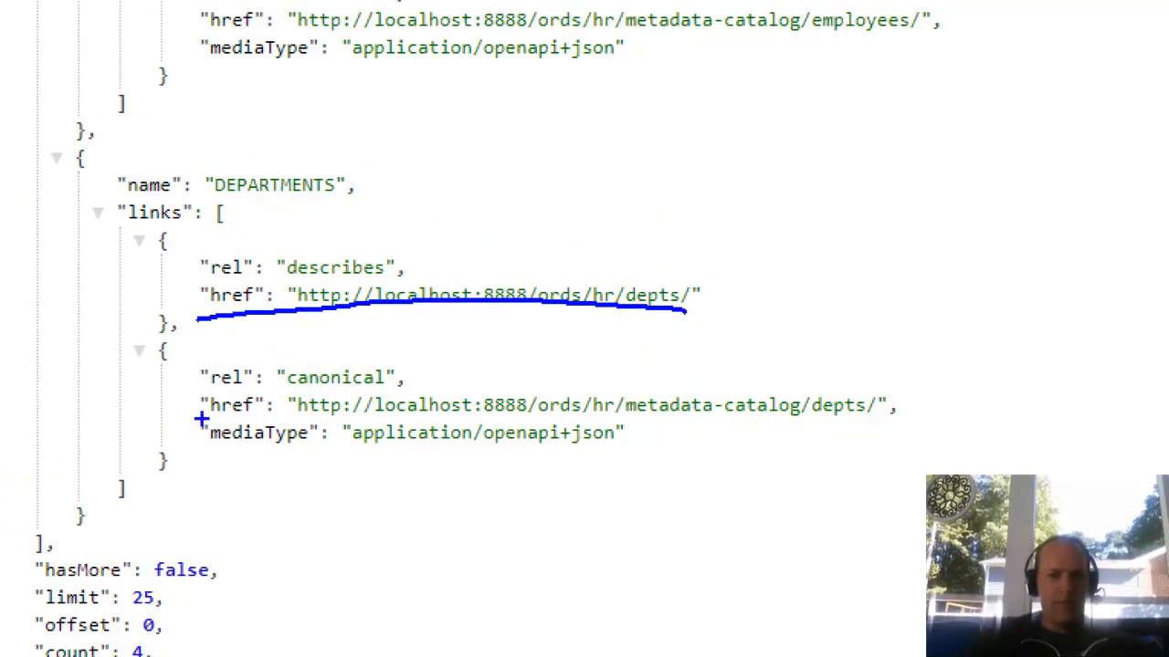
drag(197, 418, 904, 420)
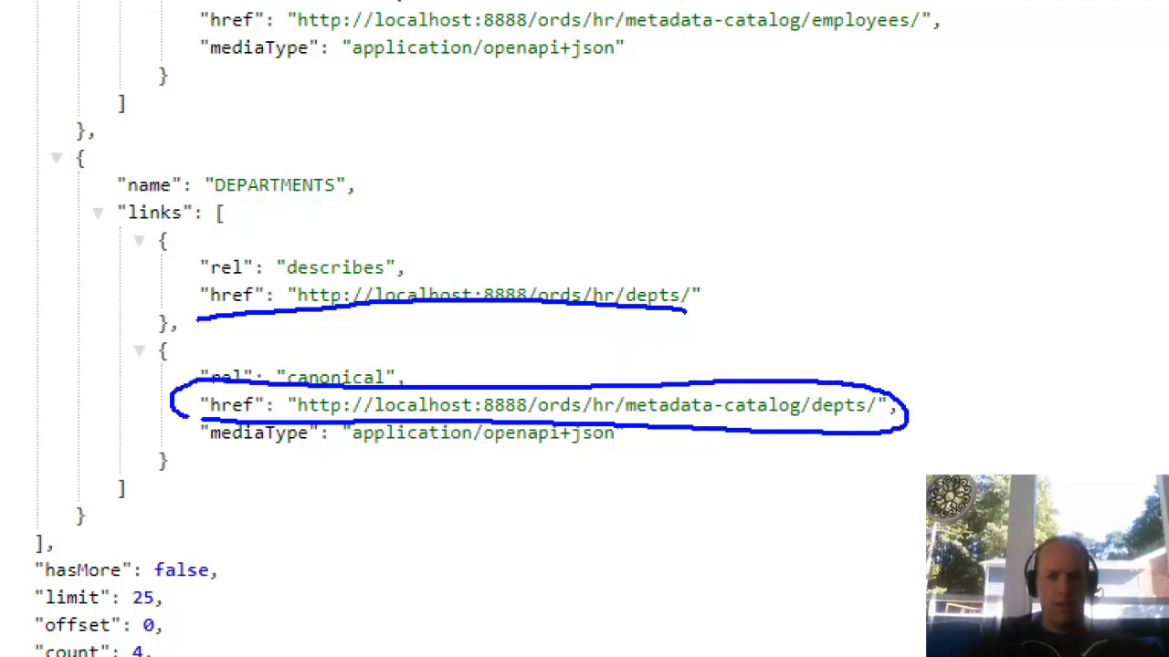
mouse_move(449, 449)
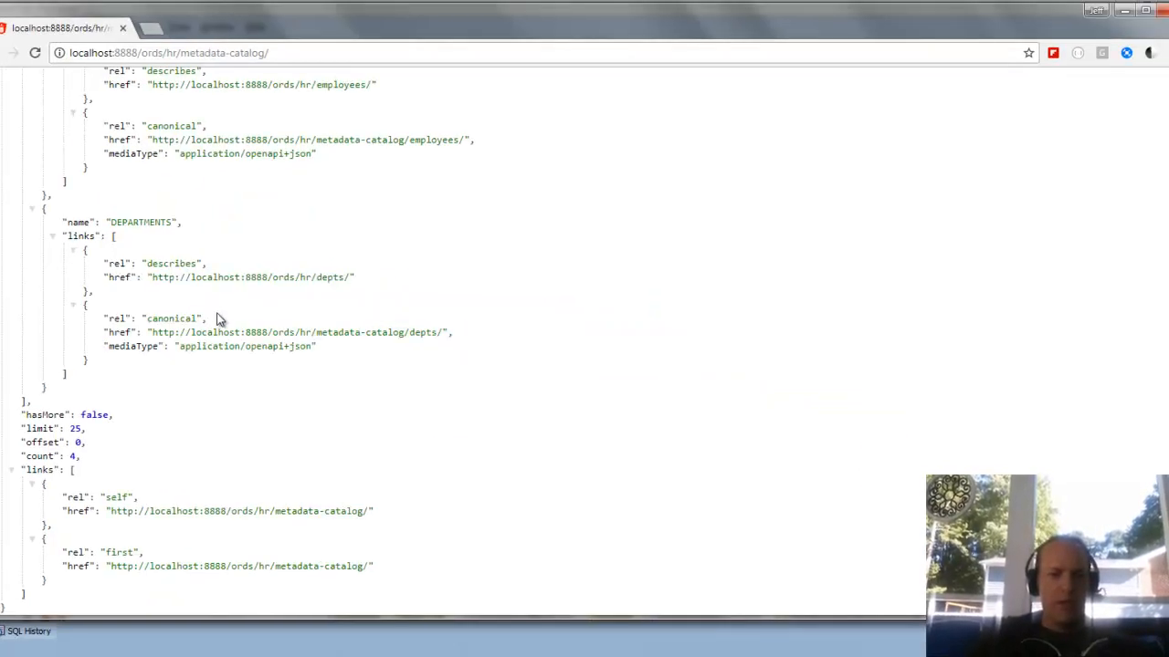
View the DEPARTMENTS OpenAPI description from its depts metadata-catalog link
click(300, 332)
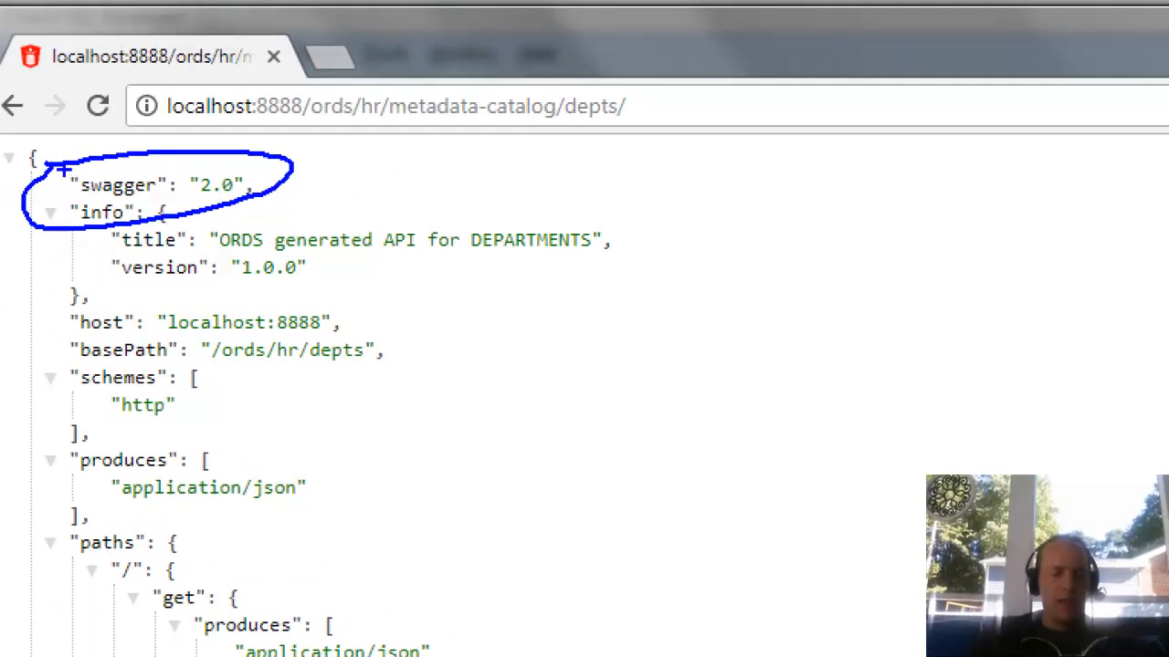
mouse_move(148, 256)
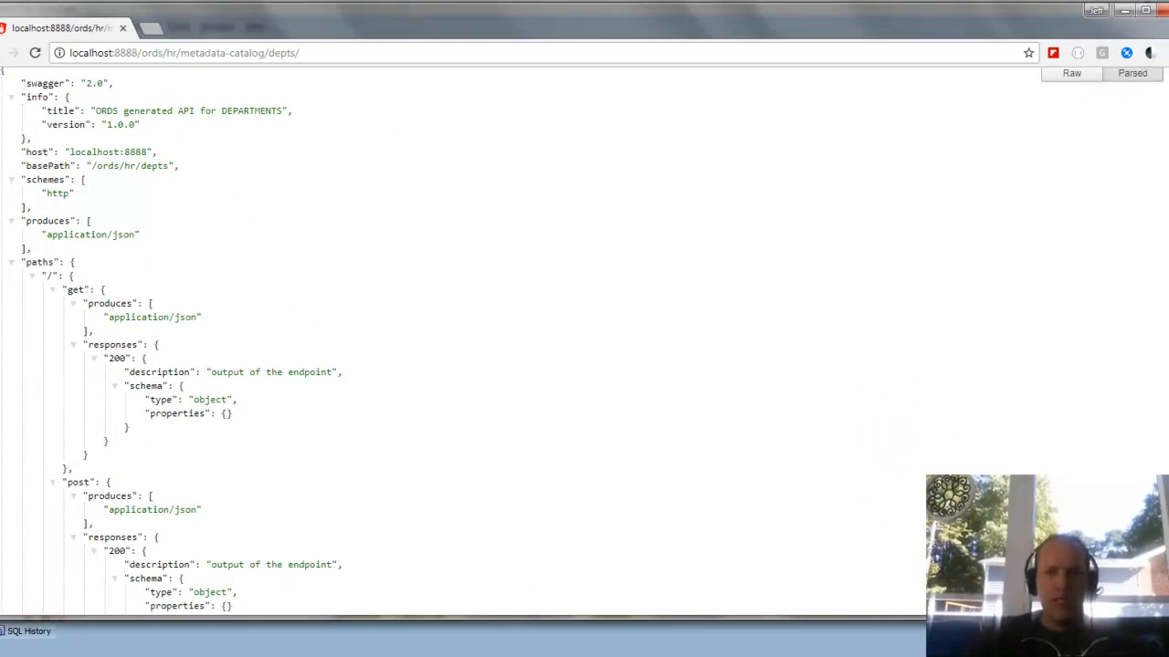
scroll(down, 3)
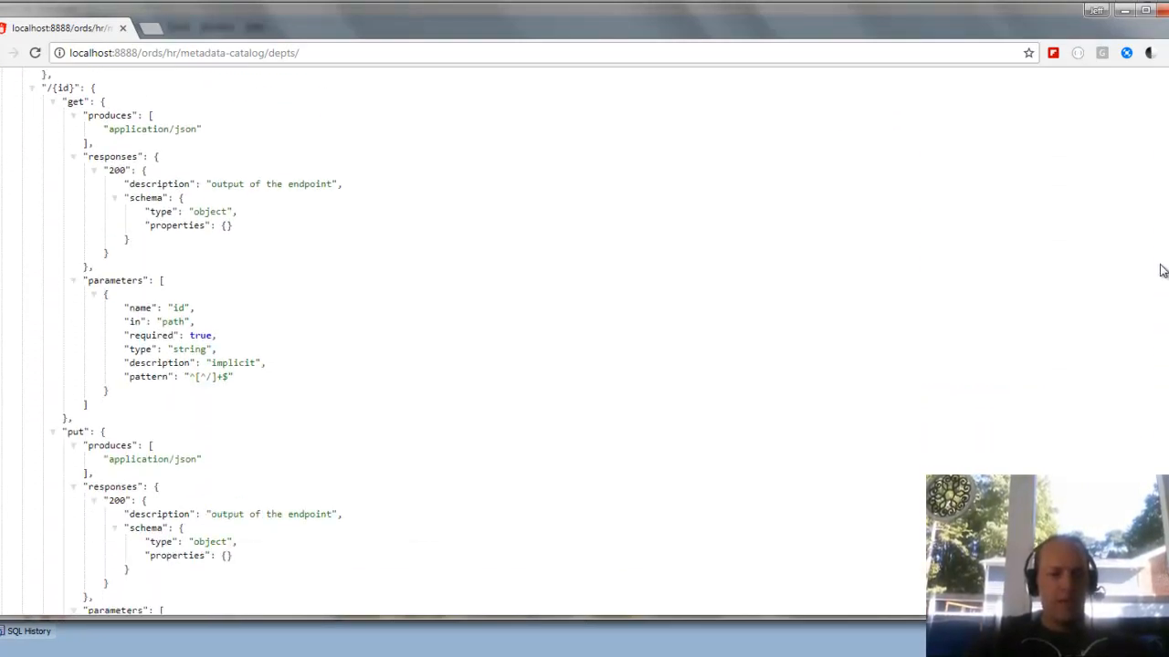
scroll(down, 3)
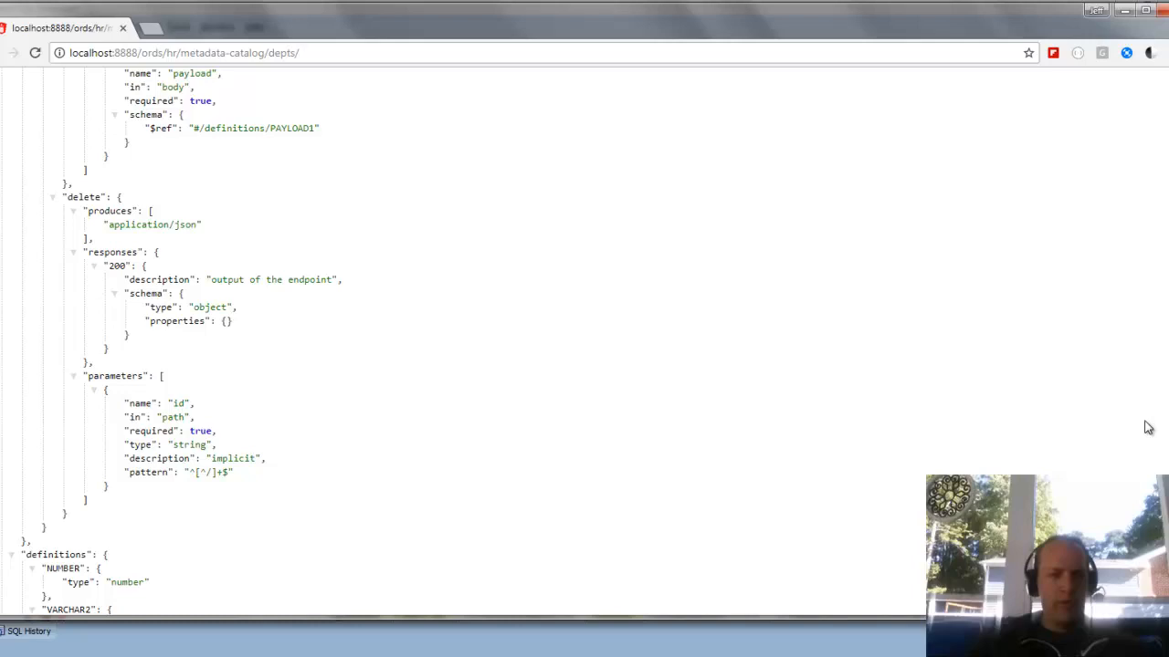
scroll(down, 3)
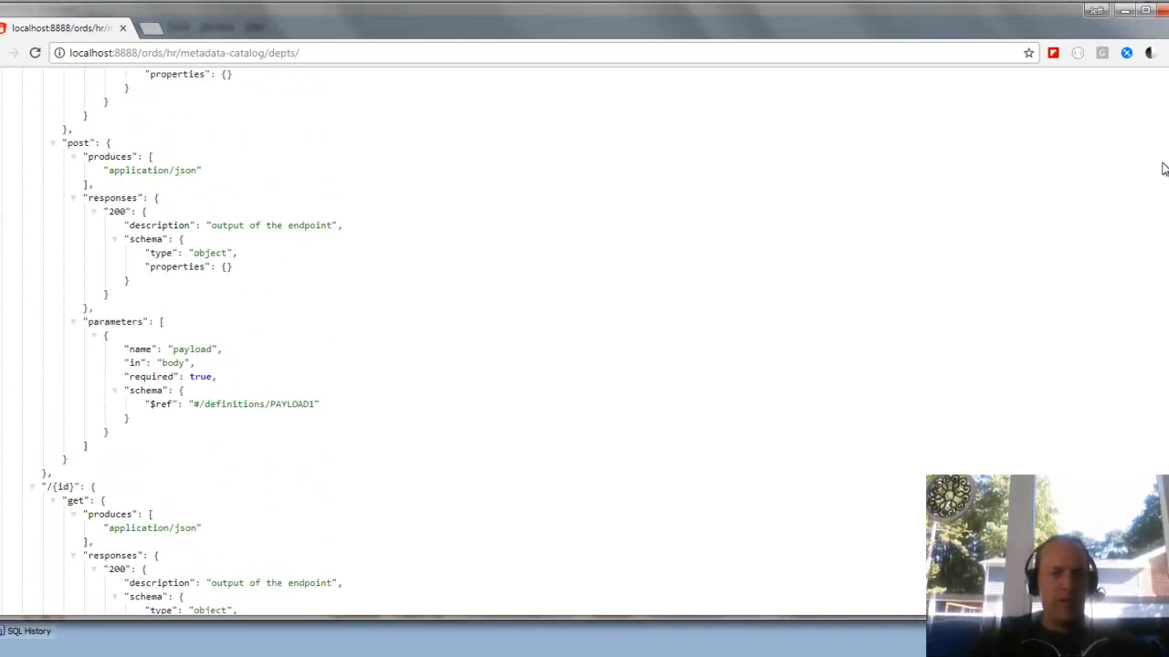
scroll(up, 3)
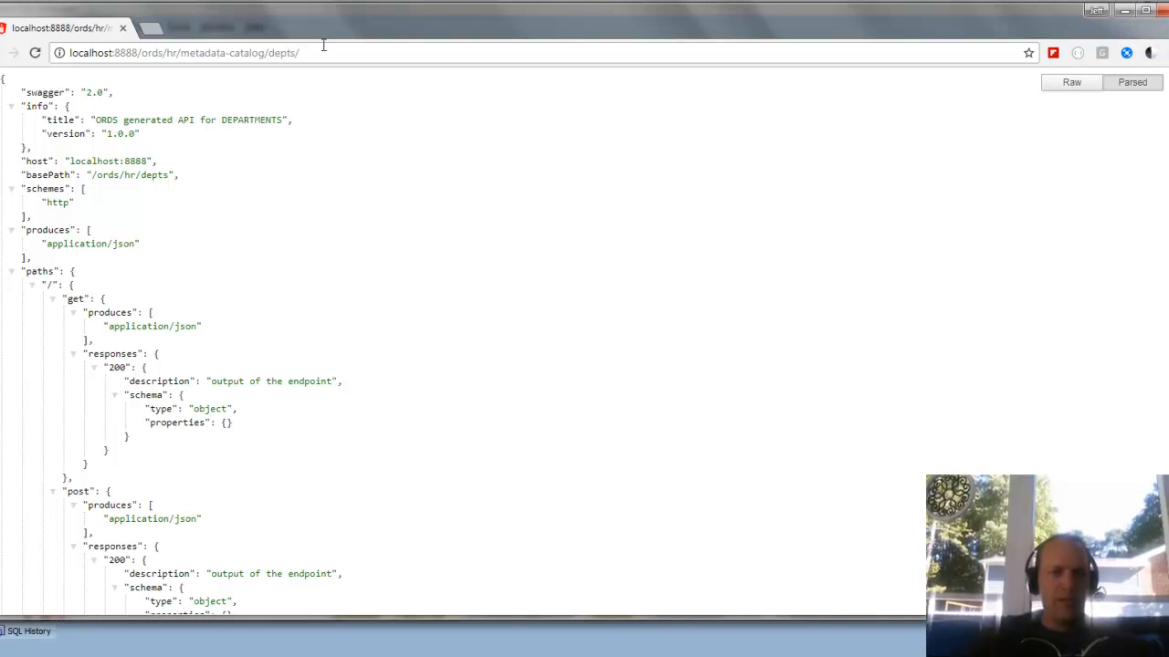
Select the metadata-catalog/depts page address for copying into Swagger Editor
click(182, 51)
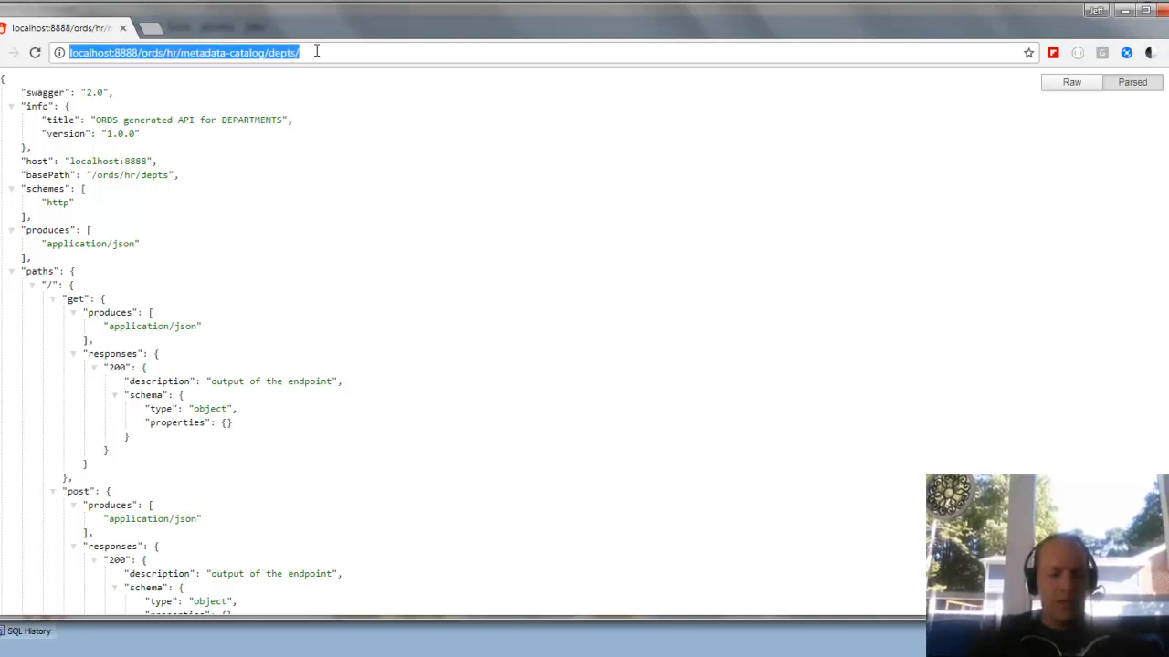
mouse_move(292, 168)
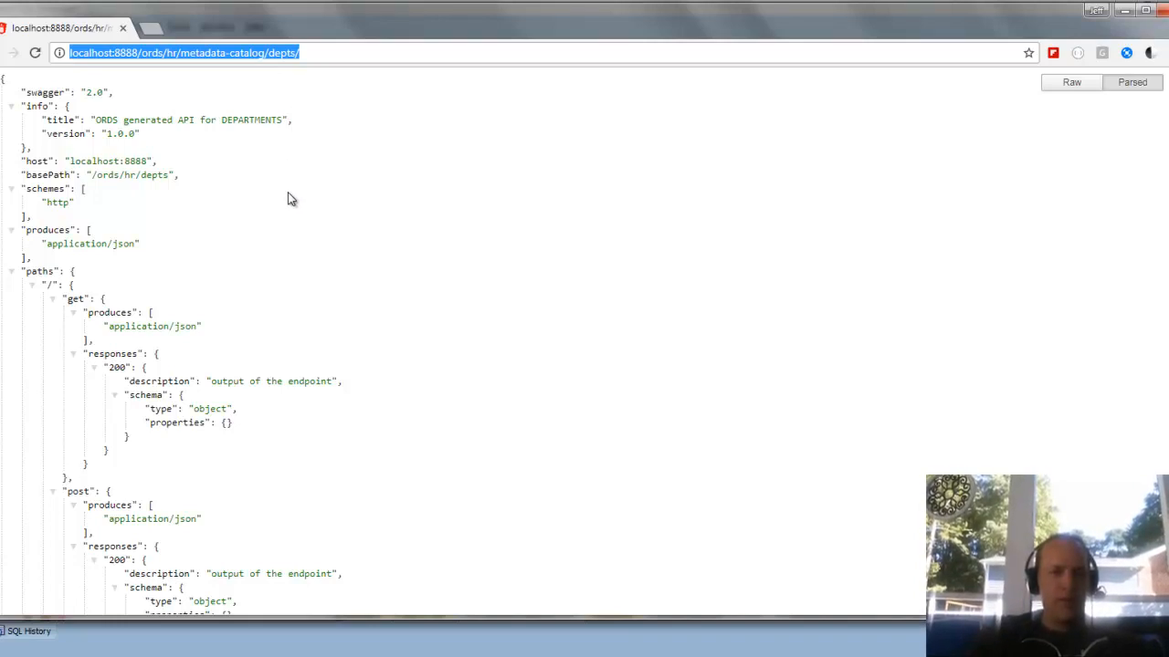
click(292, 199)
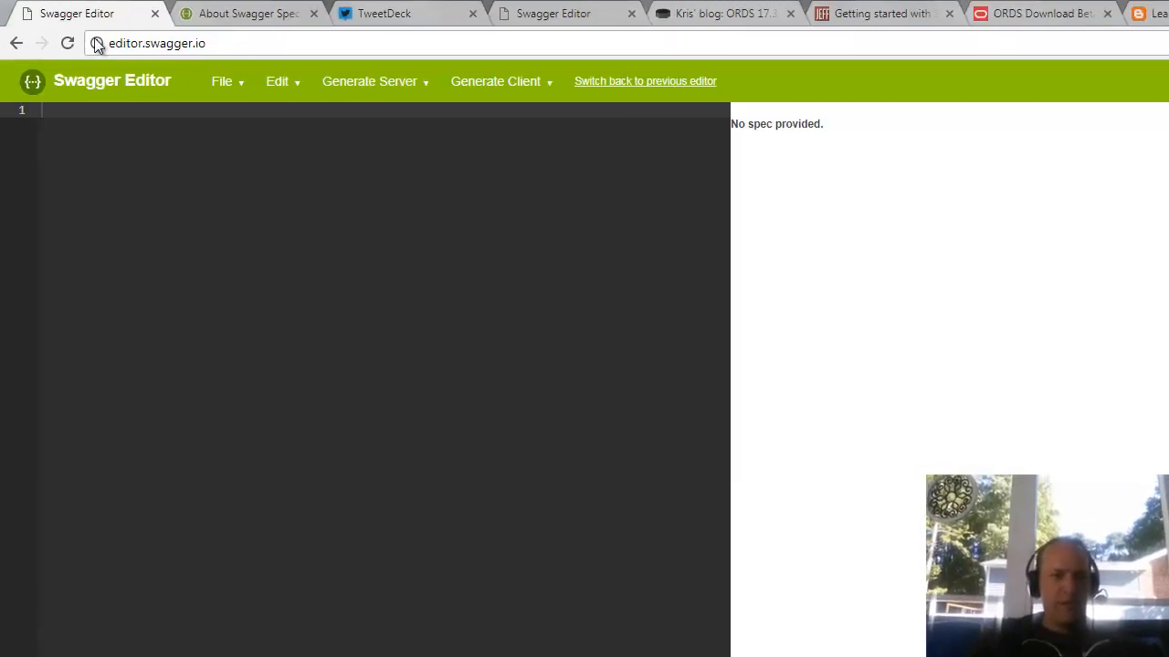
Clear the Swagger Editor pane, discarding the mistakenly pasted catalog address
click(223, 80)
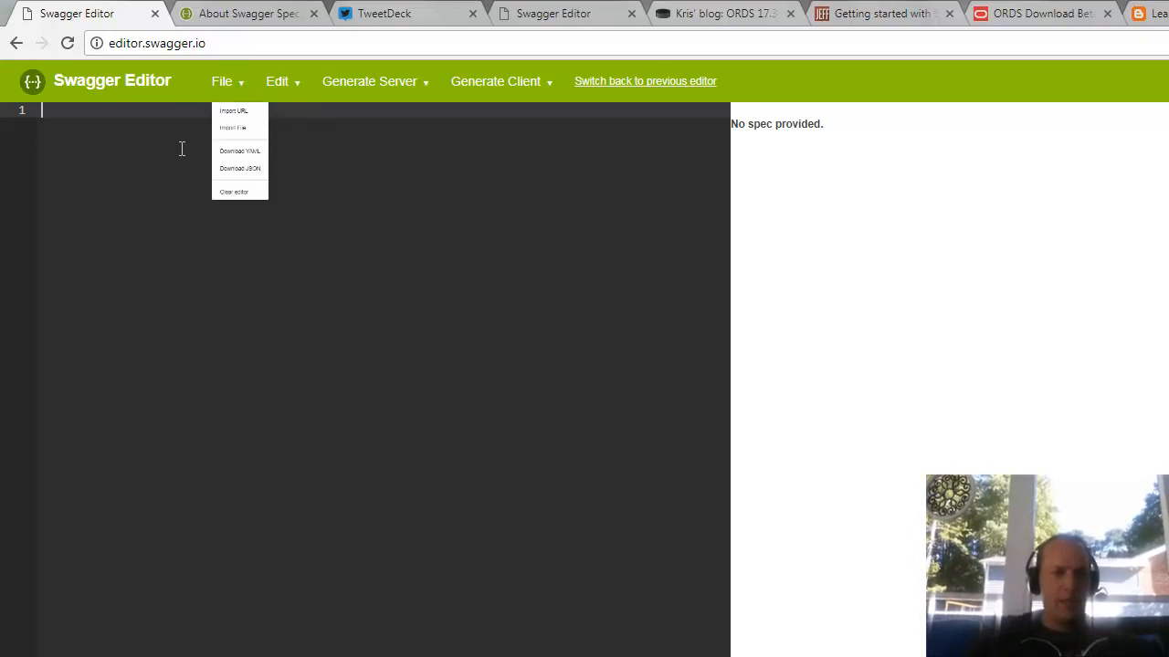
click(183, 172)
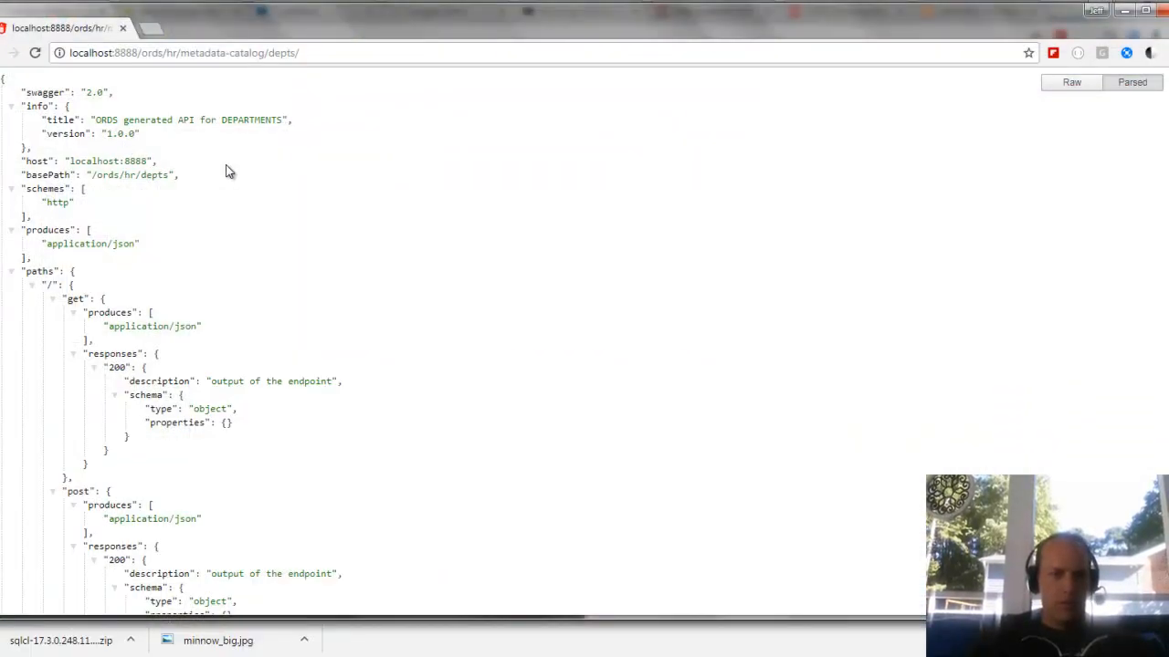
key(ctrl+a)
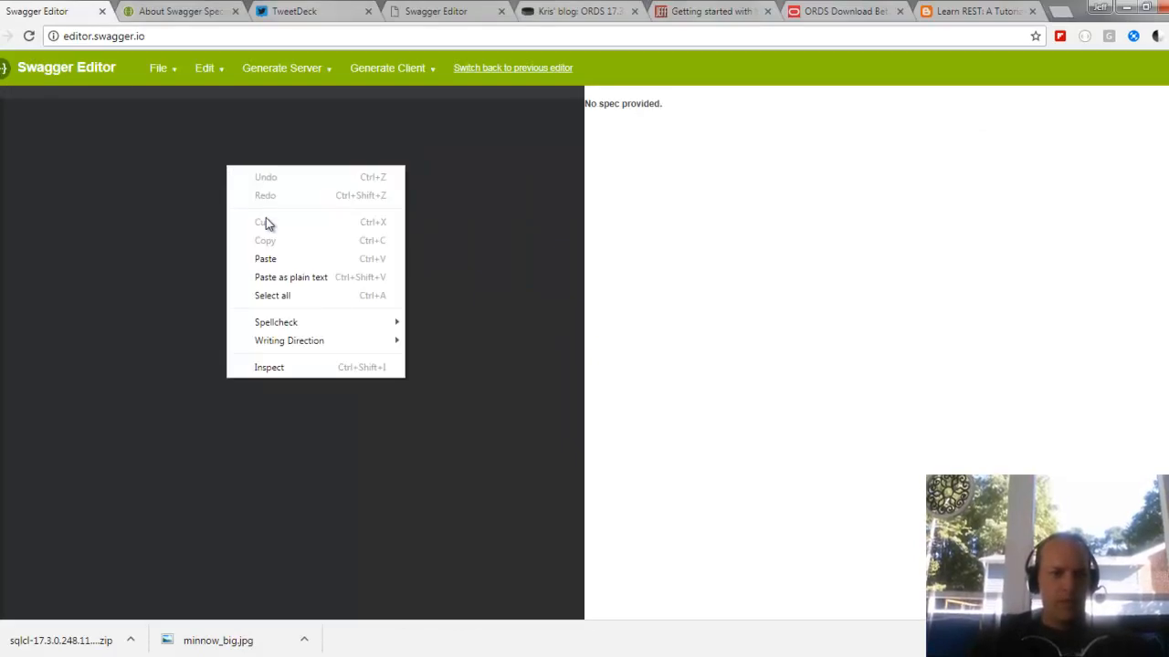
click(265, 259)
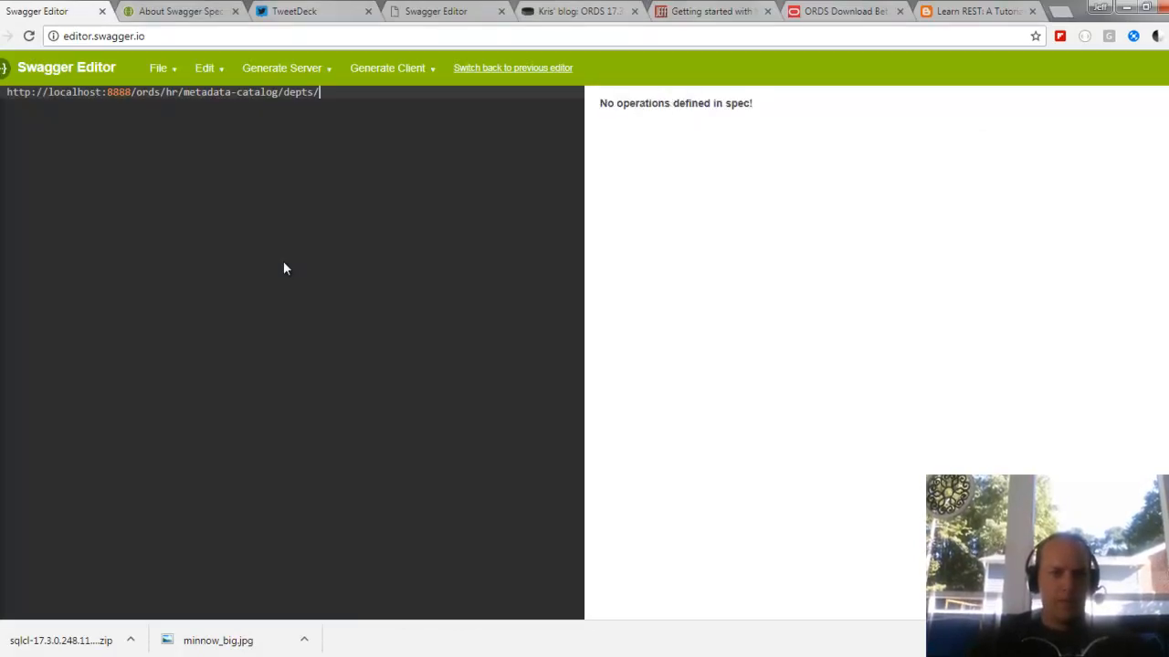
key(Backspace)
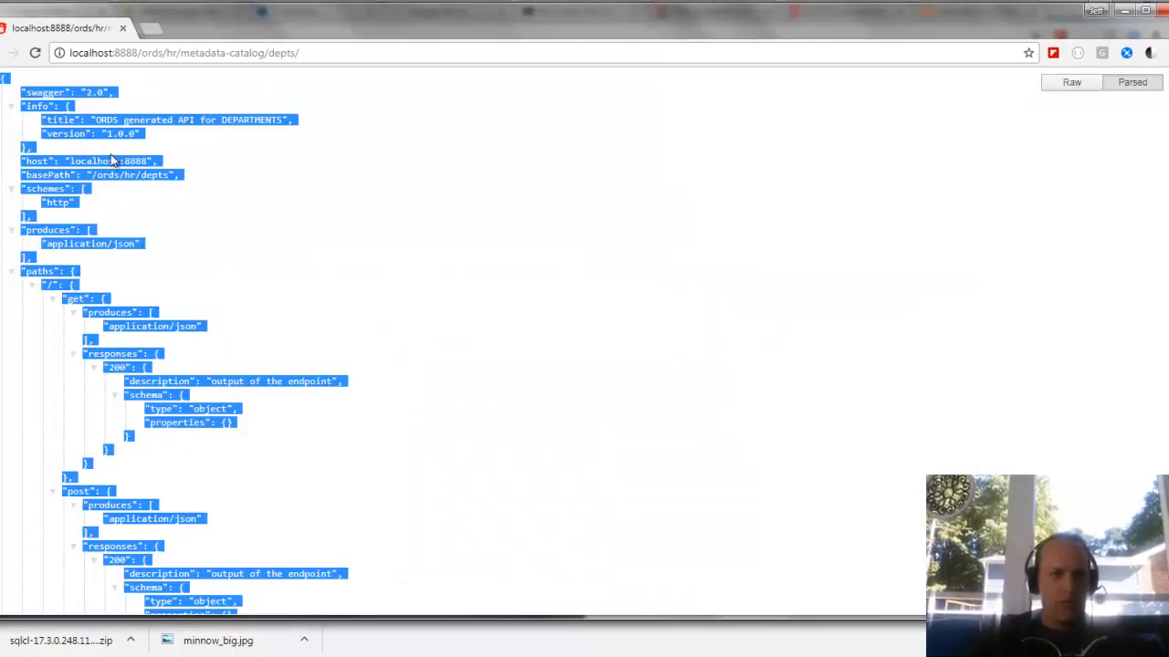
Paste the copied DEPARTMENTS catalog JSON as the spec, keeping it as JSON rather than YAML
right_click(113, 164)
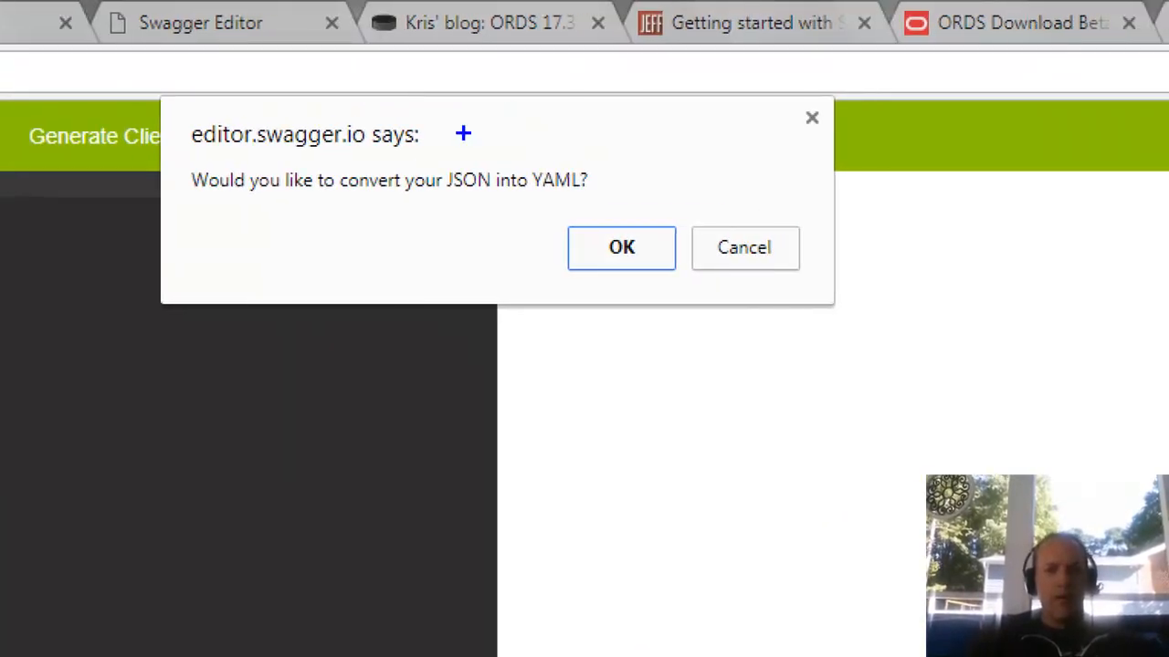
mouse_move(524, 205)
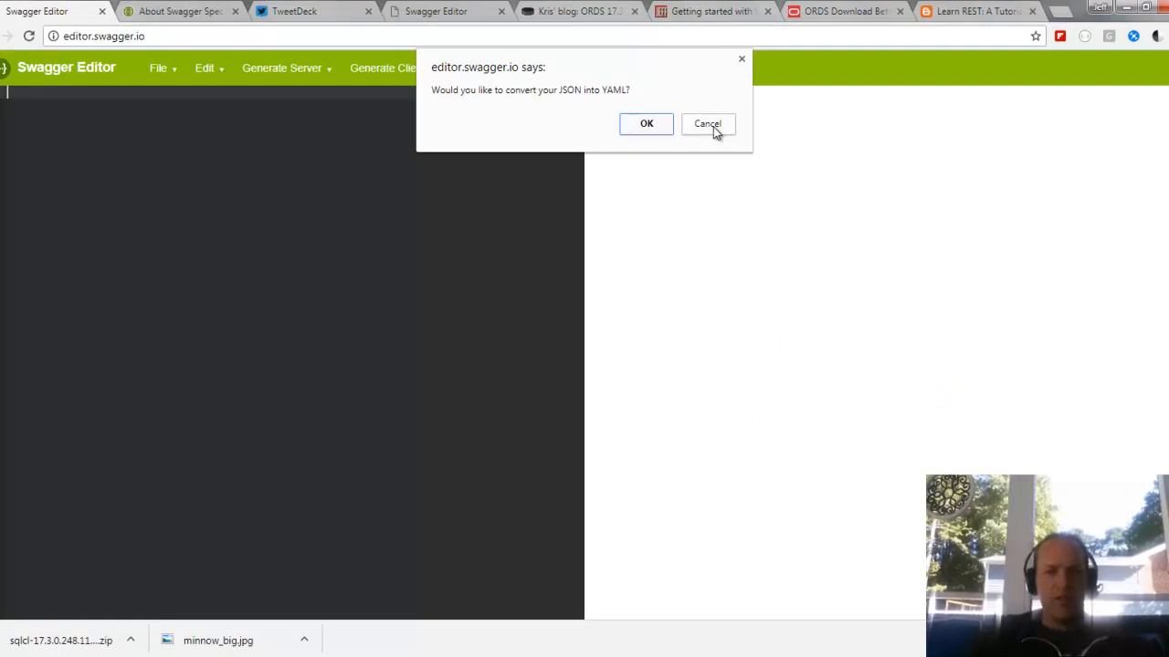
click(707, 124)
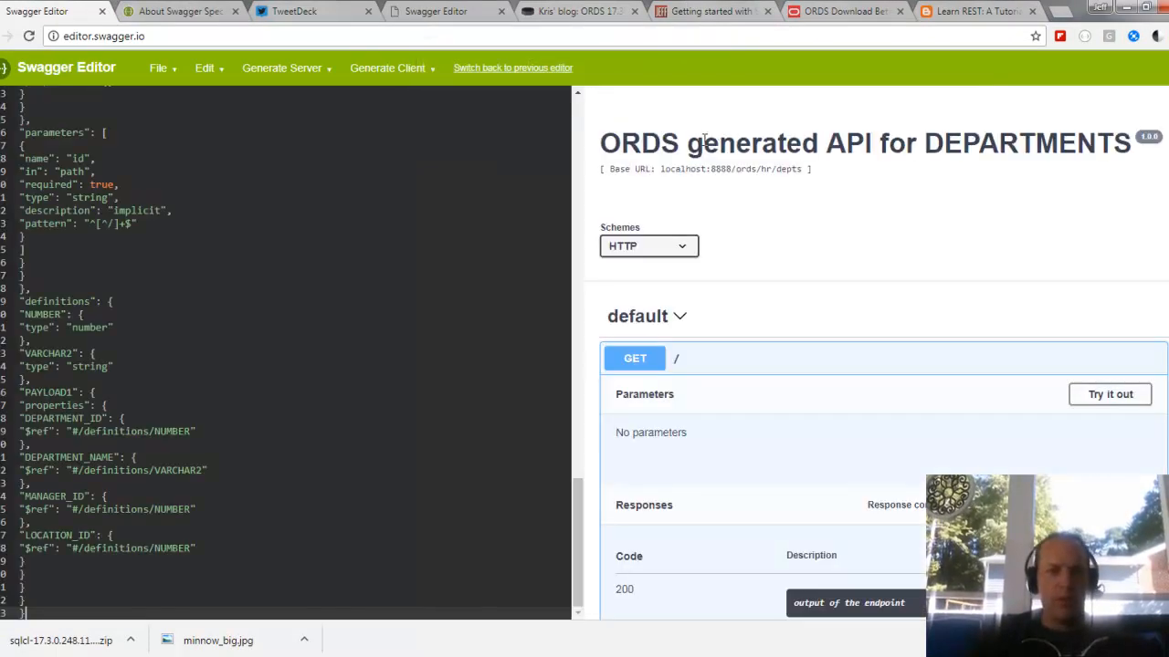
mouse_move(588, 479)
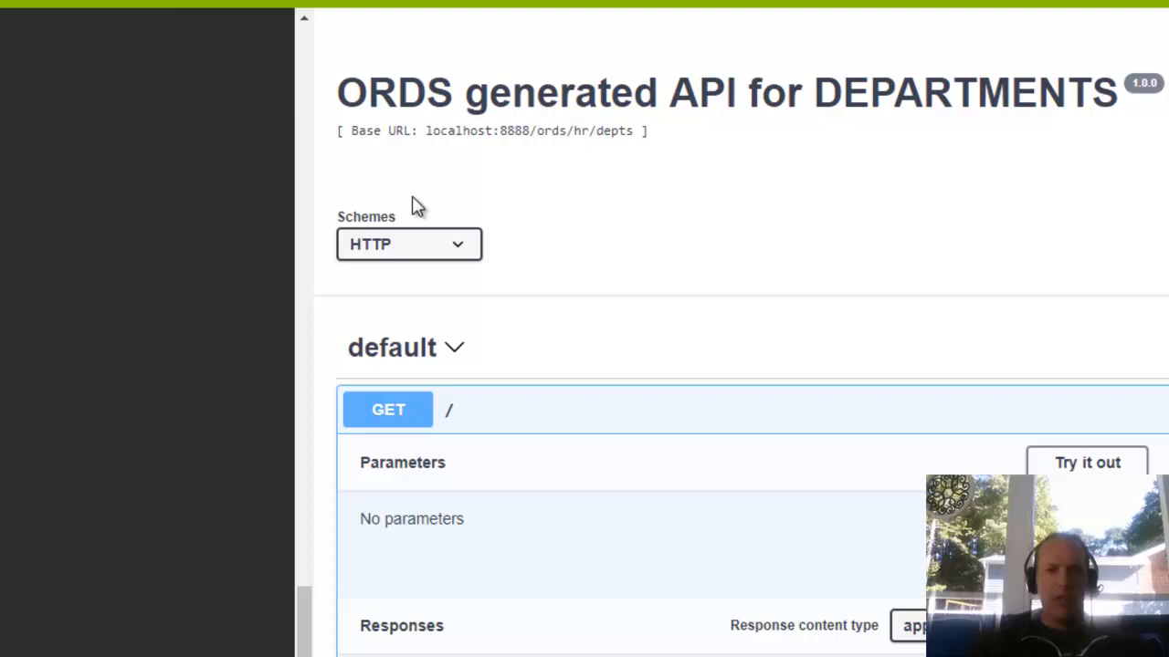
Scroll the rendered preview to review the five DEPARTMENTS operations on / and /{id}
scroll(down, 3)
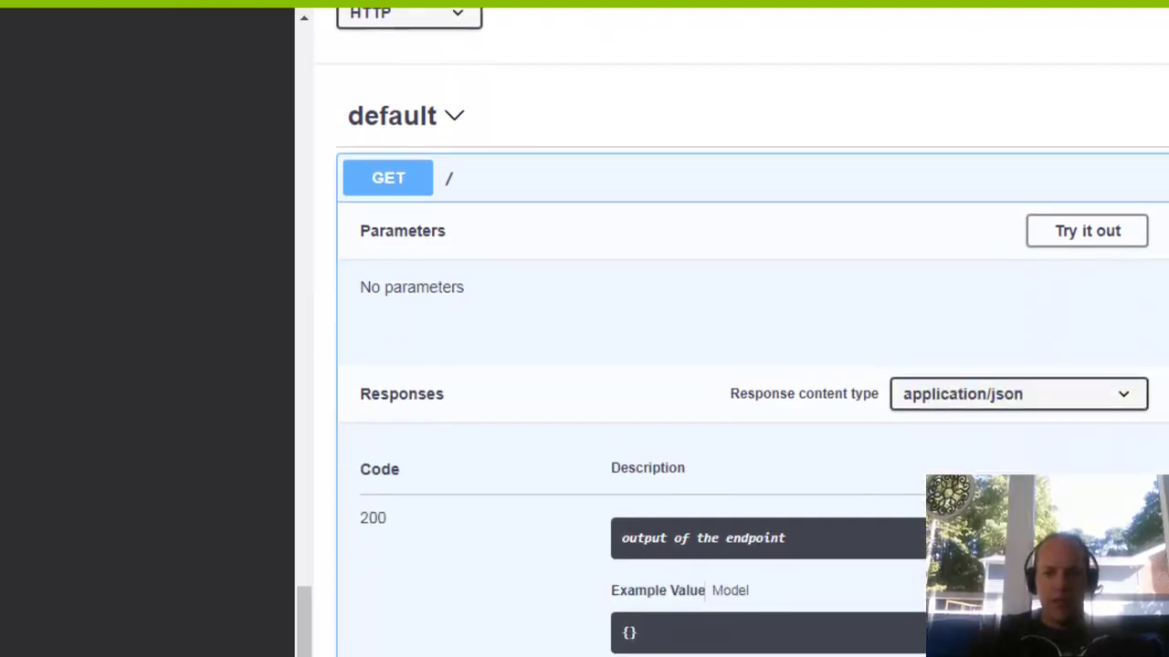
scroll(down, 3)
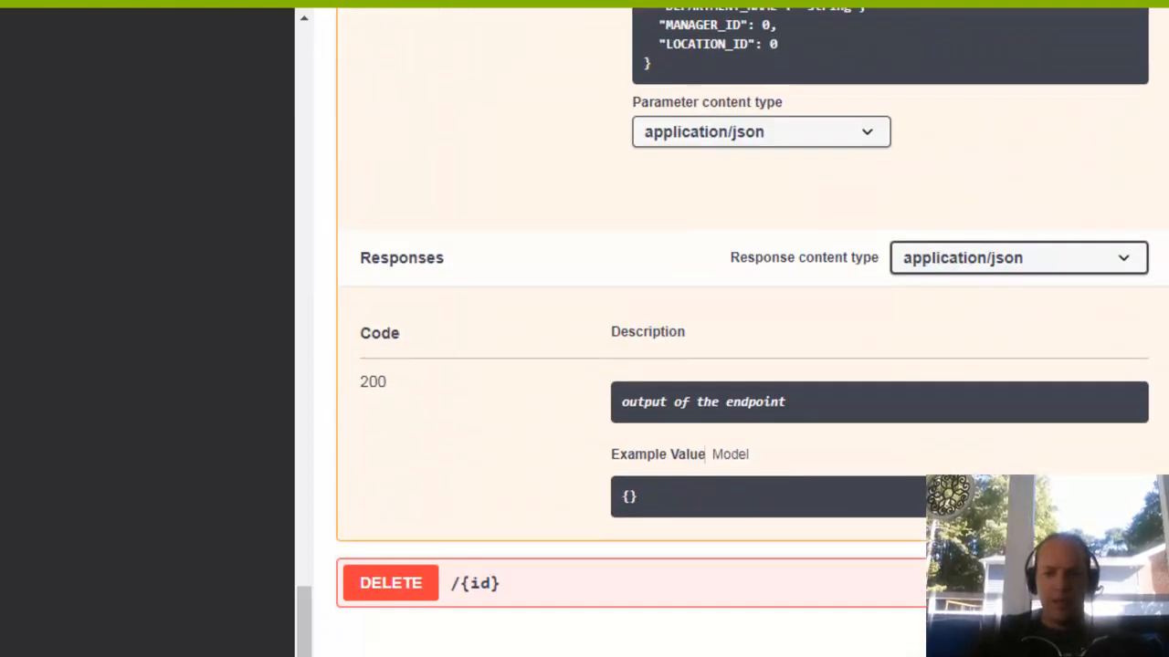
scroll(up, 3)
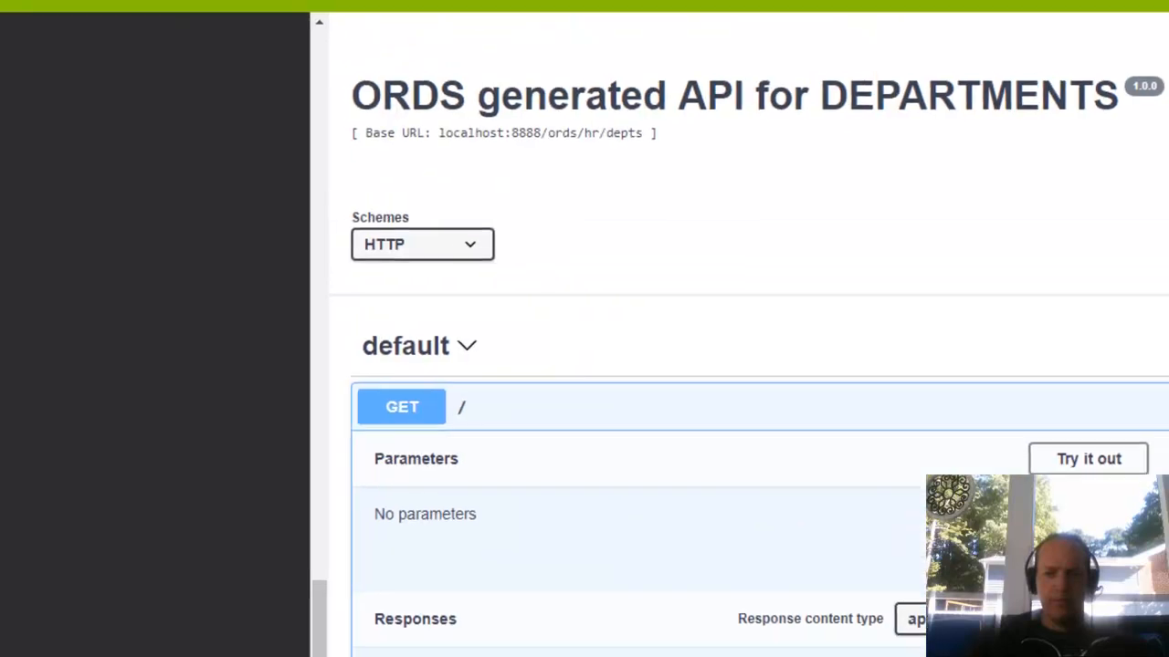
scroll(down, 3)
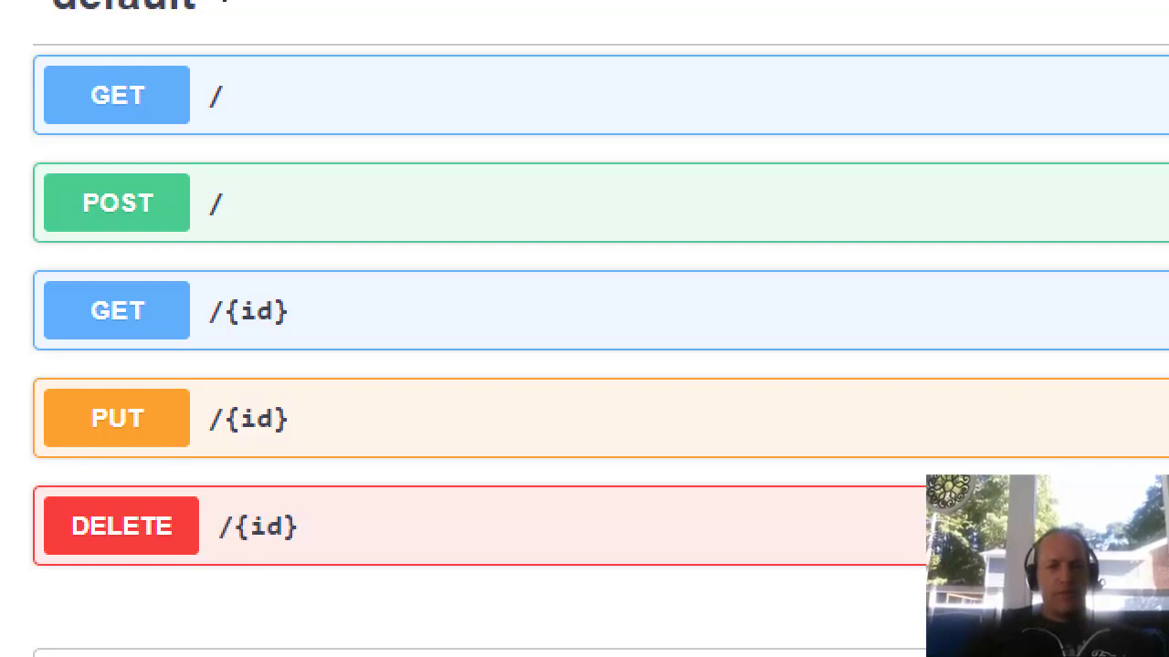
mouse_move(14, 82)
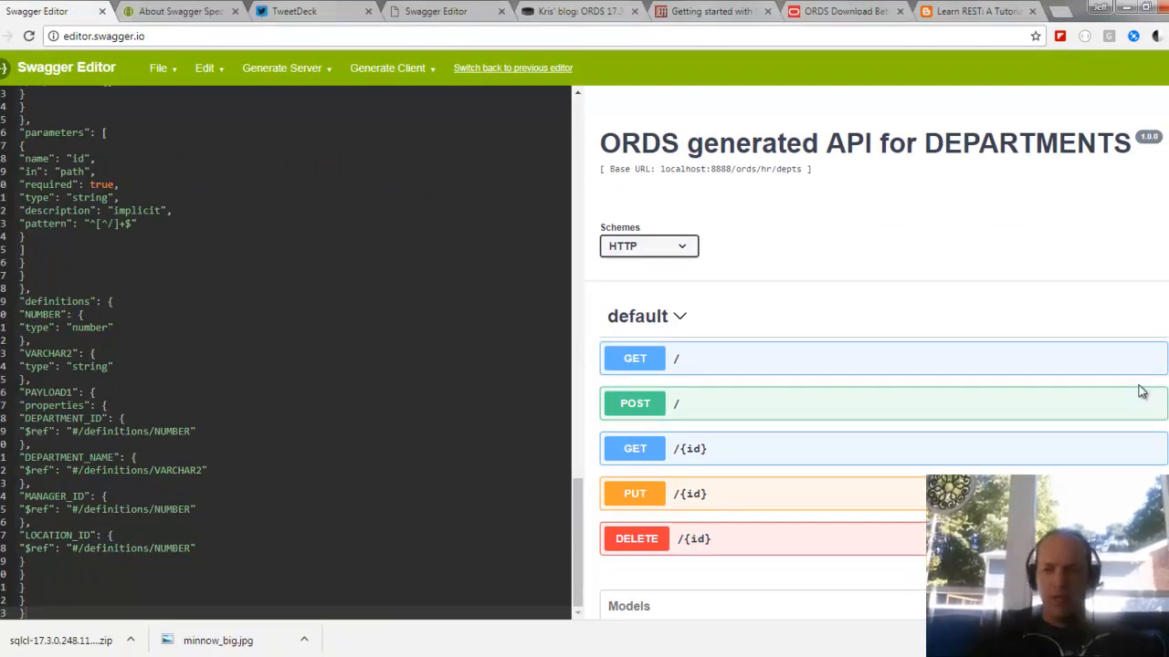
Expand PUT /{id} and review its id path parameter, DEPARTMENTS payload body and 200 response
click(635, 493)
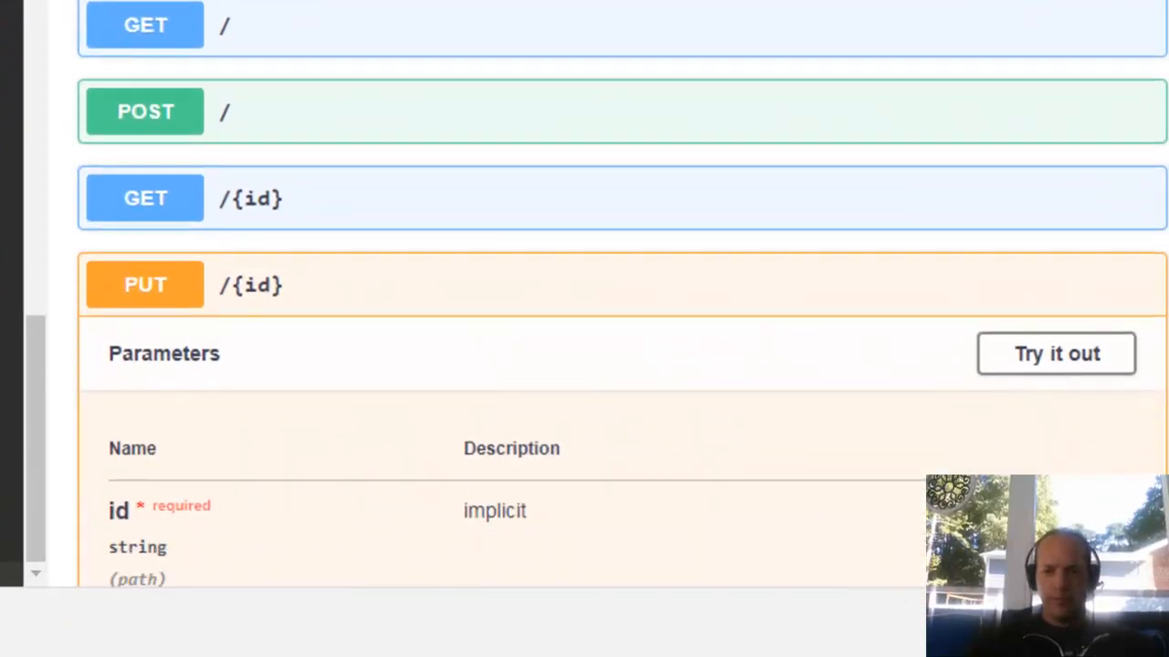
scroll(down, 3)
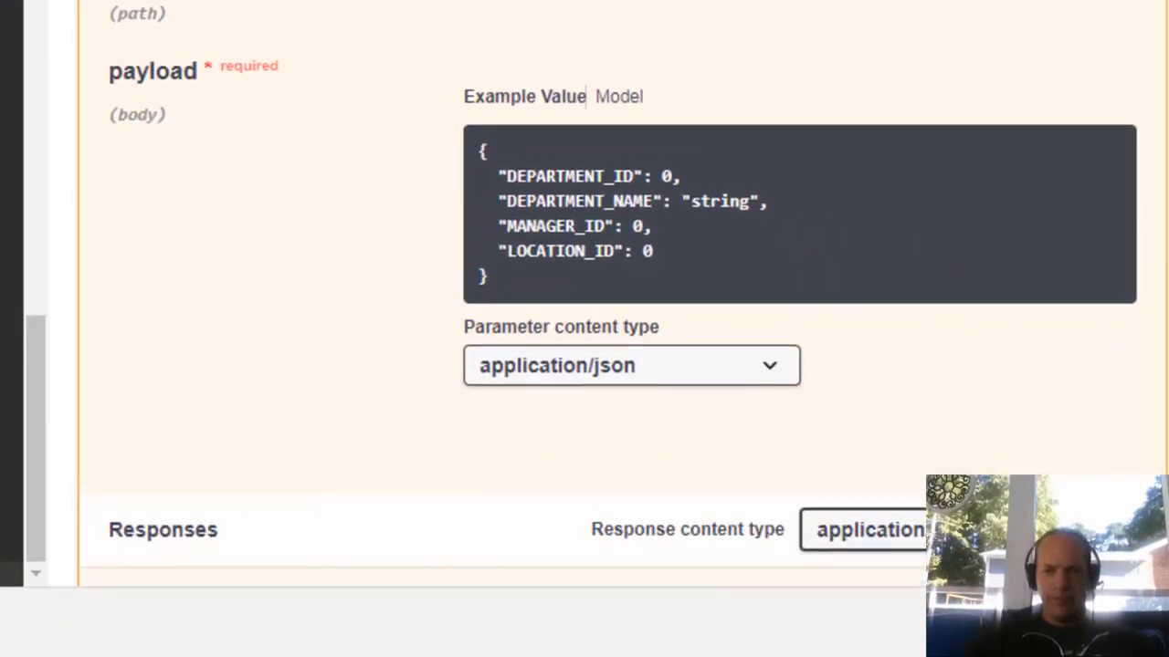
scroll(down, 3)
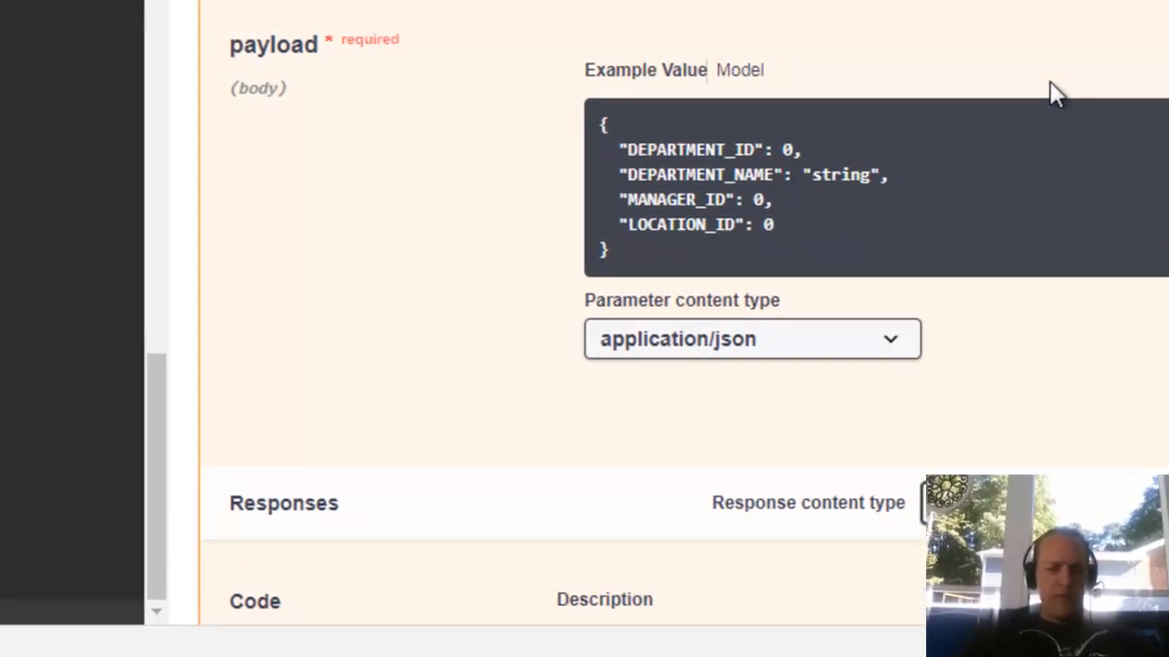
scroll(up, 3)
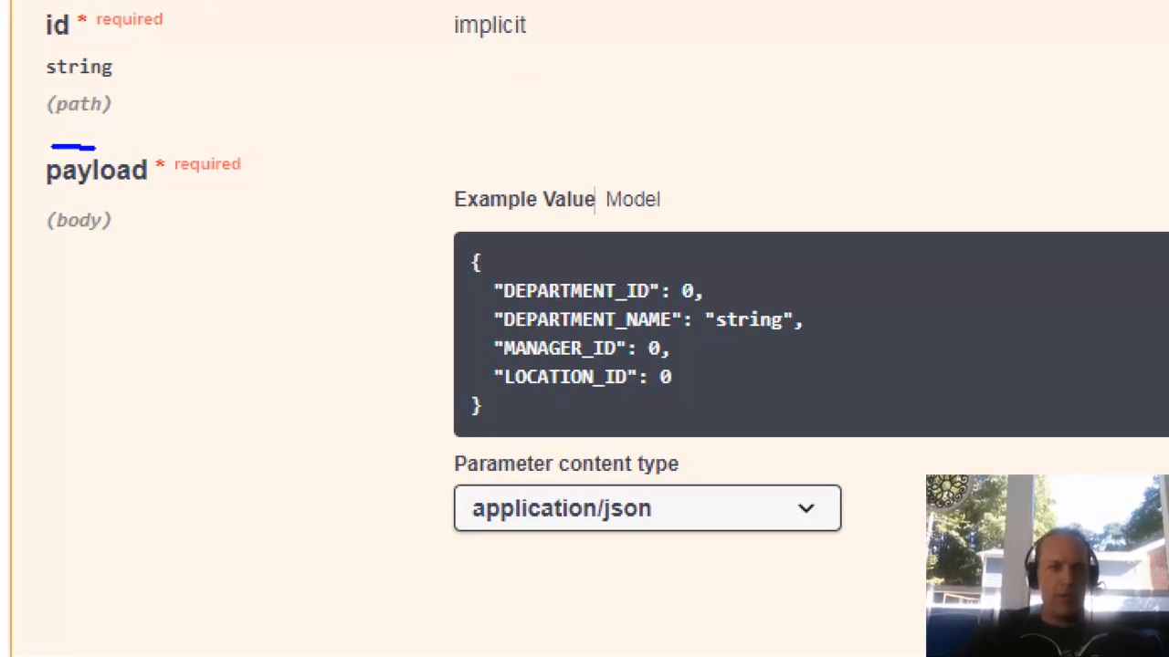
drag(91, 142, 100, 198)
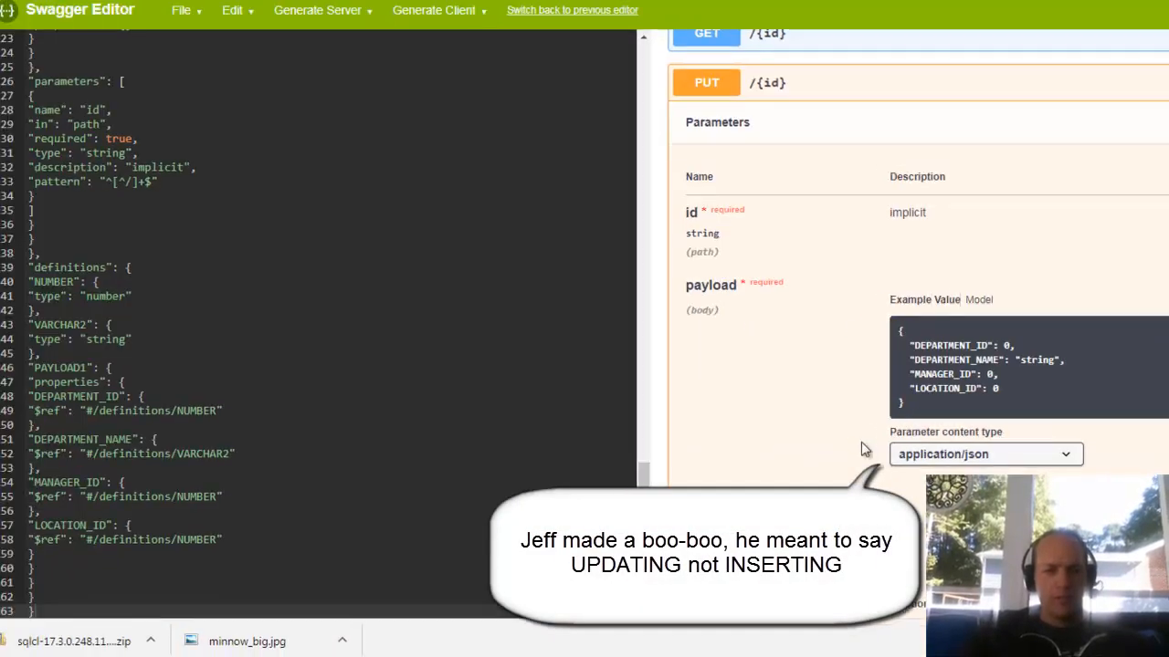
scroll(down, 3)
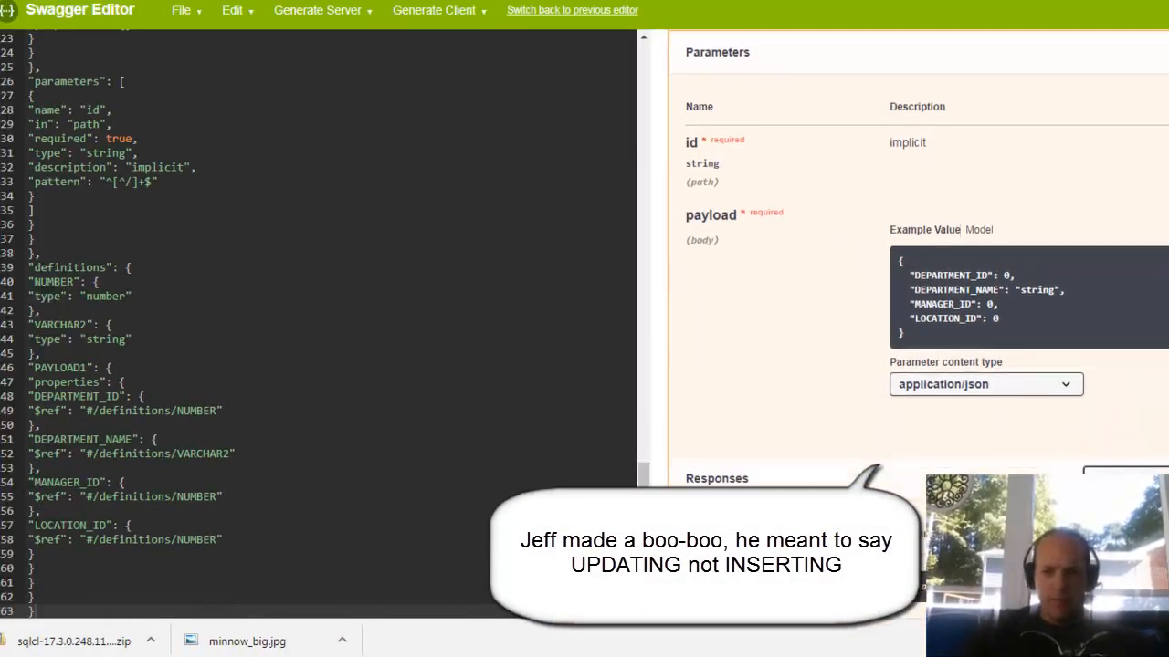
scroll(down, 3)
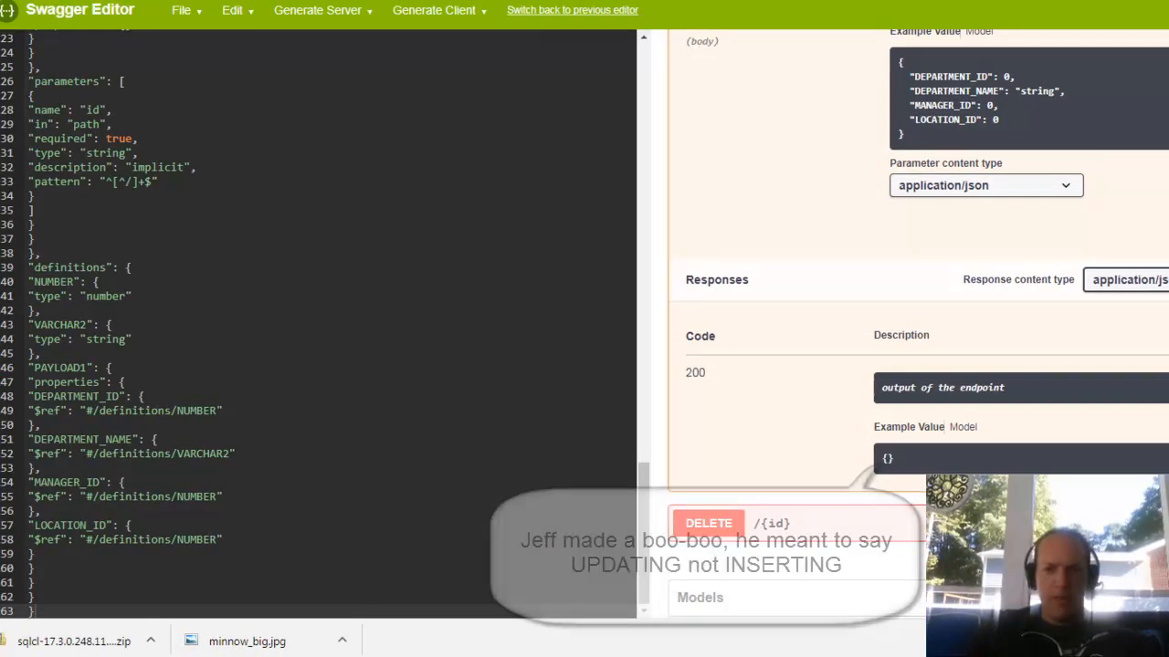
scroll(down, 3)
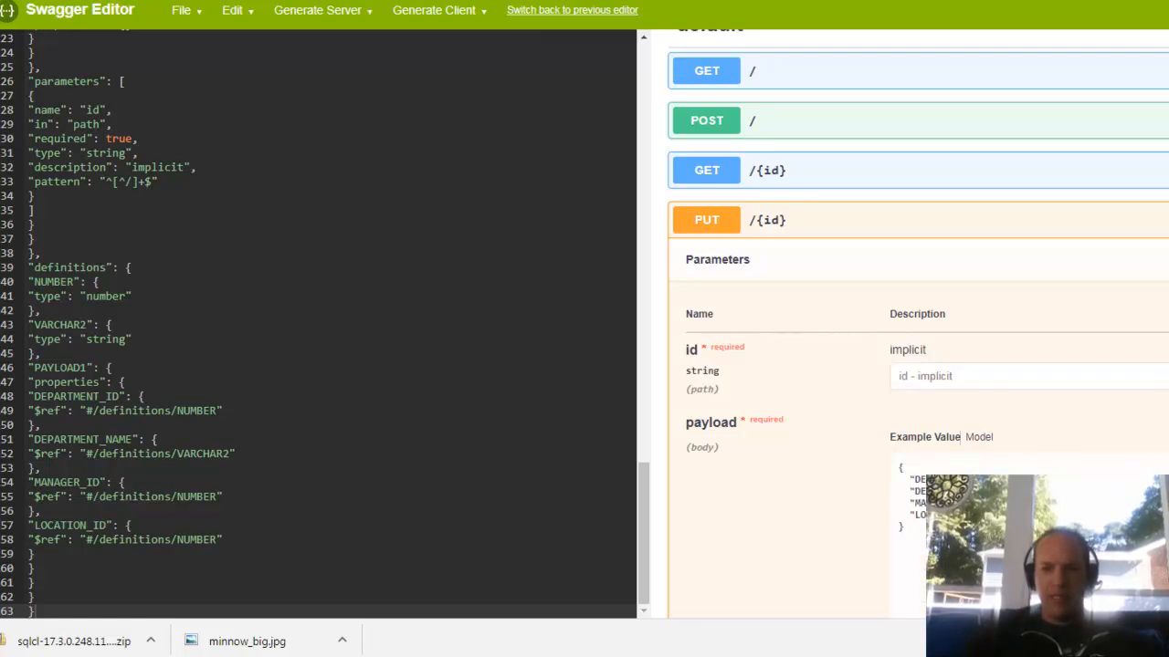
Edit the PUT payload to DEPARTMENT_ID 23 and DEPARTMENT_NAME 'social media', starting on MANAGER_ID
scroll(down, 3)
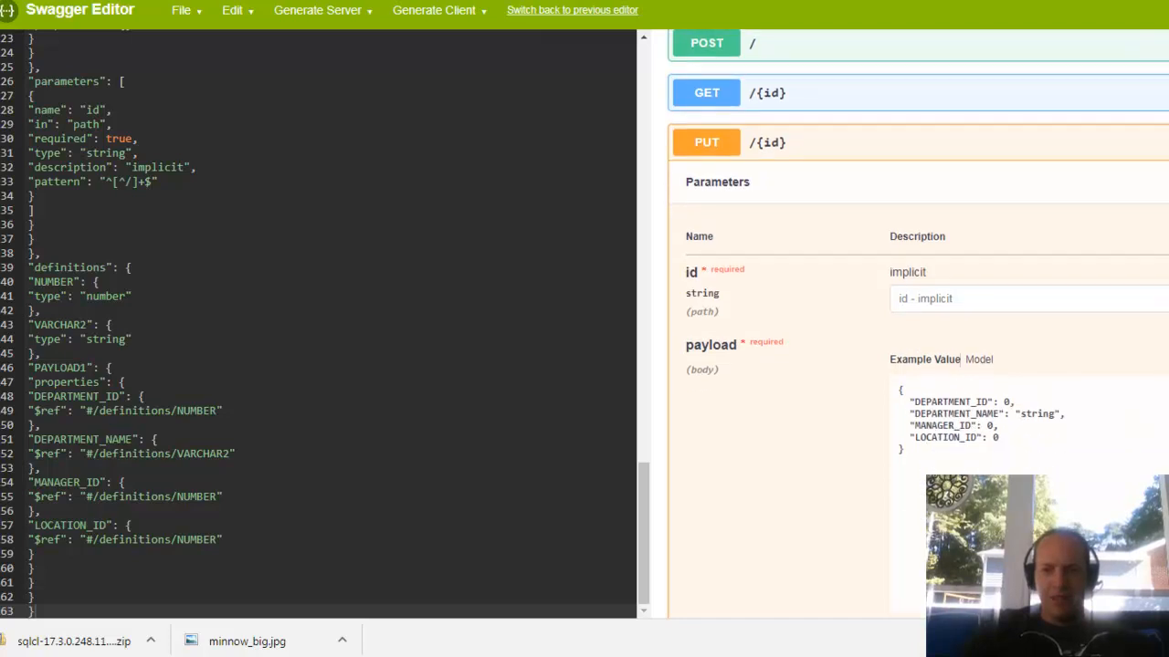
scroll(down, 3)
text(ocial me)
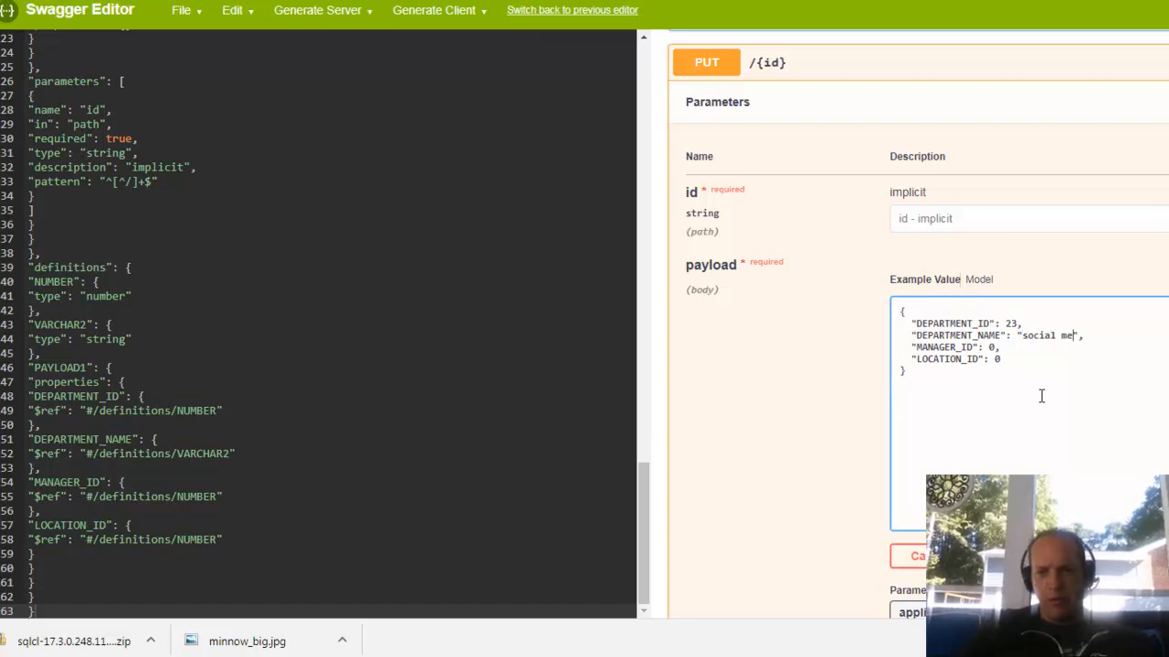
text(dia)
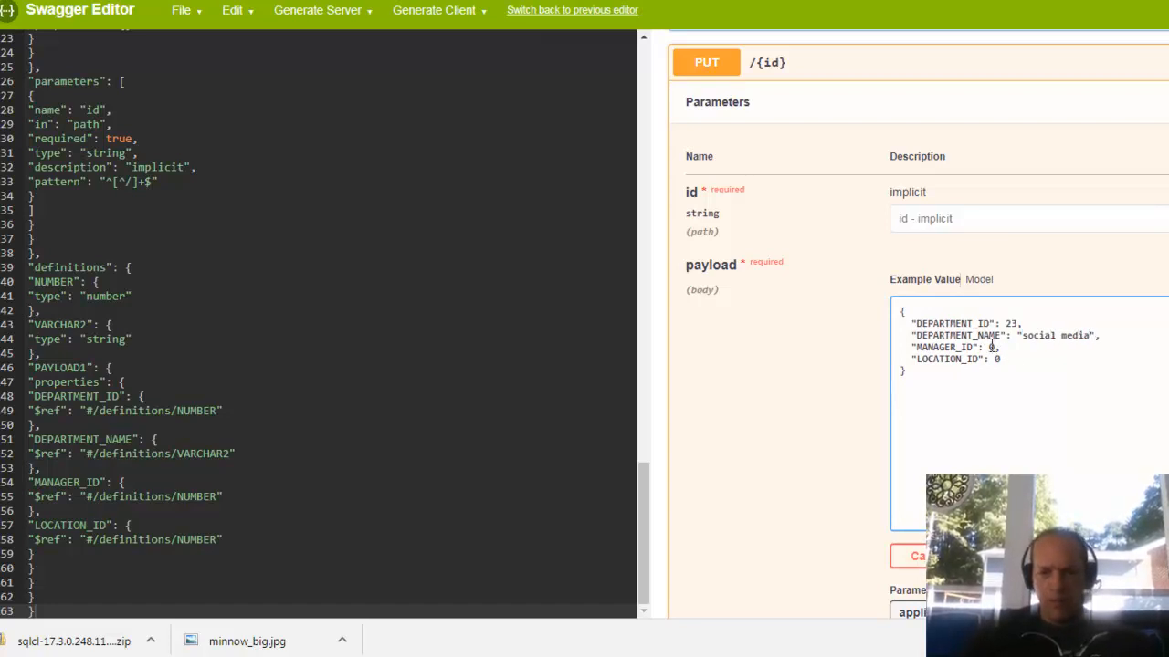
text(1)
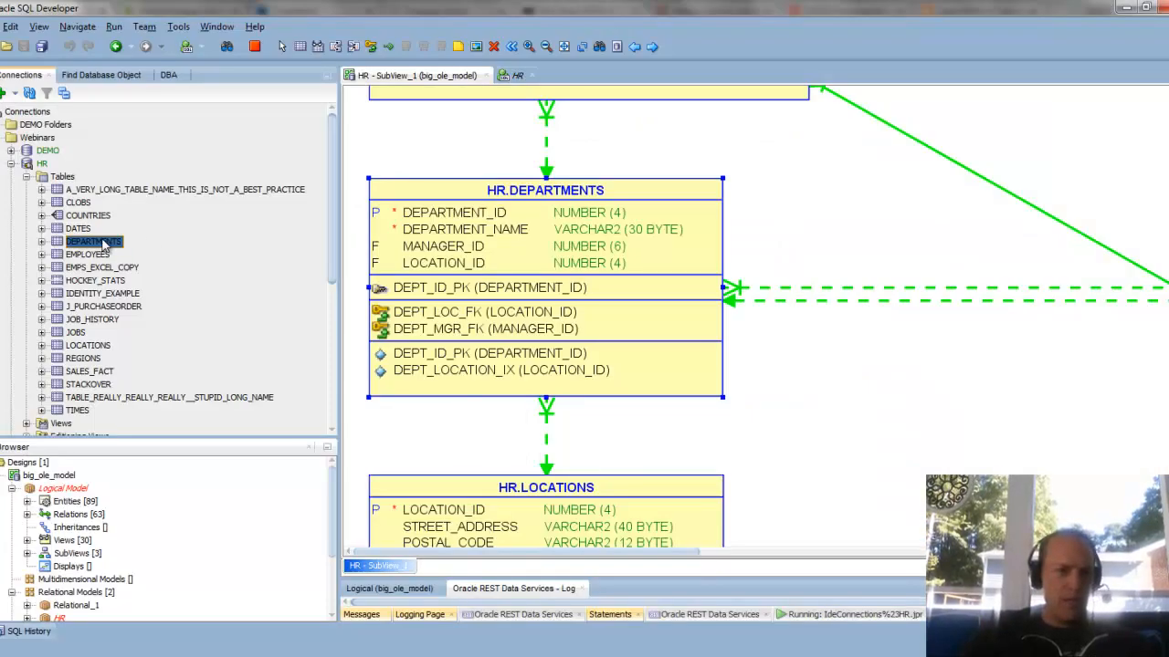
Check DEPARTMENTS rows in SQL Developer, then set payload LOCATION_ID to 1700
double_click(91, 241)
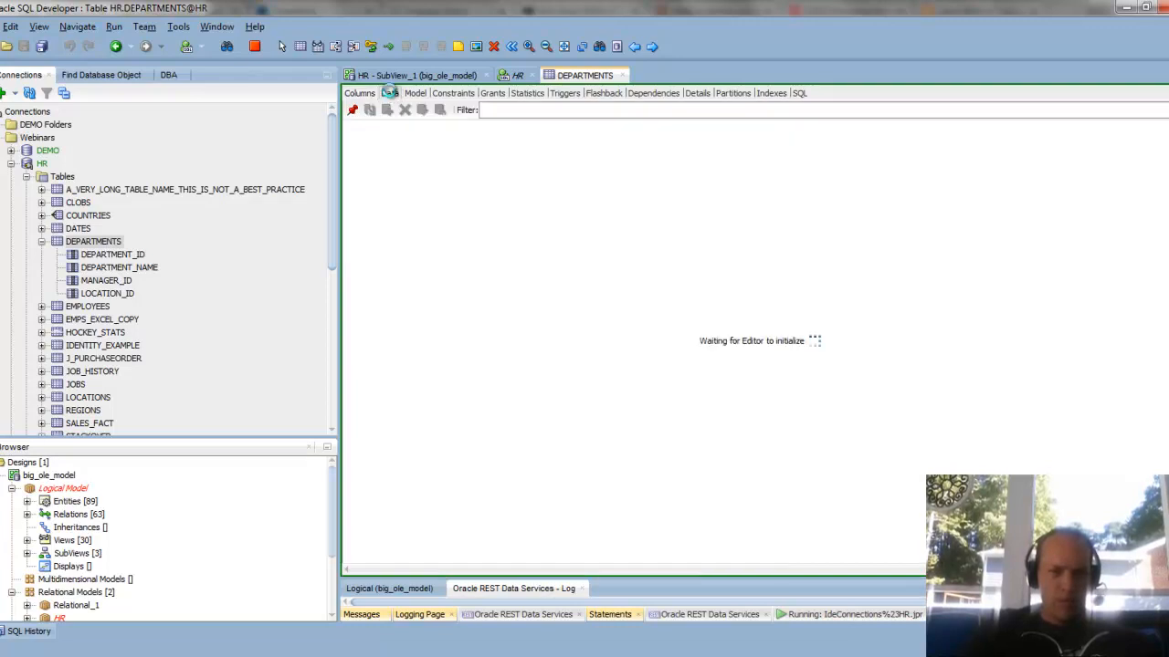
click(391, 92)
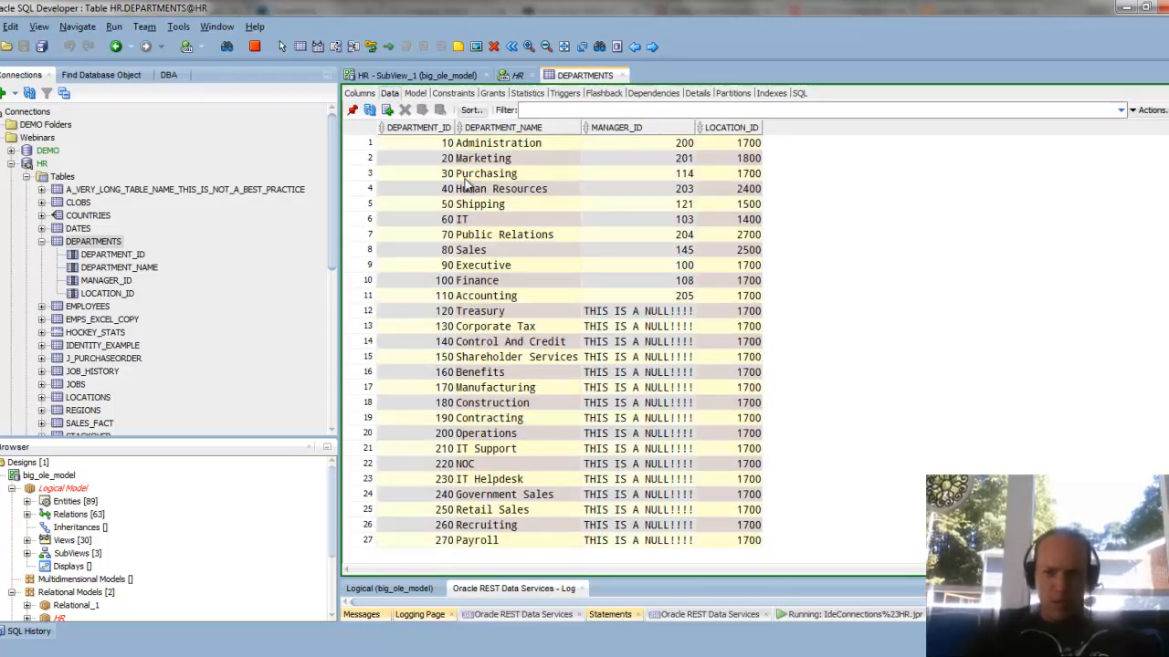
mouse_move(515, 256)
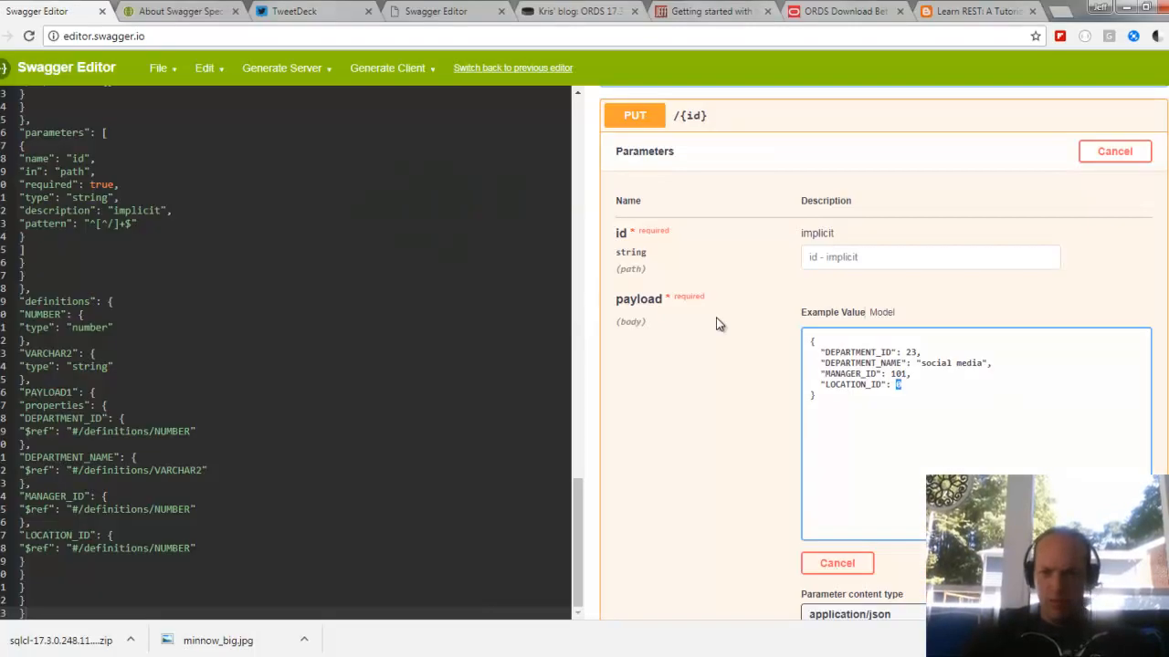
text(1700)
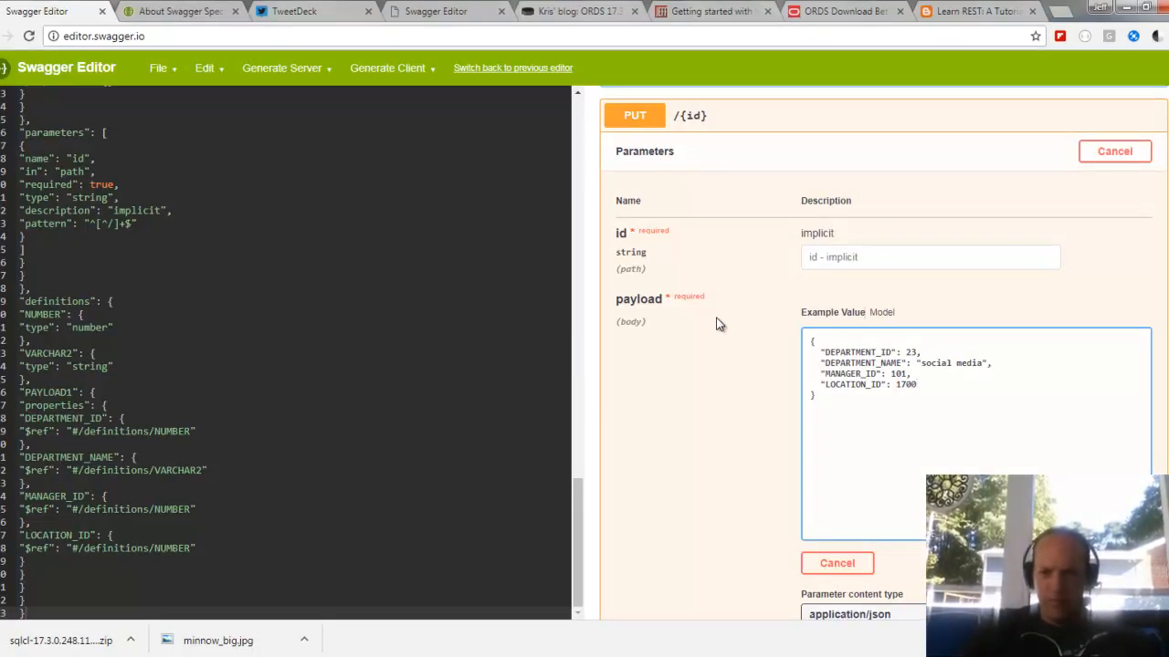
mouse_move(749, 310)
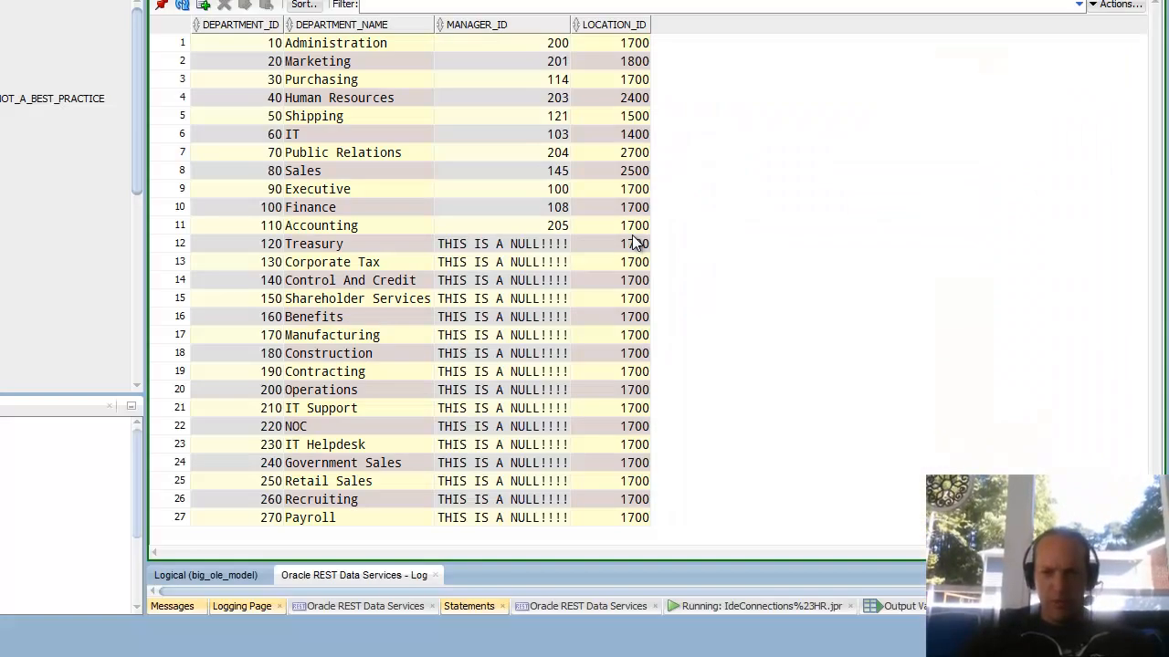
mouse_move(387, 147)
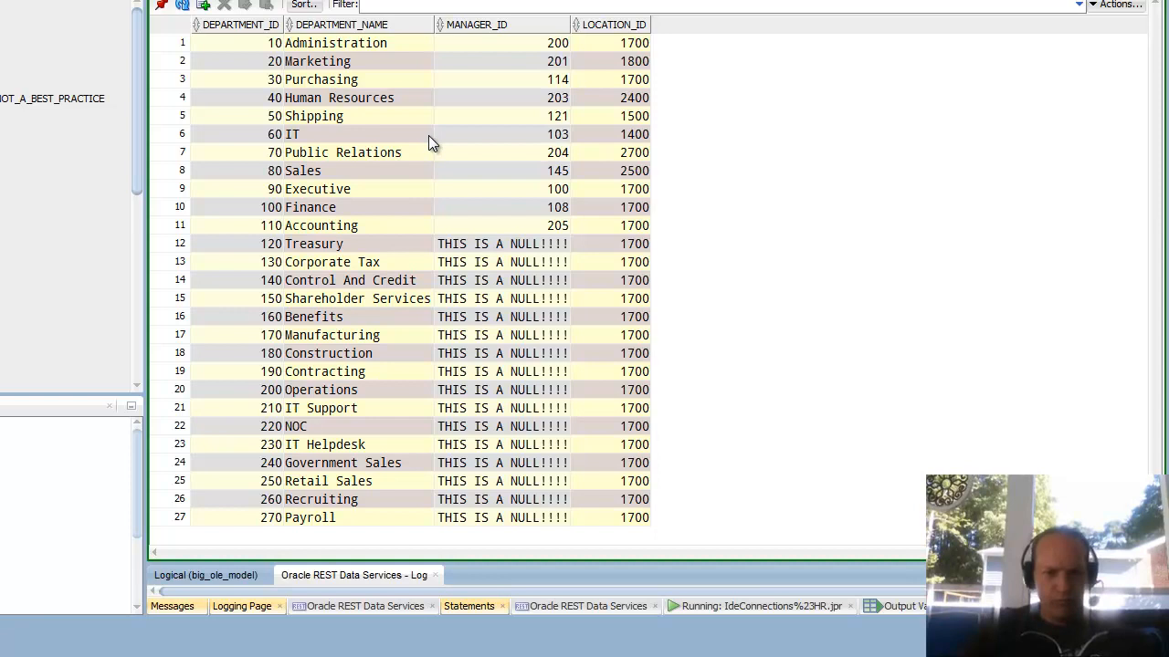
mouse_move(398, 155)
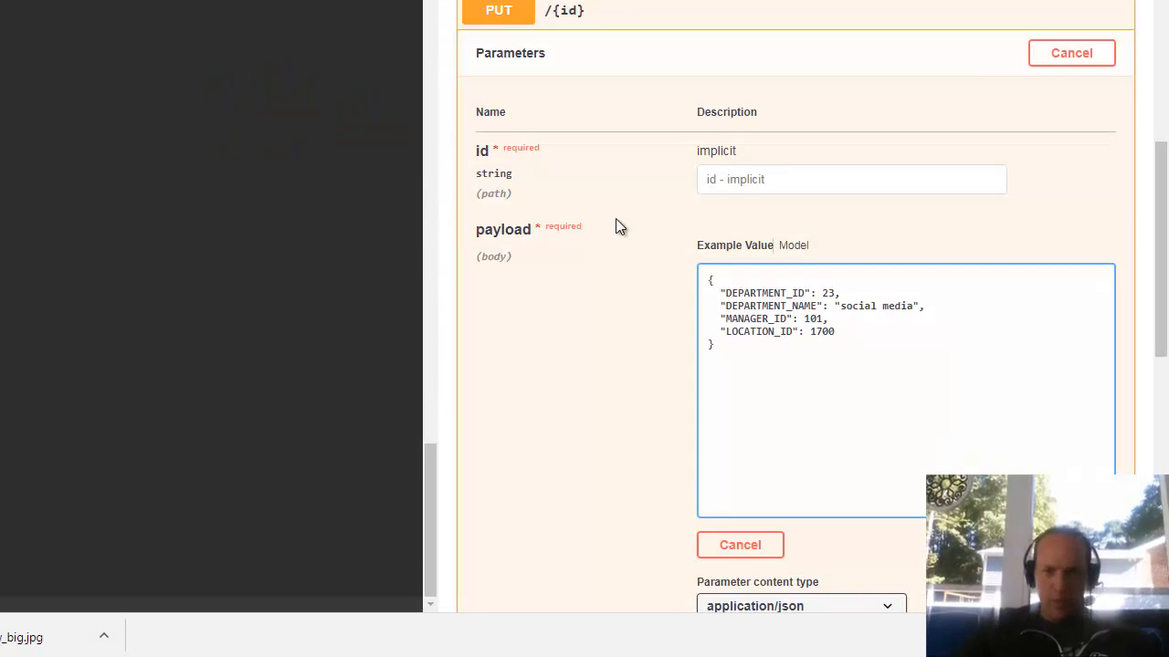
Set the id and payload DEPARTMENT_ID to 120 and change LOCATION_ID to 200
text(120)
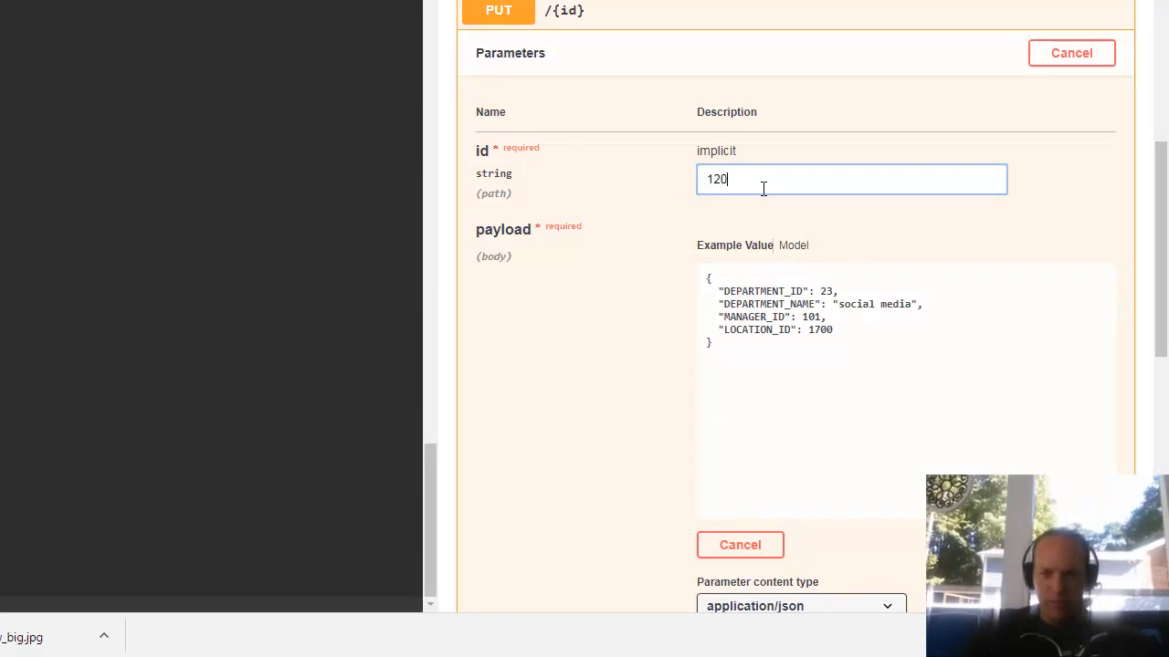
double_click(826, 292)
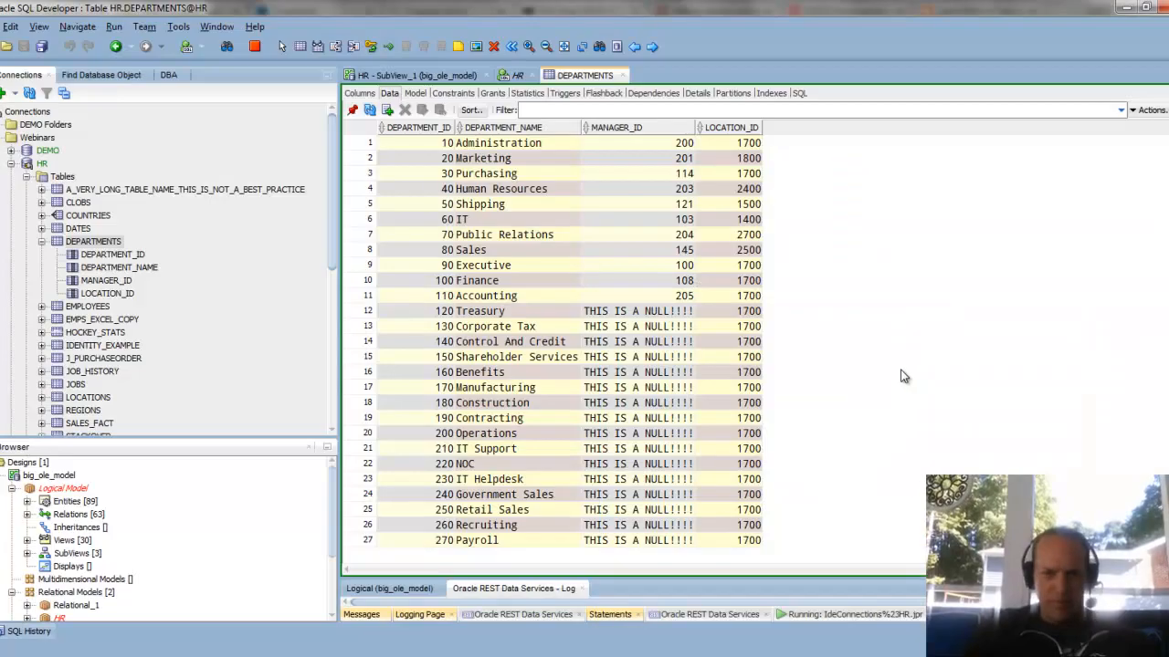
mouse_move(484, 318)
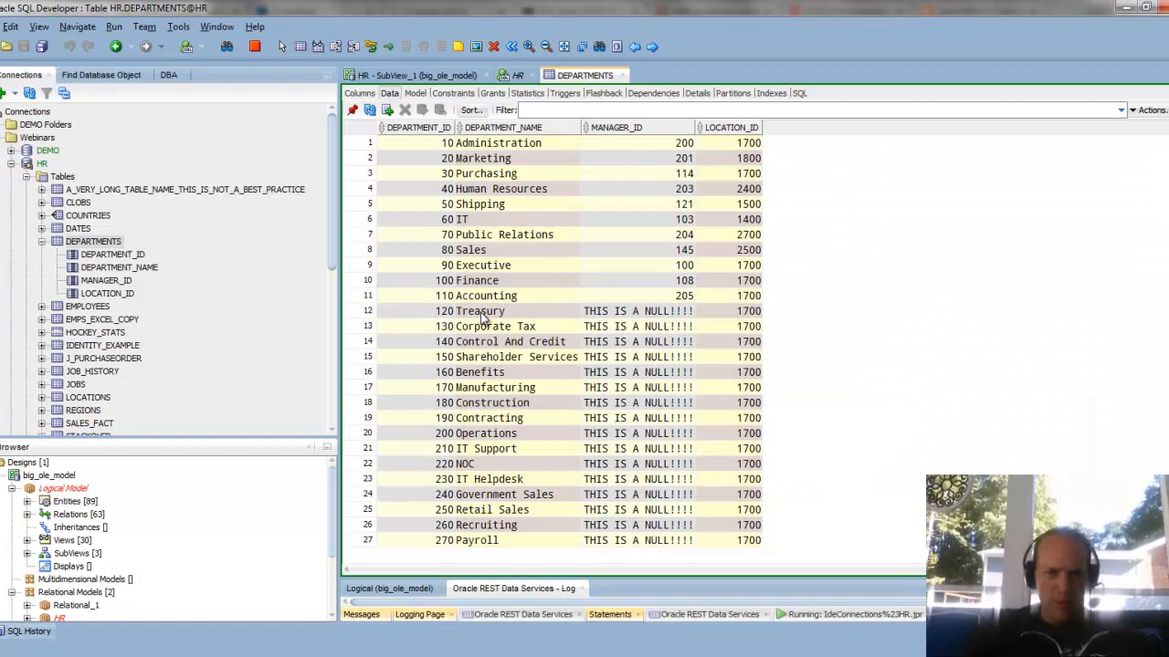
mouse_move(453, 322)
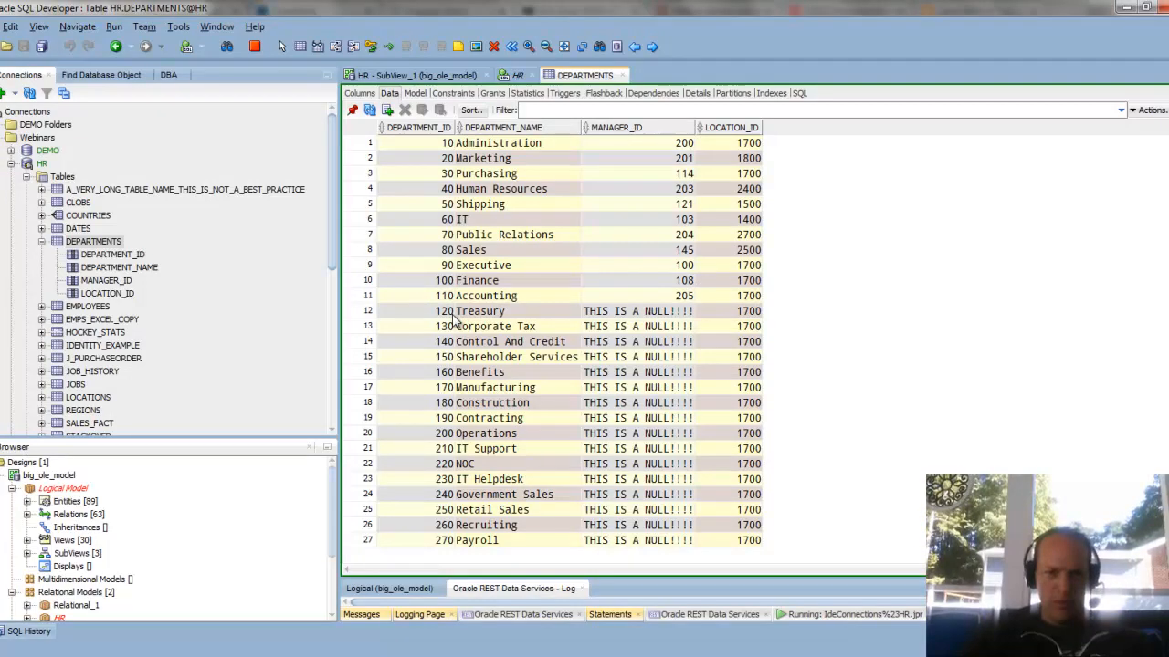
mouse_move(738, 323)
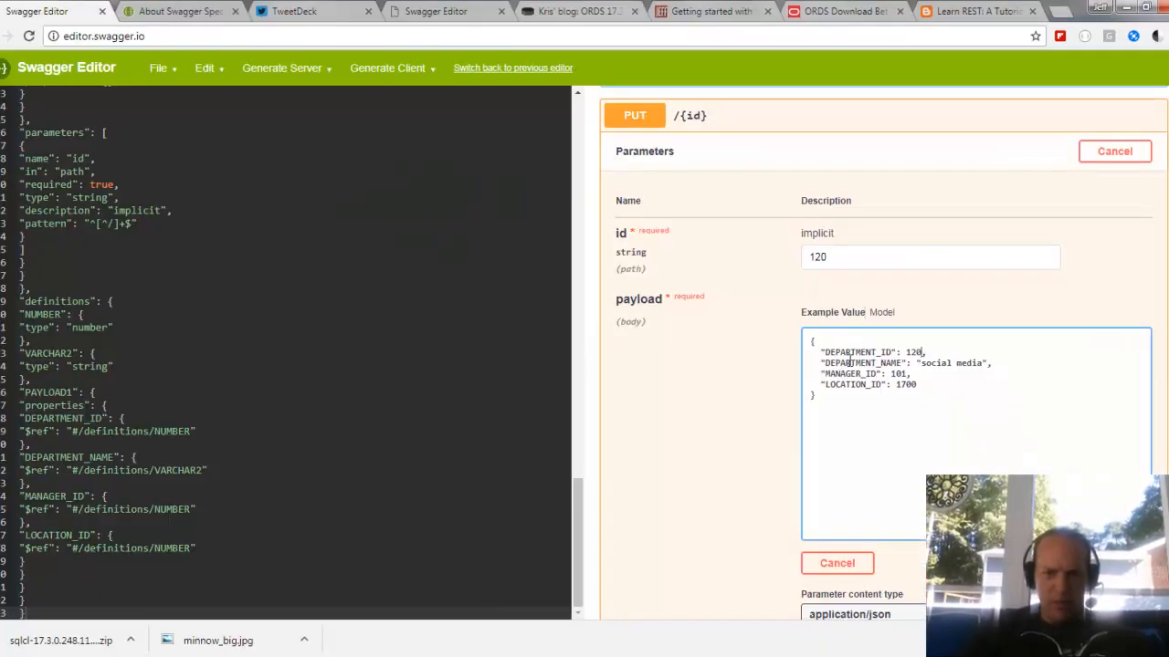
double_click(904, 384)
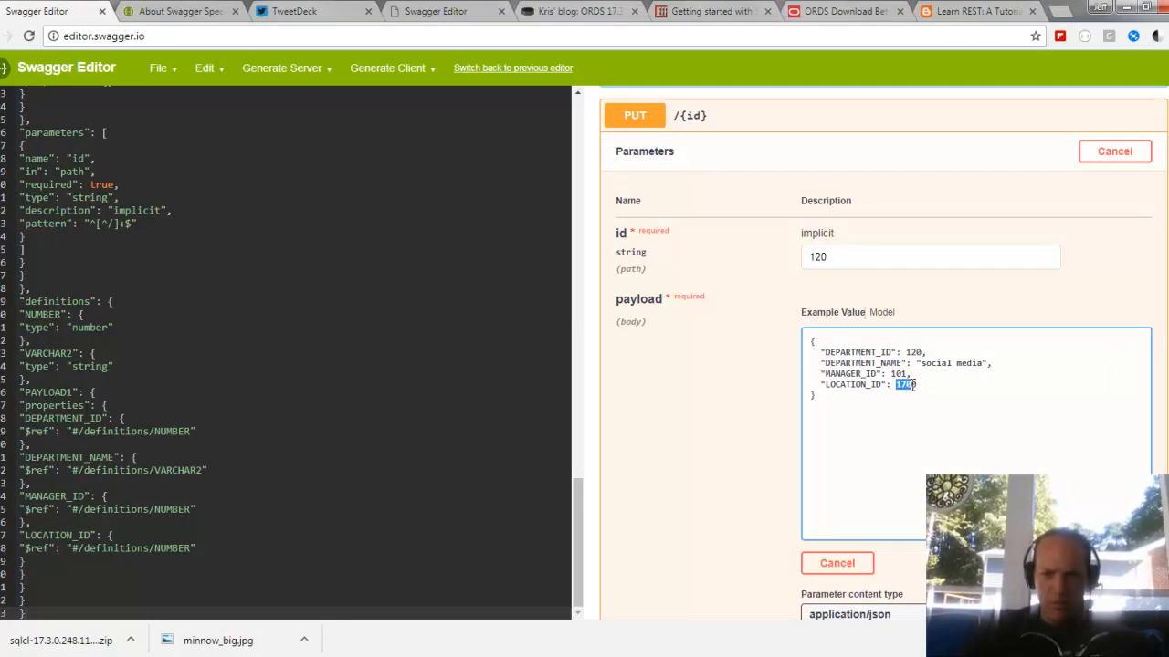
text(200)
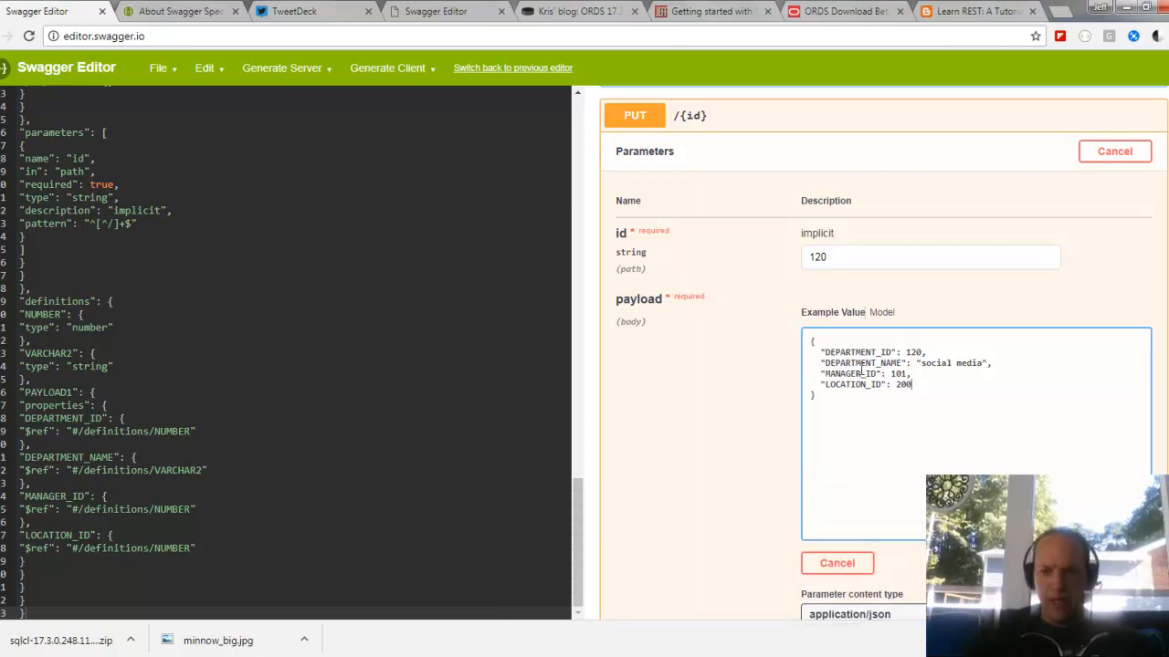
scroll(up, 3)
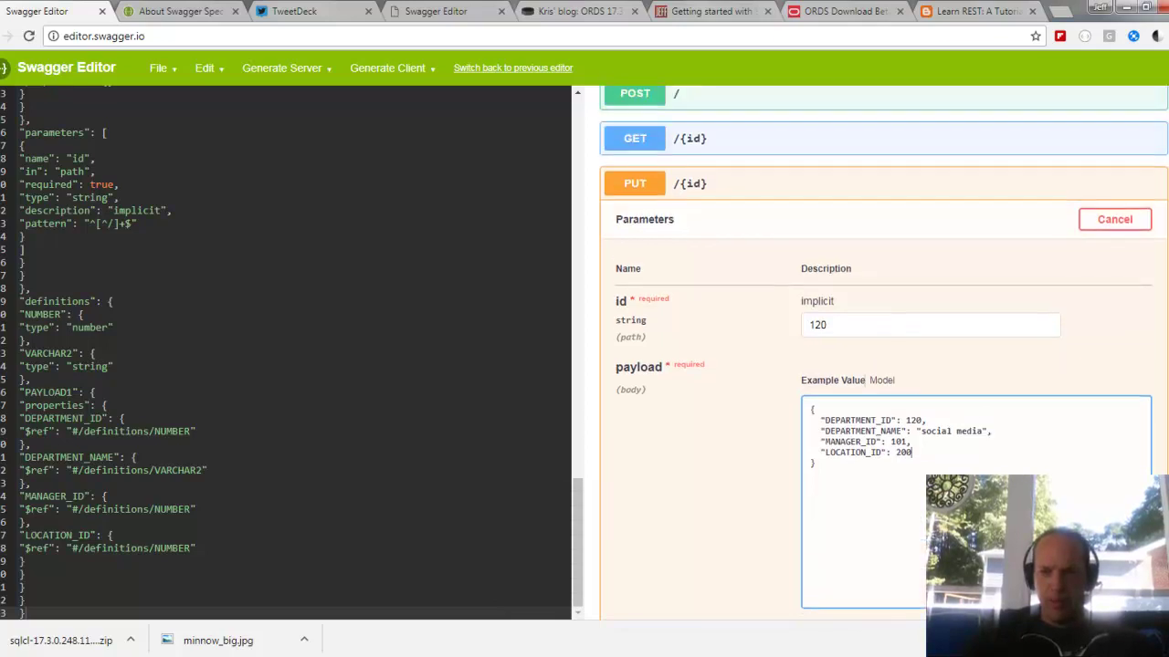
scroll(up, 3)
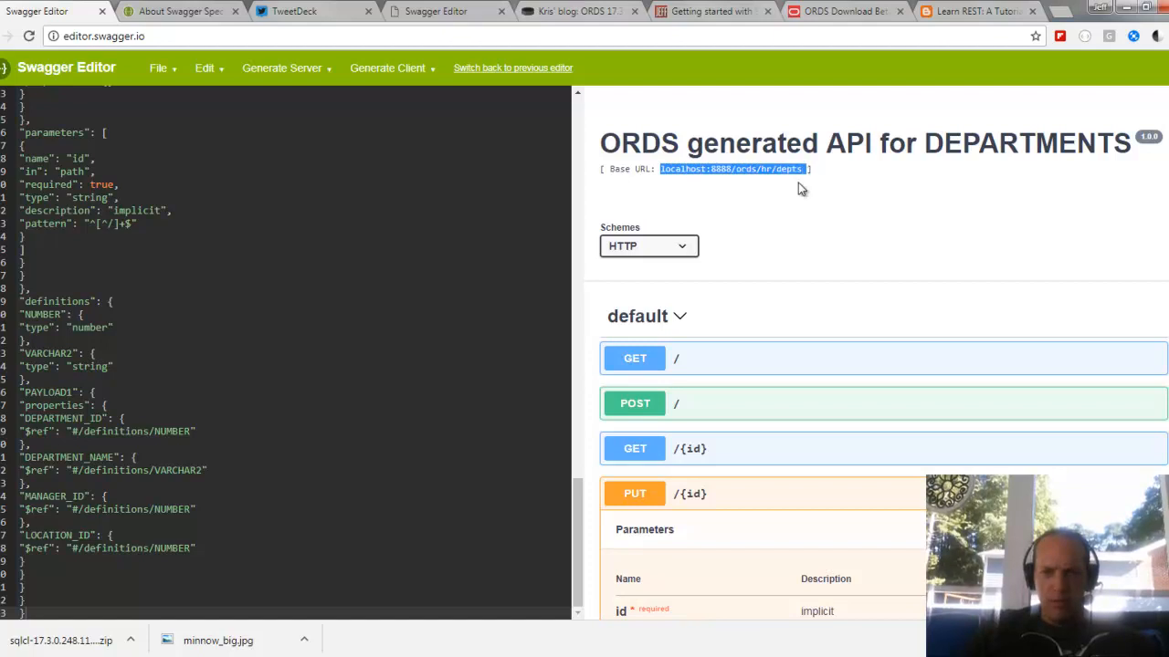
scroll(down, 3)
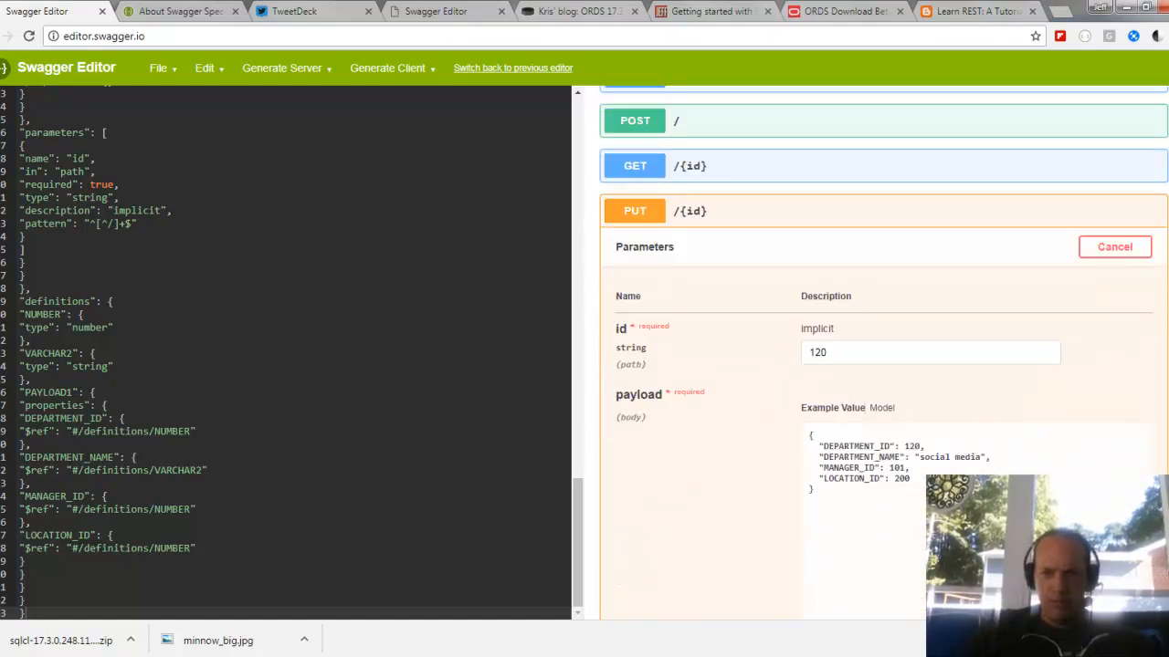
scroll(down, 3)
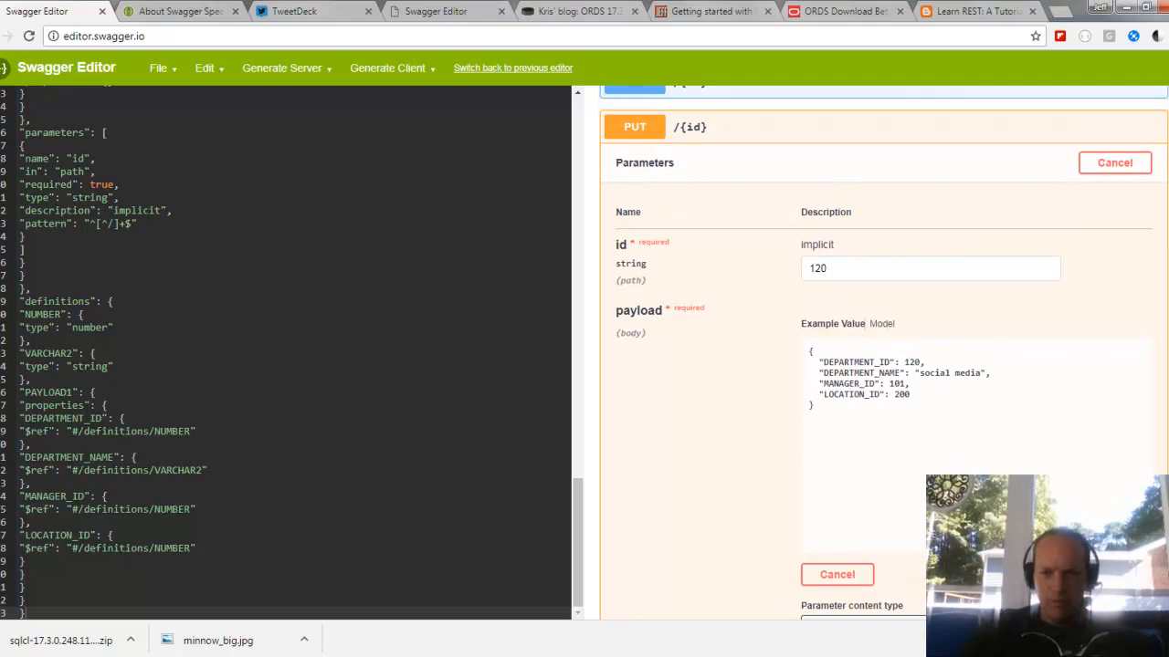
scroll(down, 3)
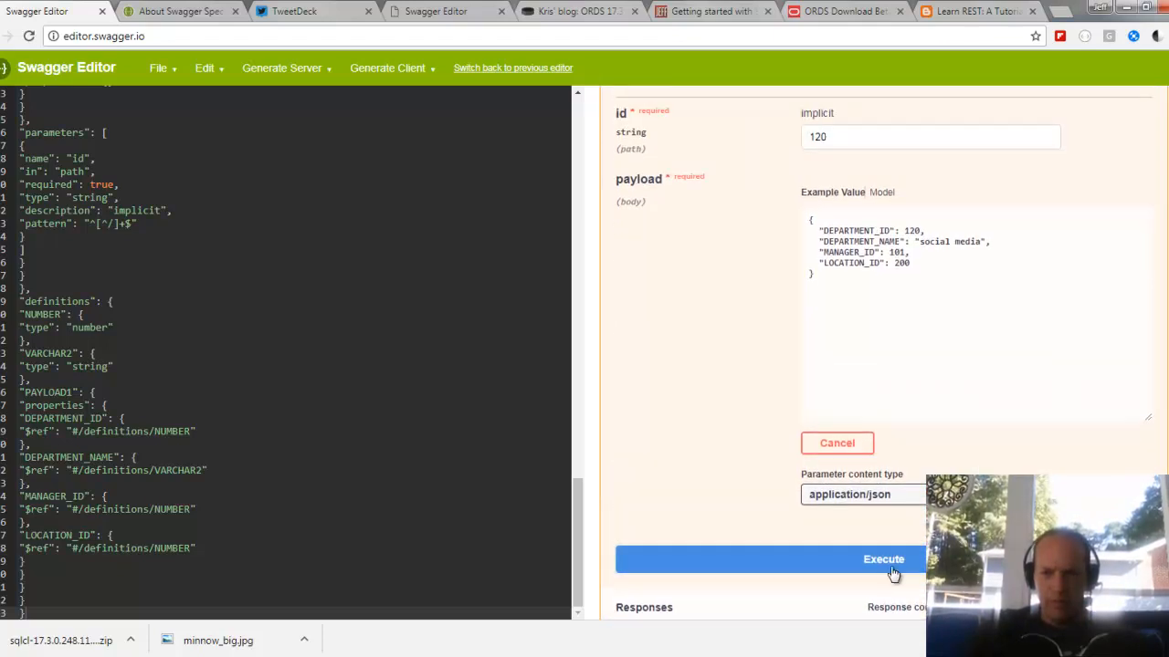
Execute the PUT and read the 400 Bad Request: HR.DEPT_LOC_FK parent key not found
click(883, 559)
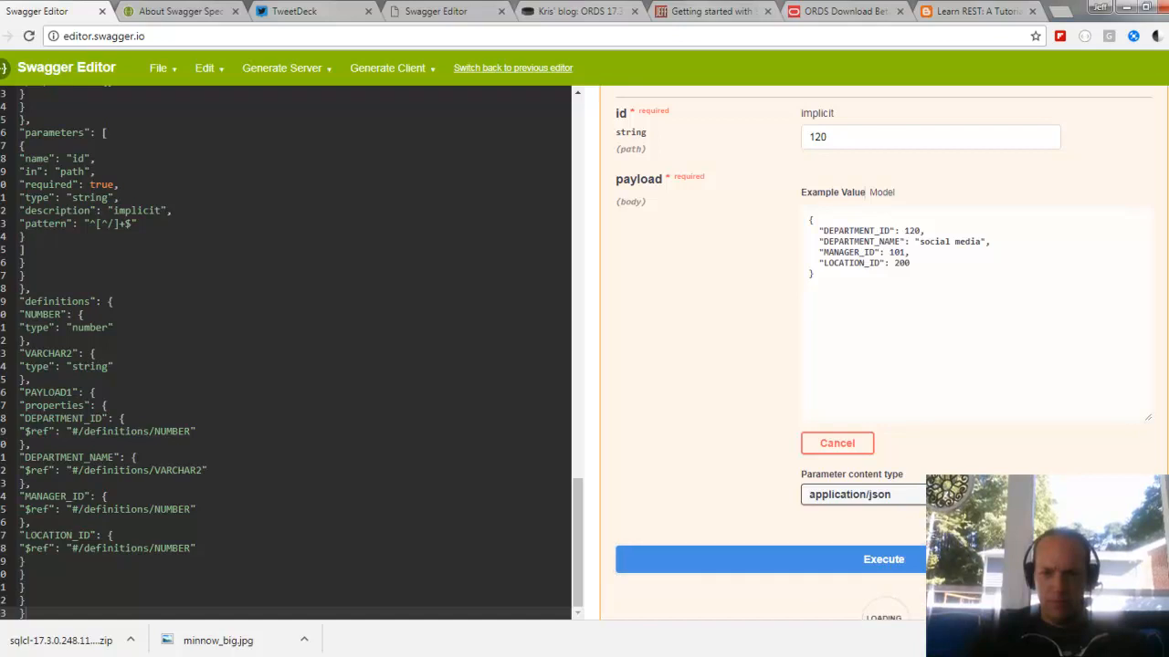
click(883, 559)
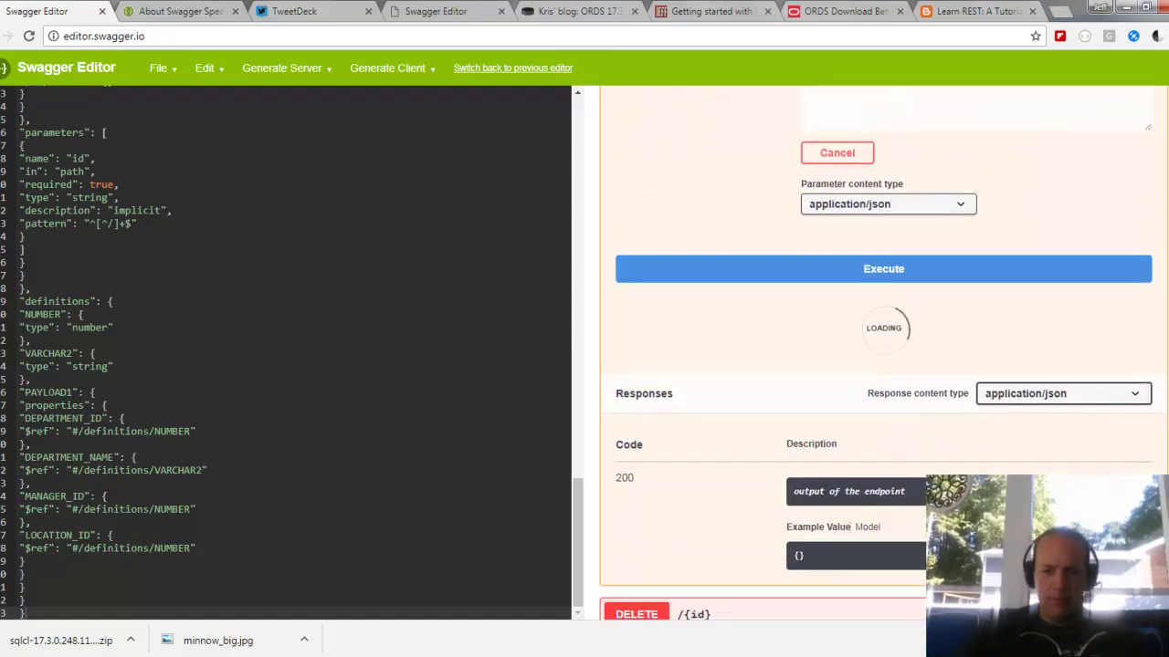
click(884, 269)
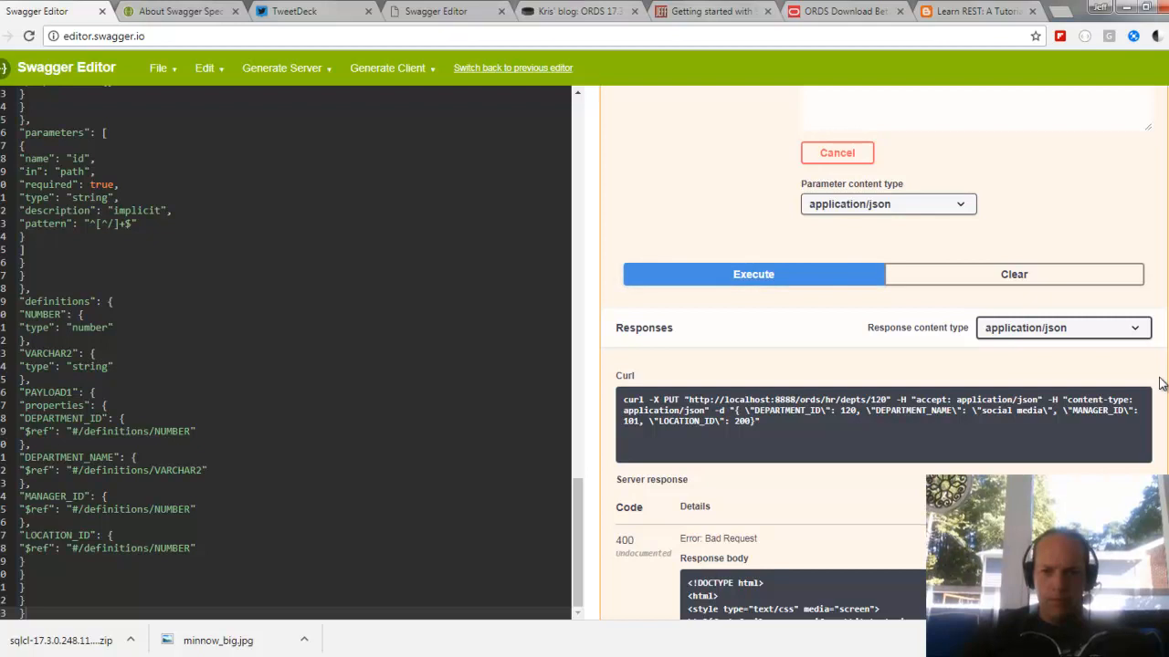
scroll(down, 3)
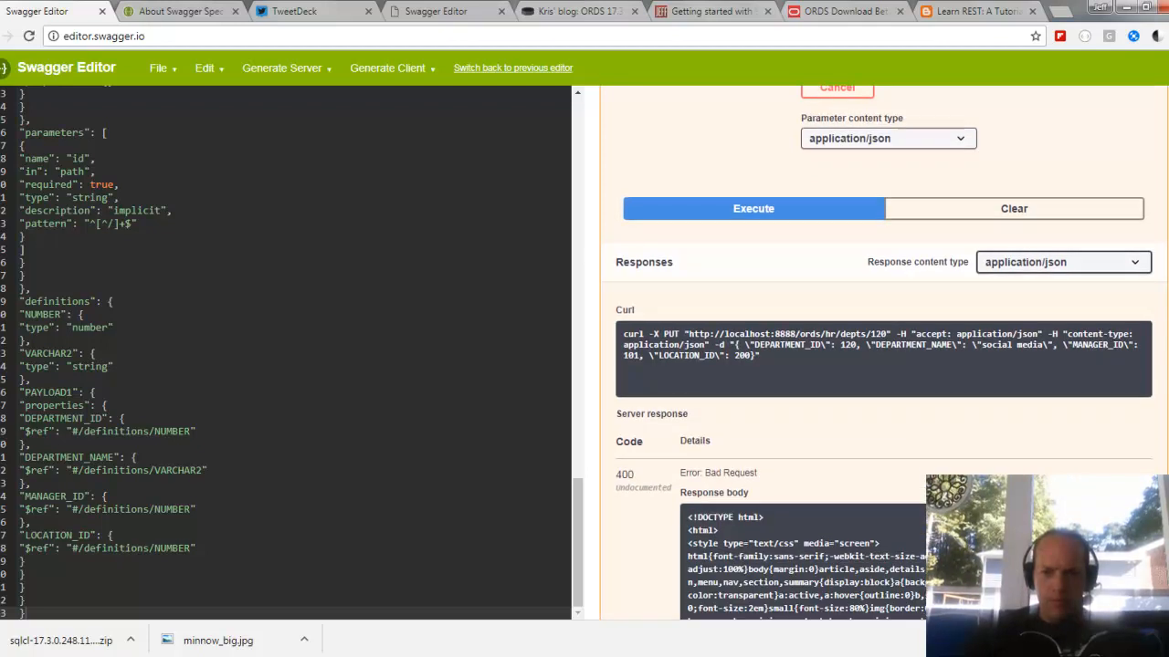
scroll(down, 3)
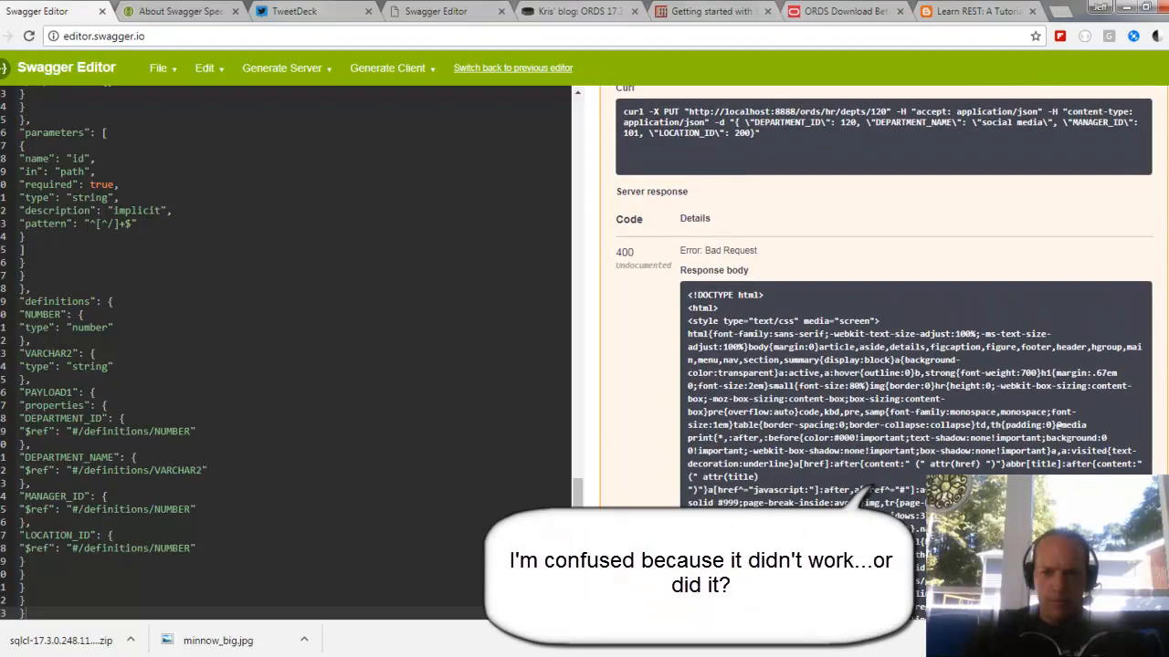
scroll(down, 3)
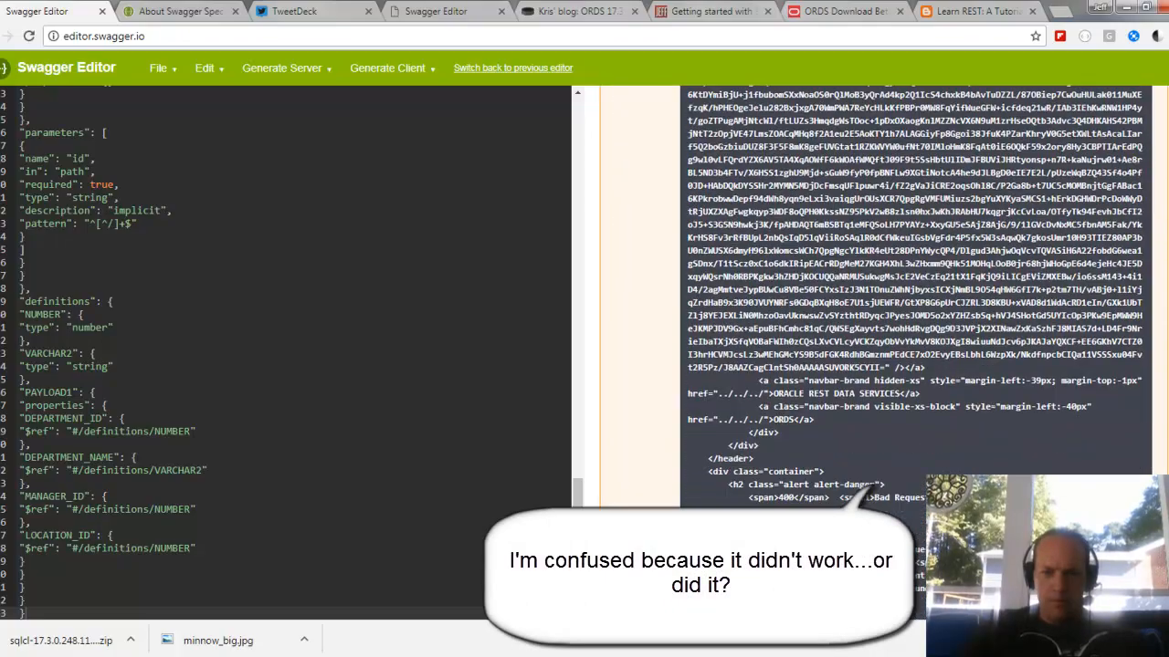
scroll(down, 3)
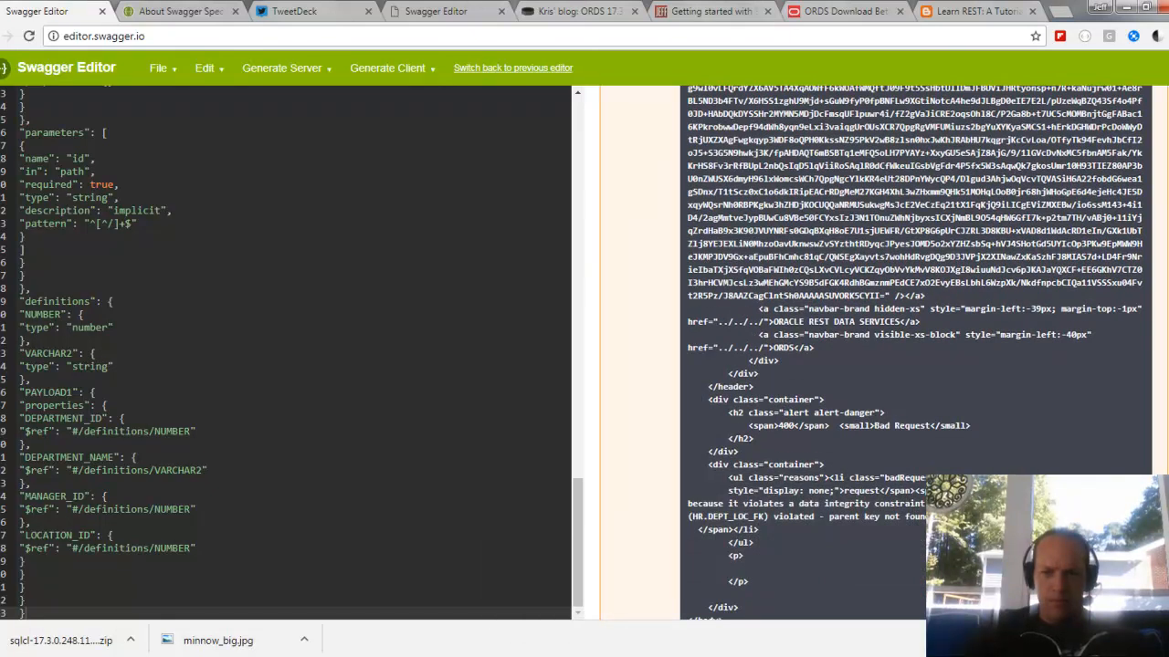
scroll(down, 3)
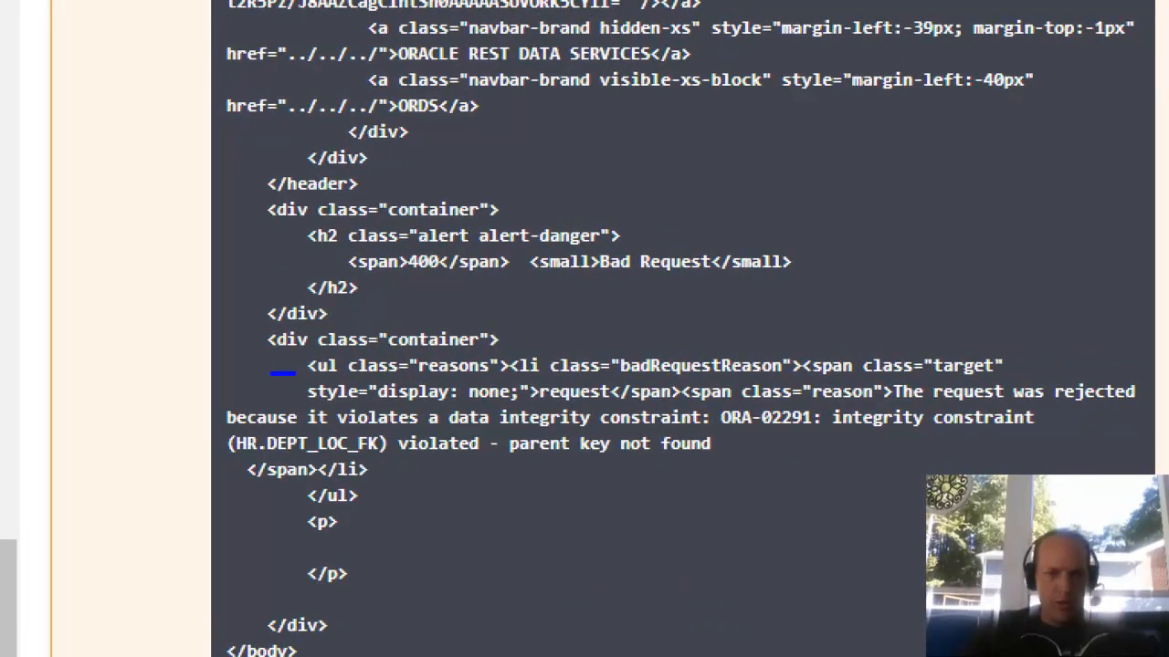
drag(274, 374, 538, 493)
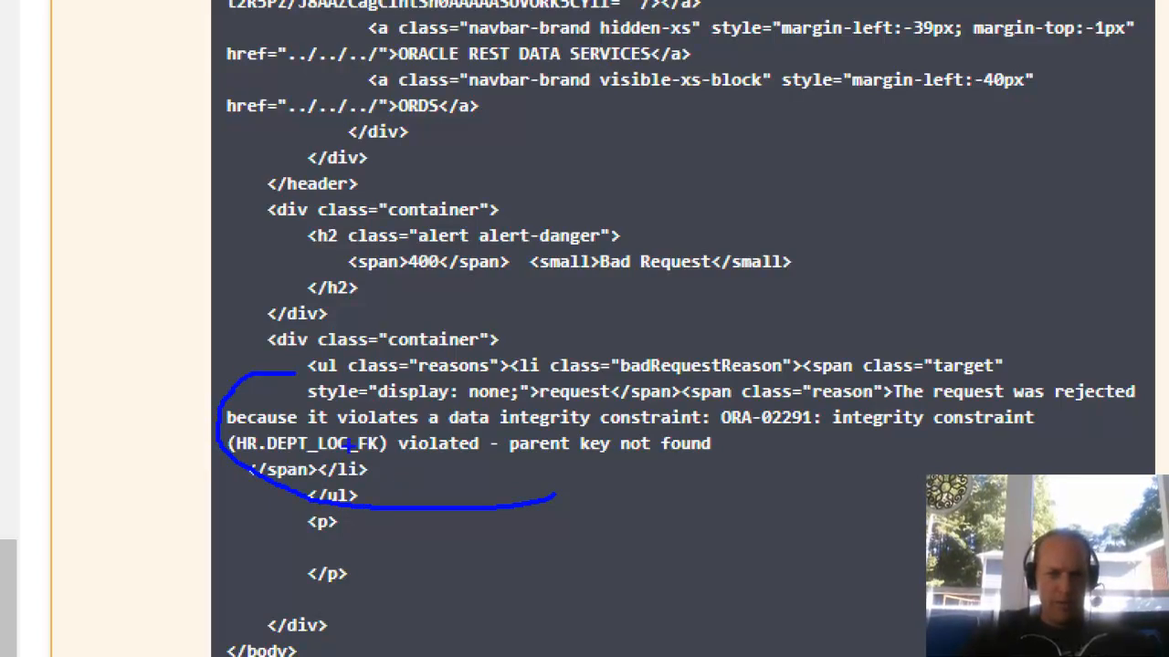
key(alt+tab)
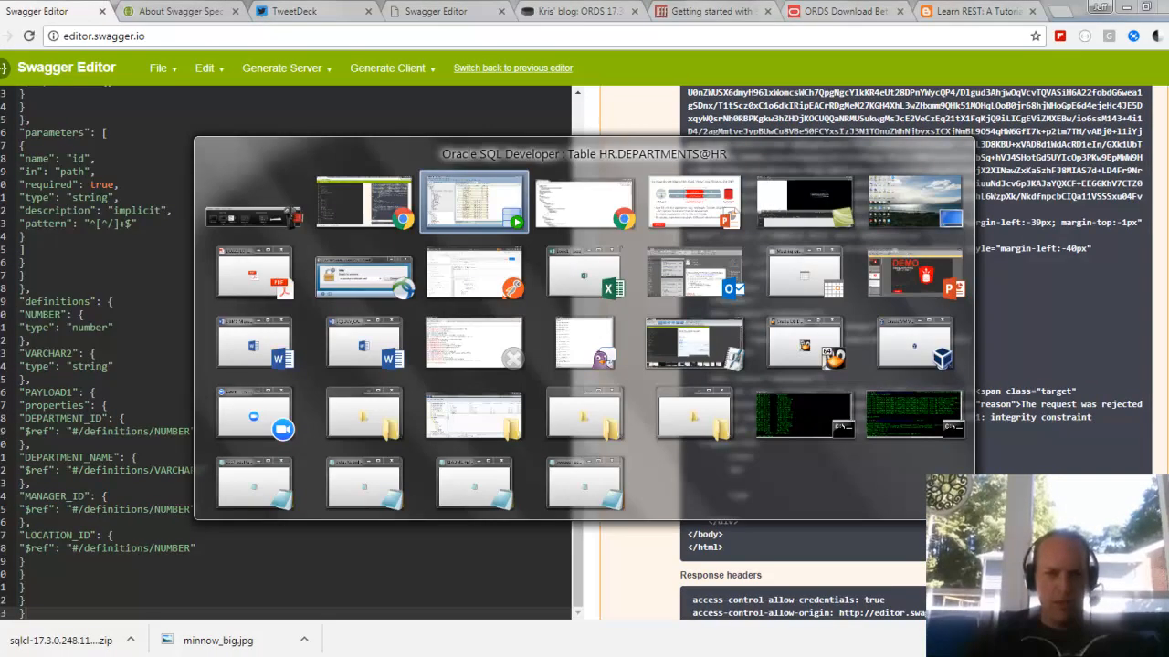
Confirm department 120 still shows Treasury at location 1700, then return to the error response
click(473, 203)
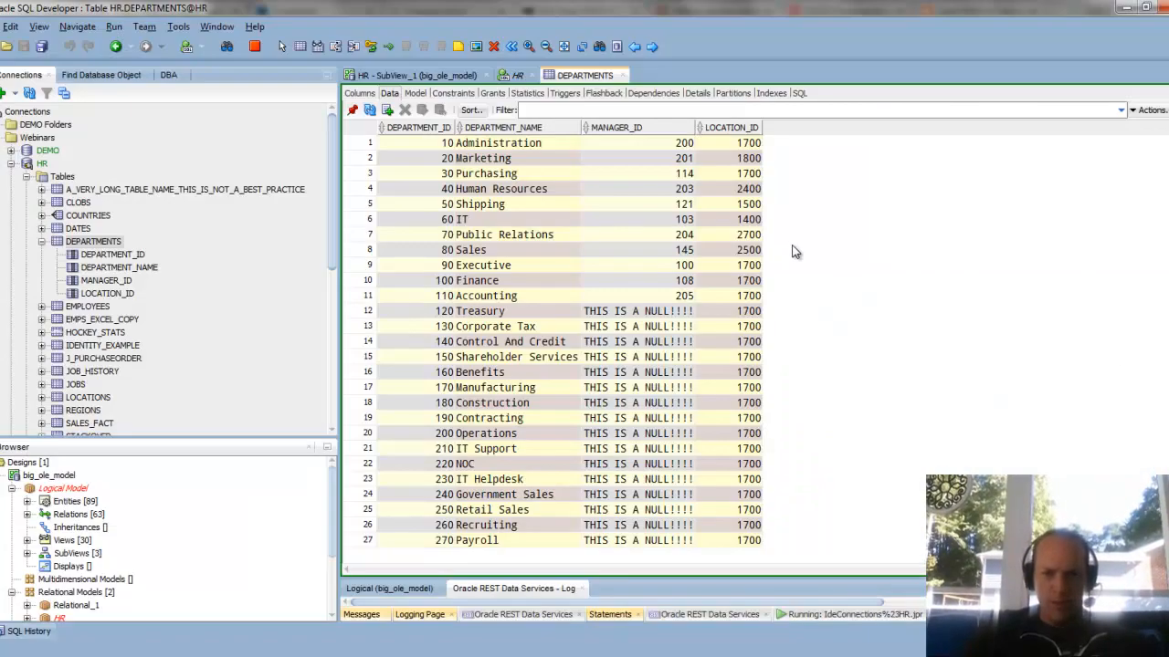
key(alt+tab)
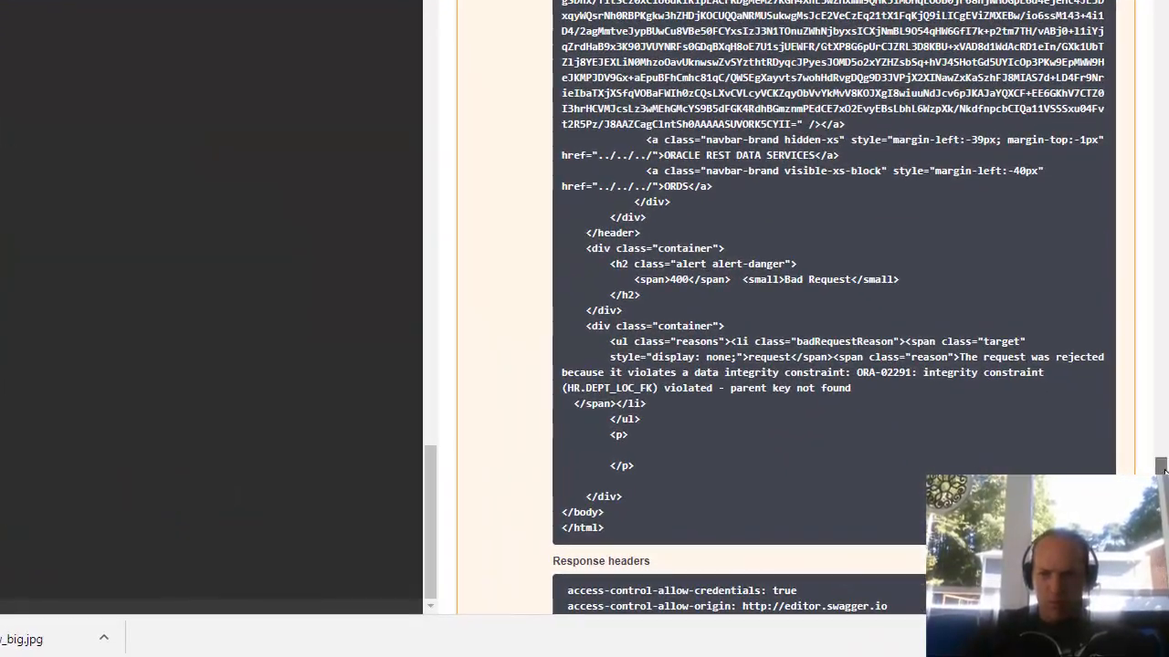
Resend the department 120 PUT with LOCATION_ID 1700 and view the 200 response naming social media
scroll(up, 3)
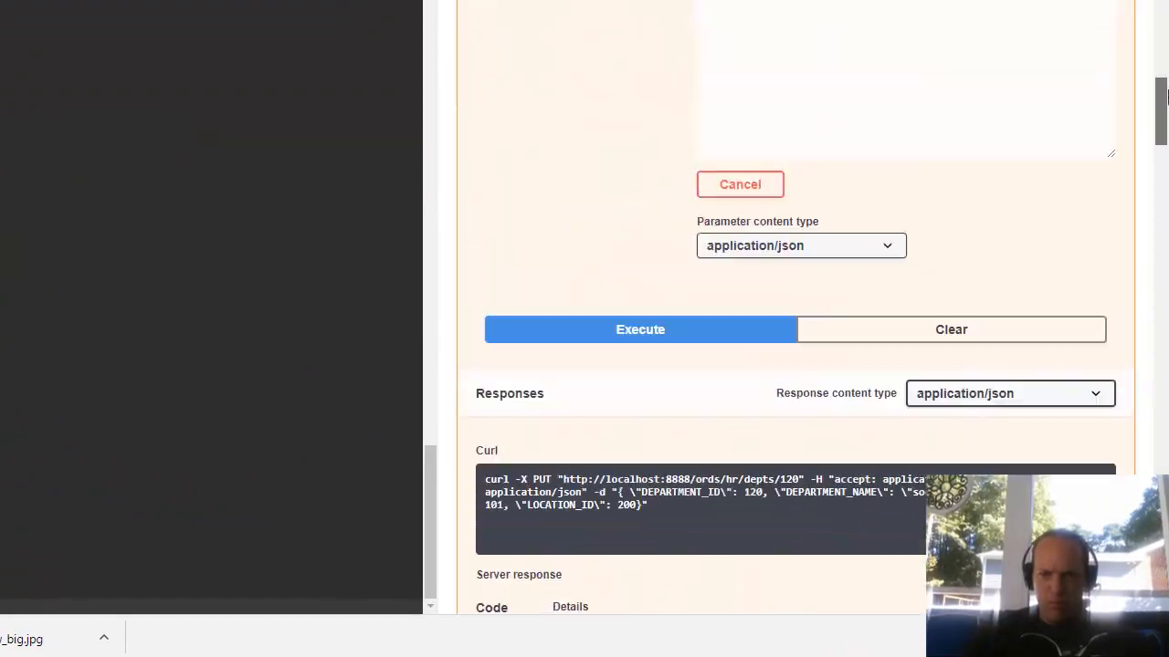
scroll(up, 3)
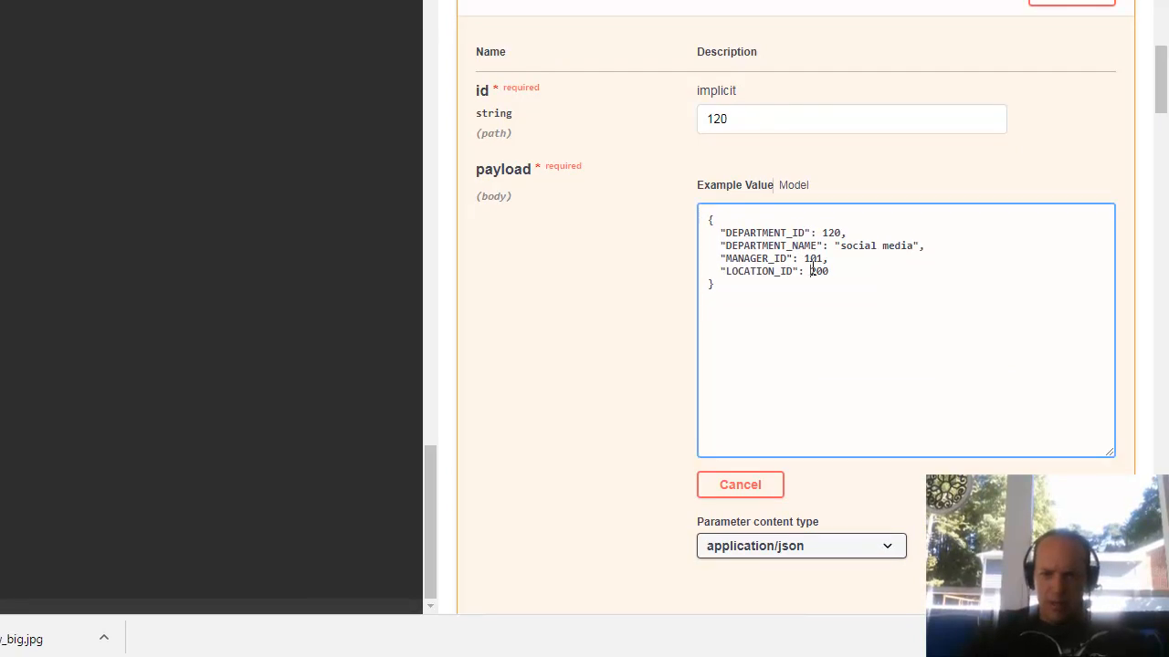
text(17)
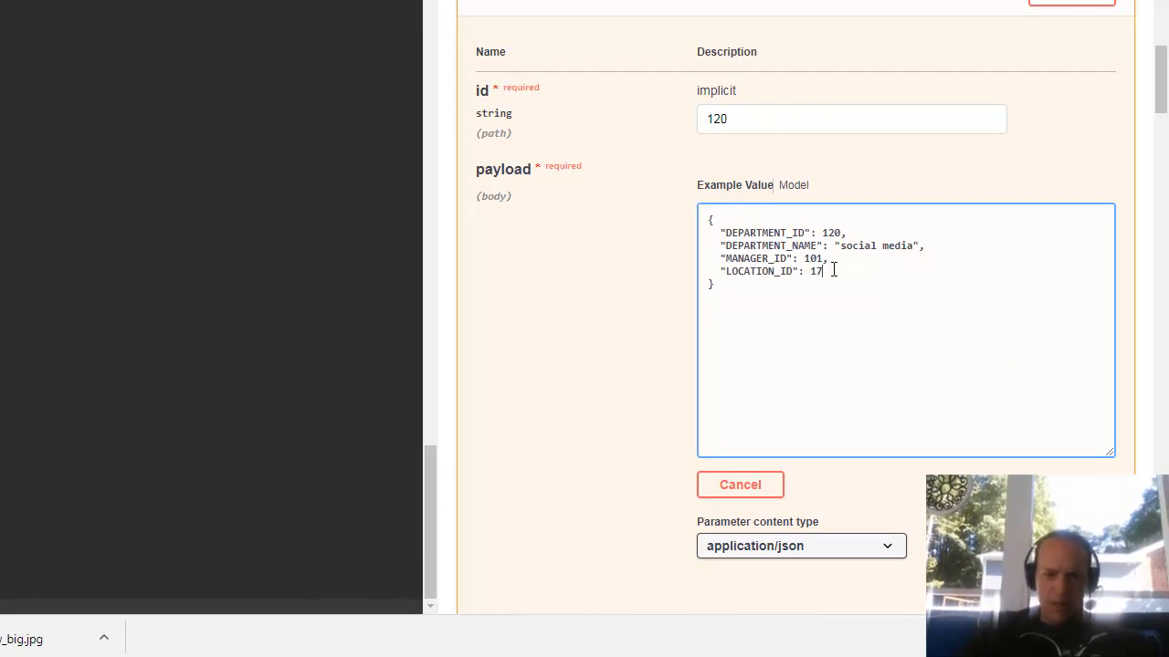
text(00)
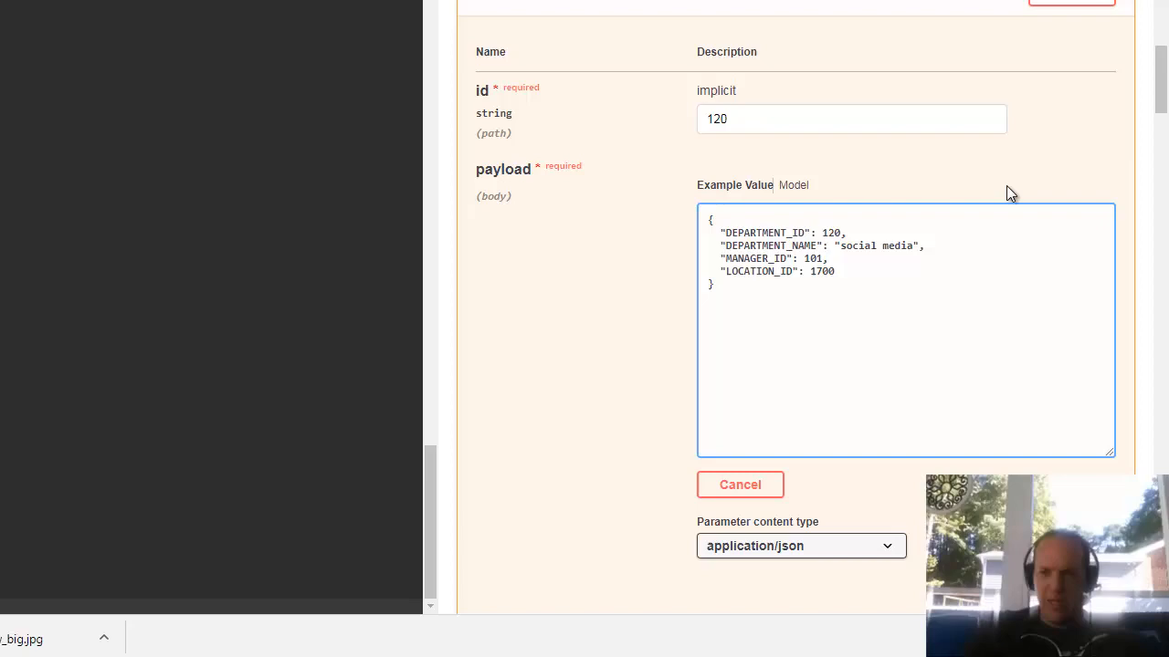
scroll(down, 3)
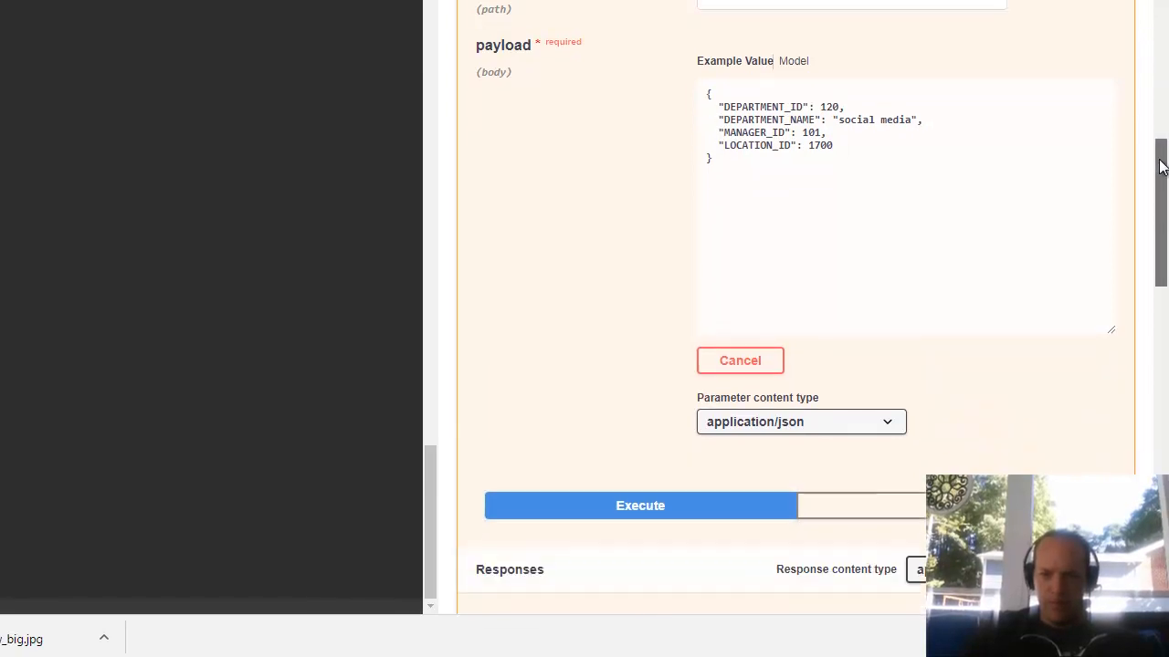
click(639, 504)
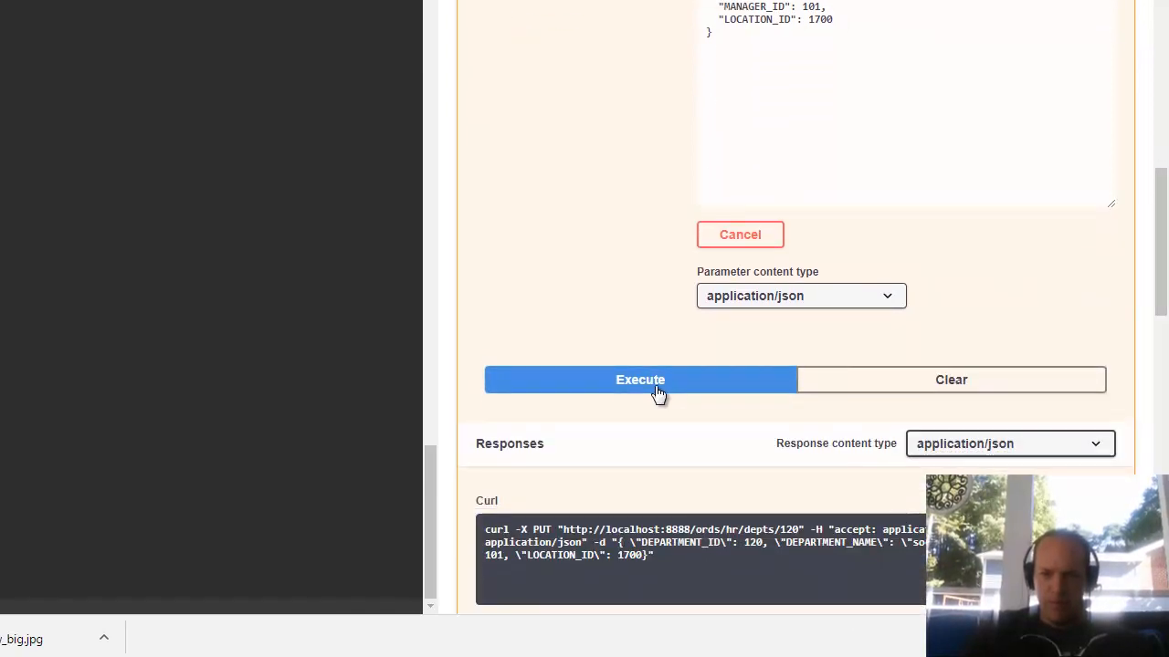
mouse_move(1147, 309)
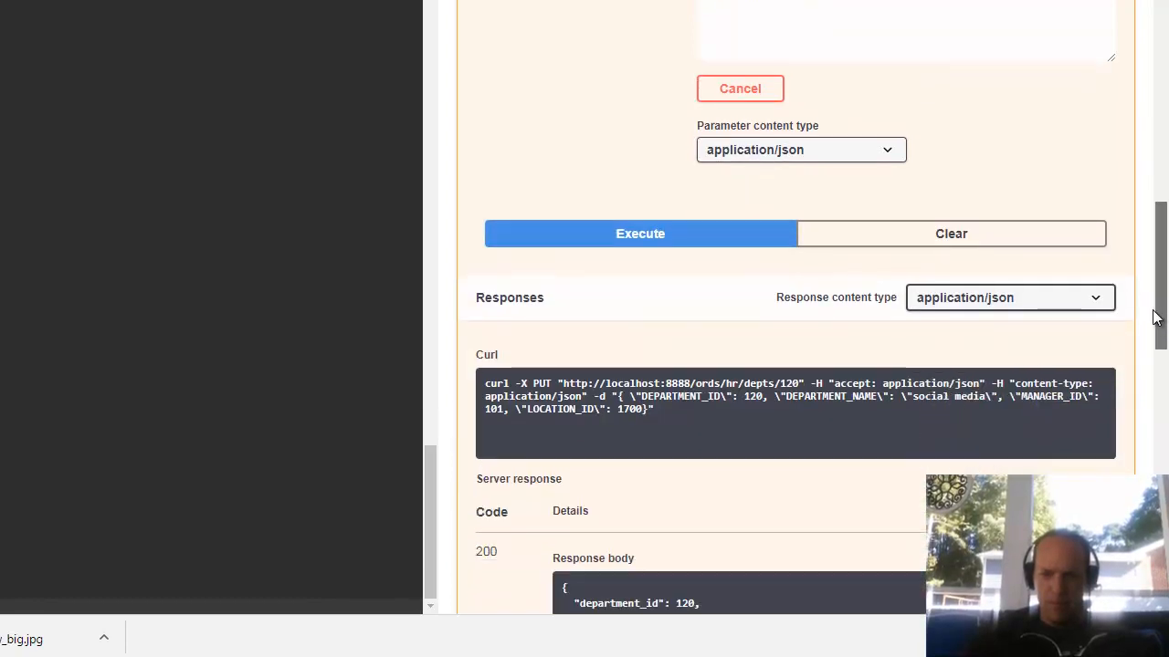
scroll(down, 3)
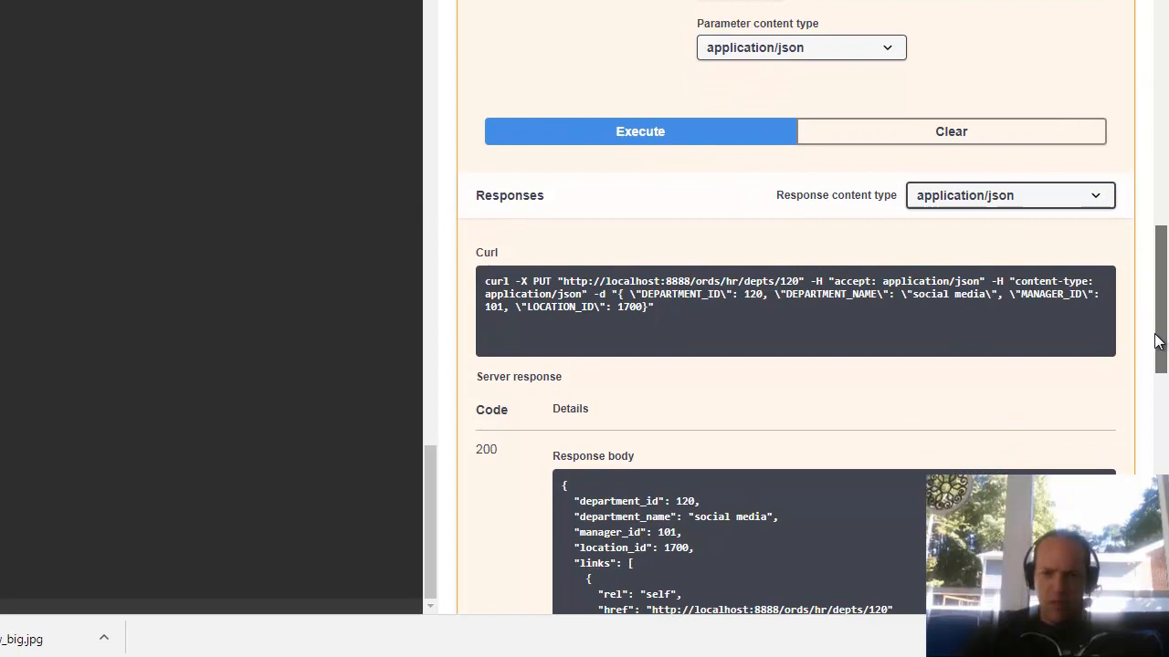
scroll(down, 3)
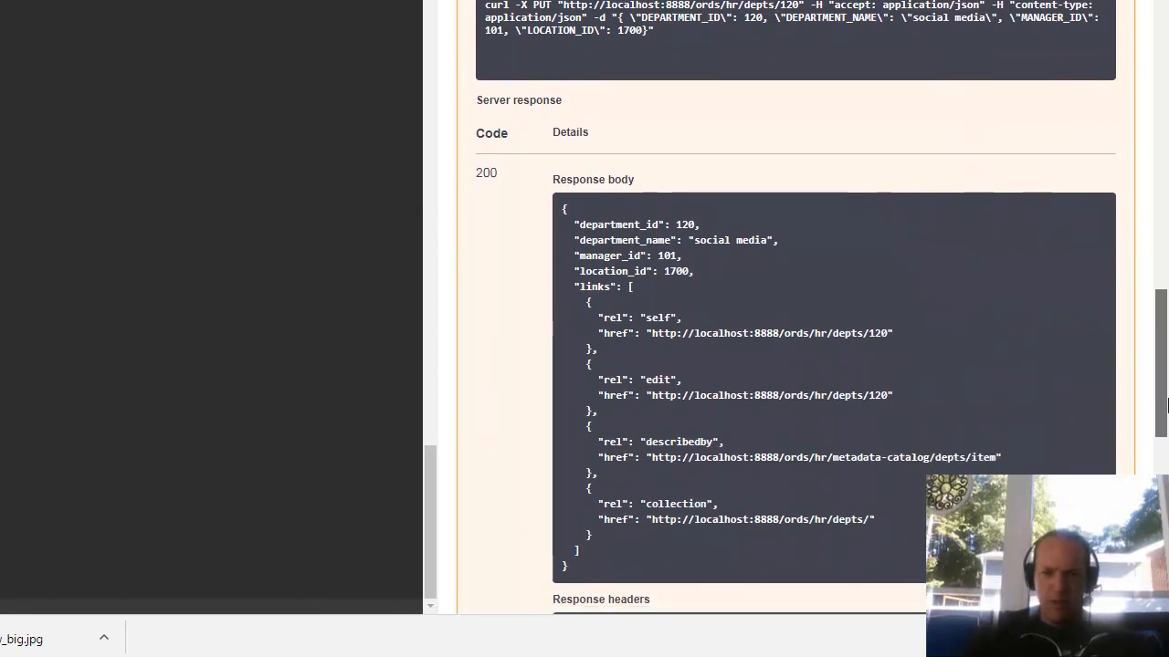
scroll(down, 3)
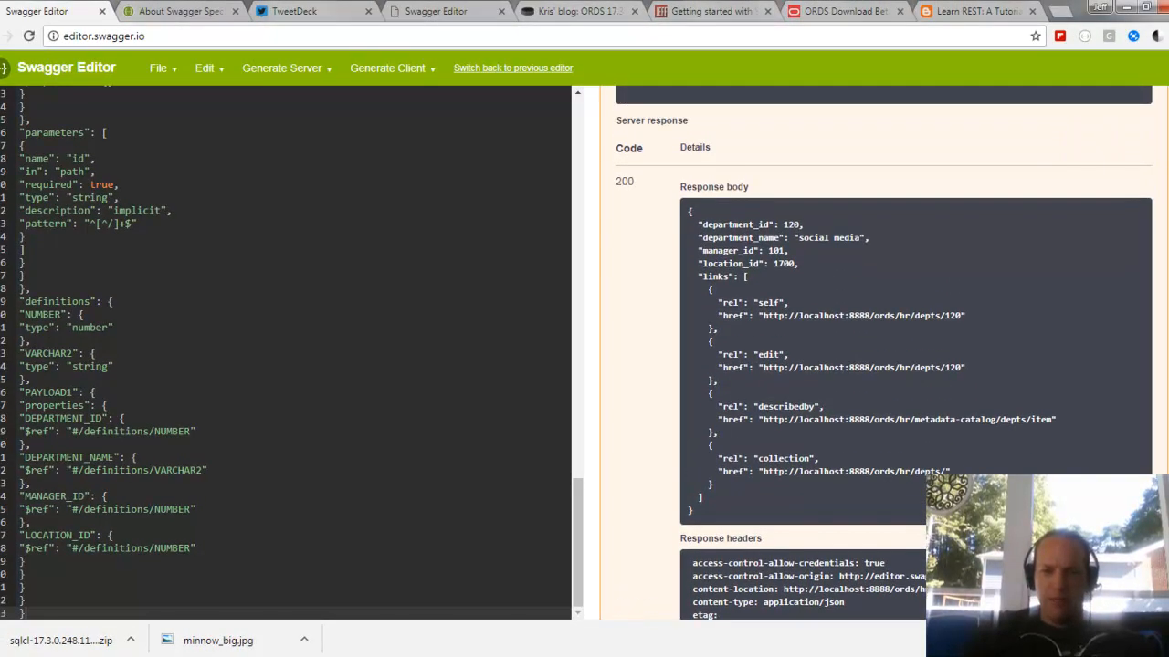
Check in the DEPARTMENTS grid that department 120 now reads social media, location 1700
key(alt+tab)
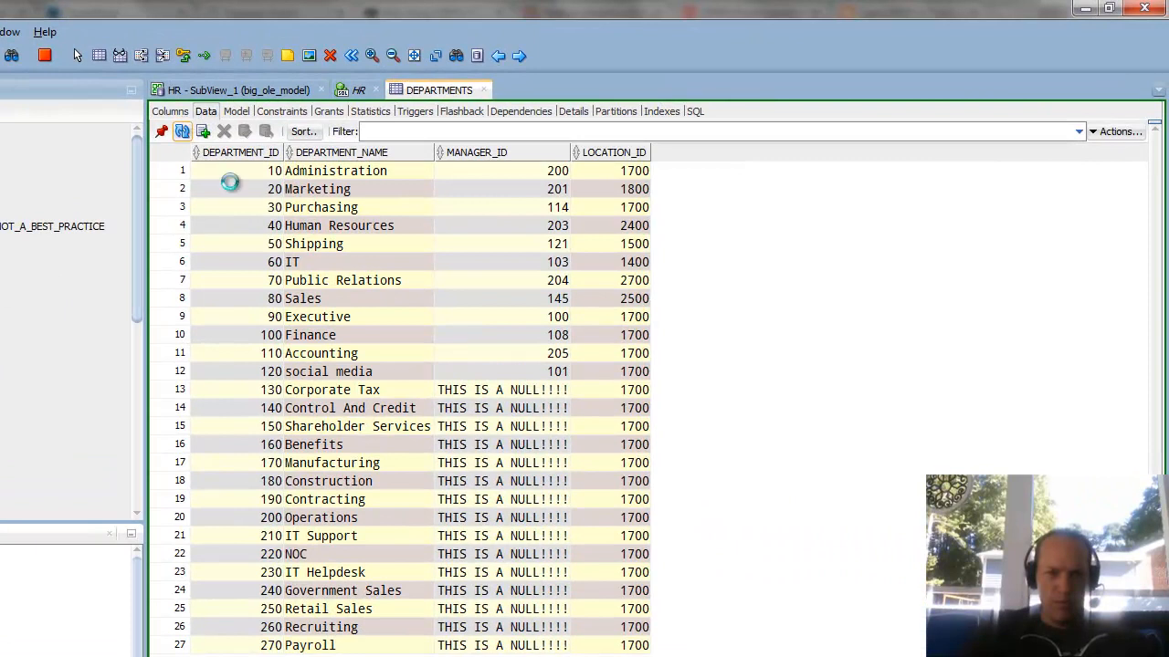
double_click(329, 371)
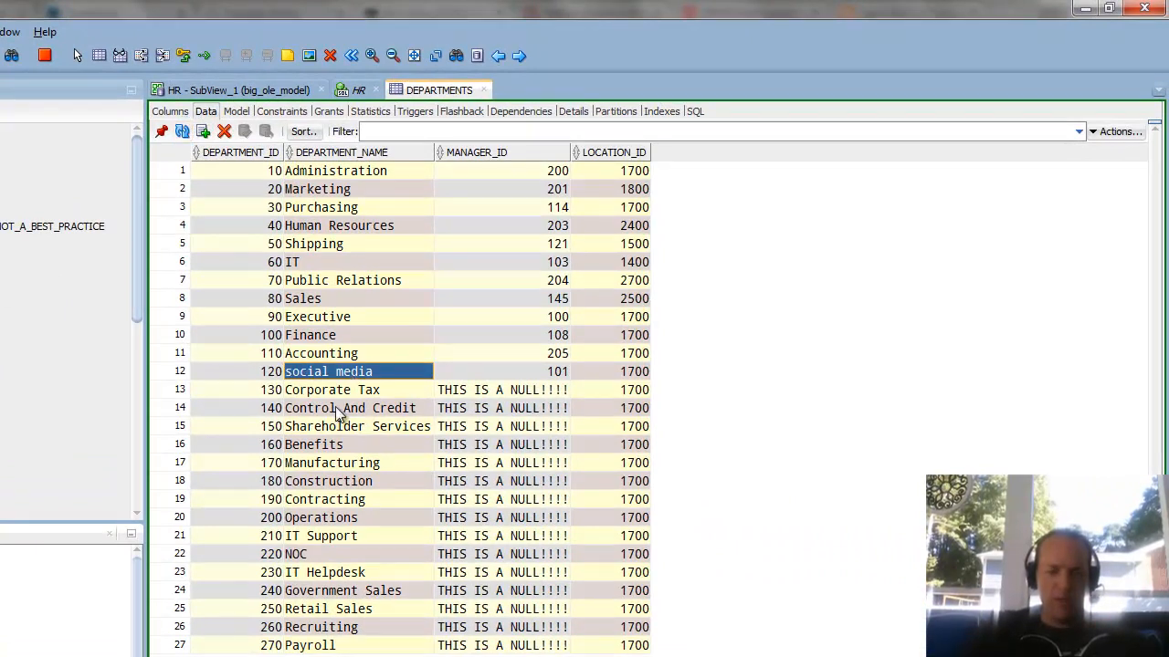
mouse_move(416, 466)
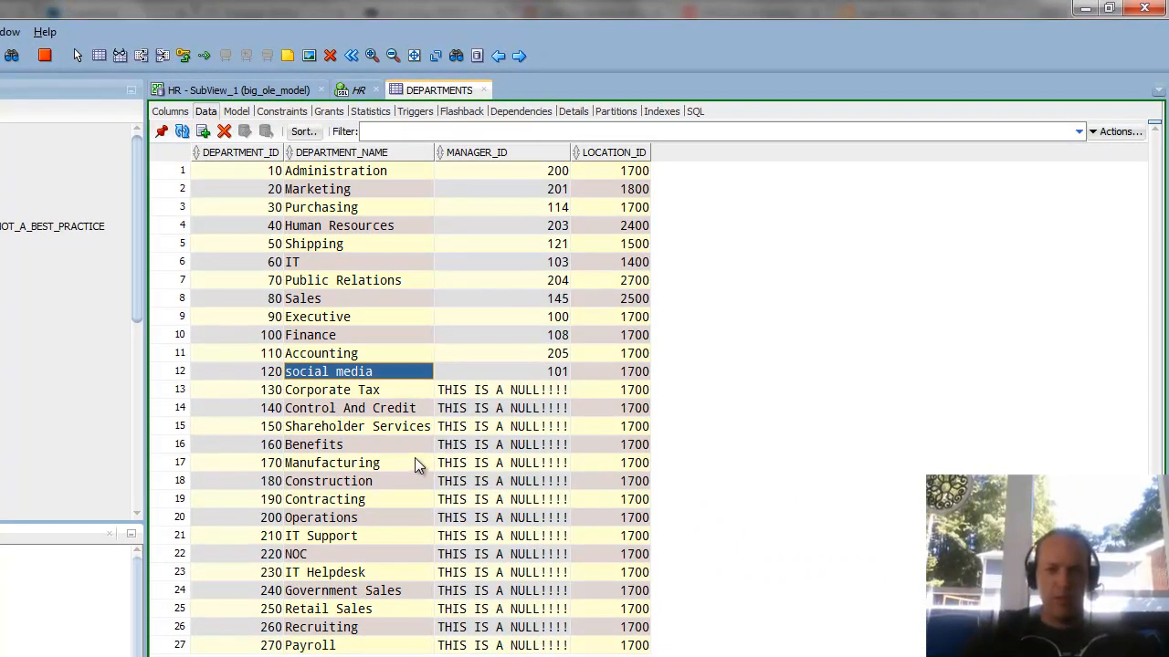
mouse_move(413, 453)
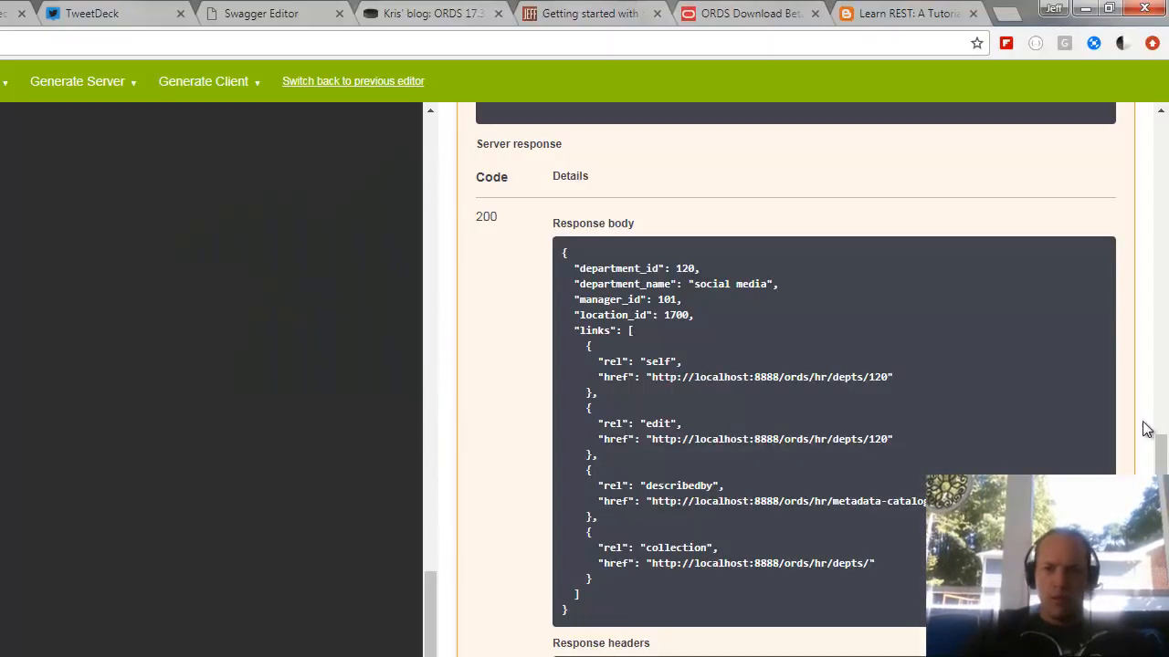
Expand GET /{id} and enable Try it out so the id parameter is editable
scroll(up, 3)
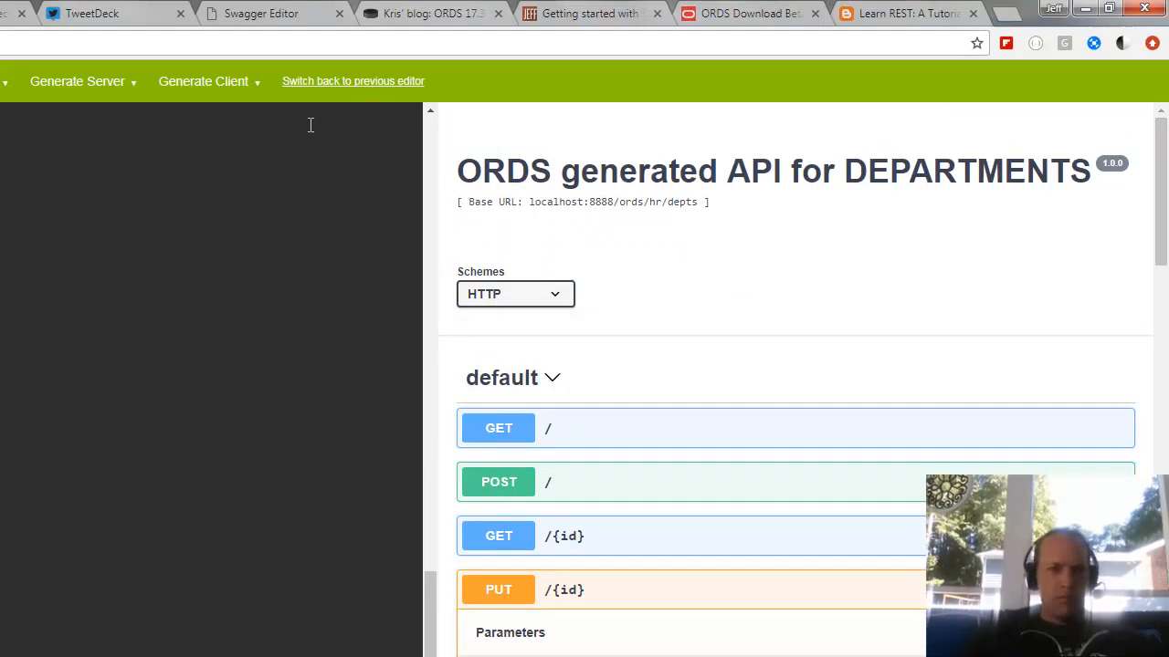
mouse_move(507, 601)
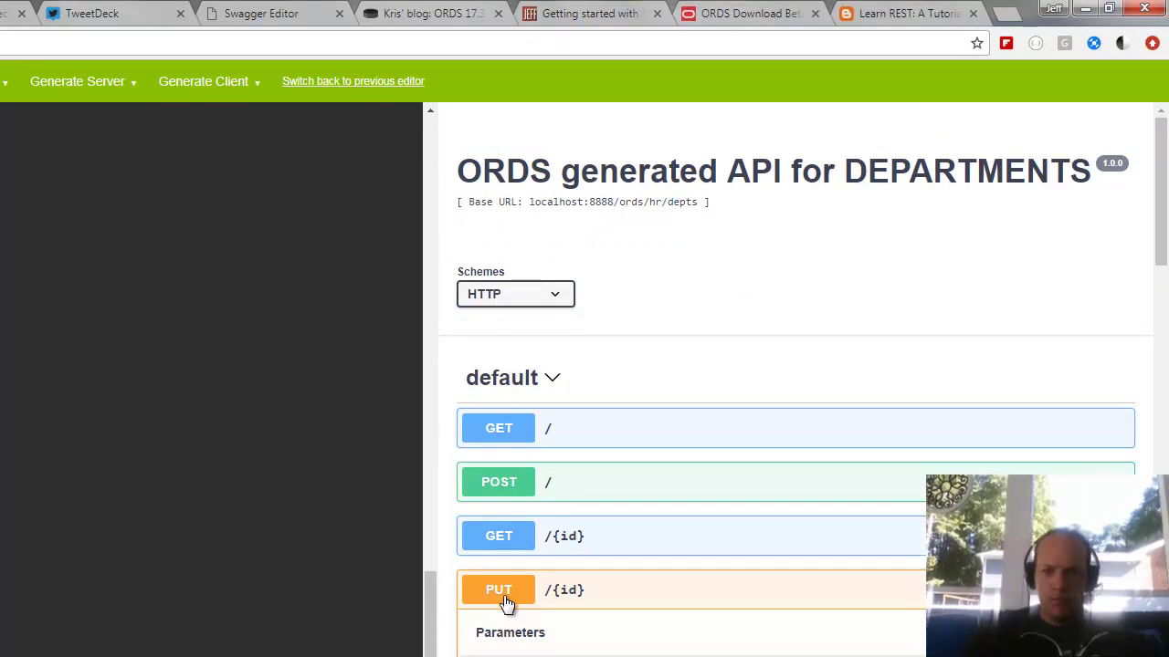
scroll(down, 3)
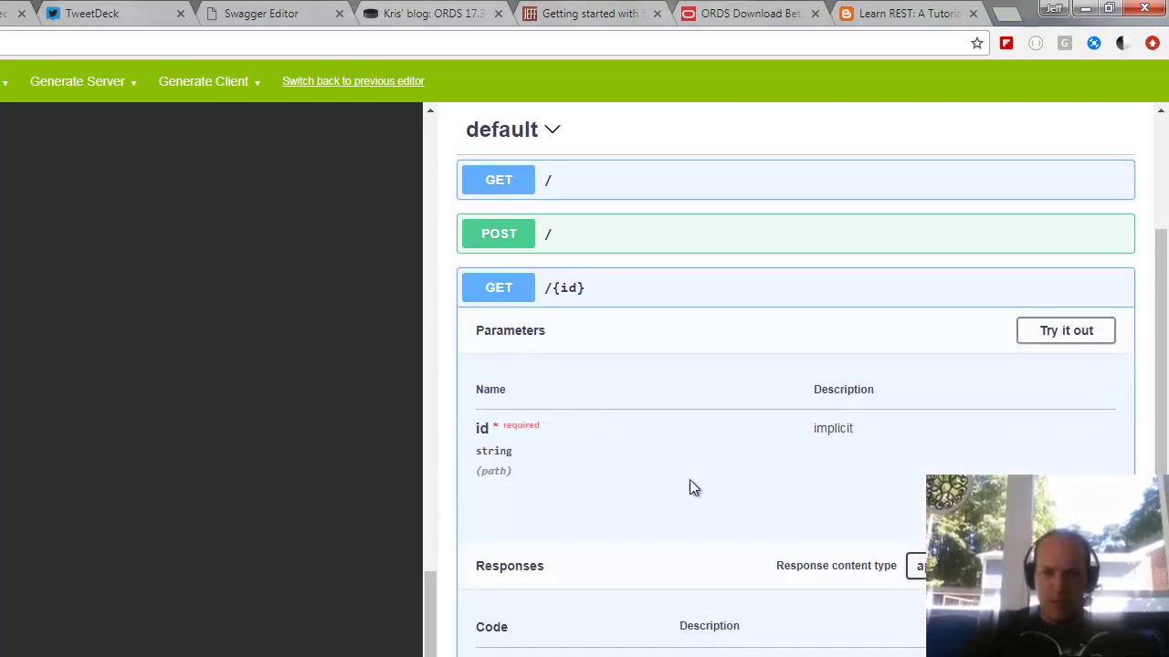
click(1066, 331)
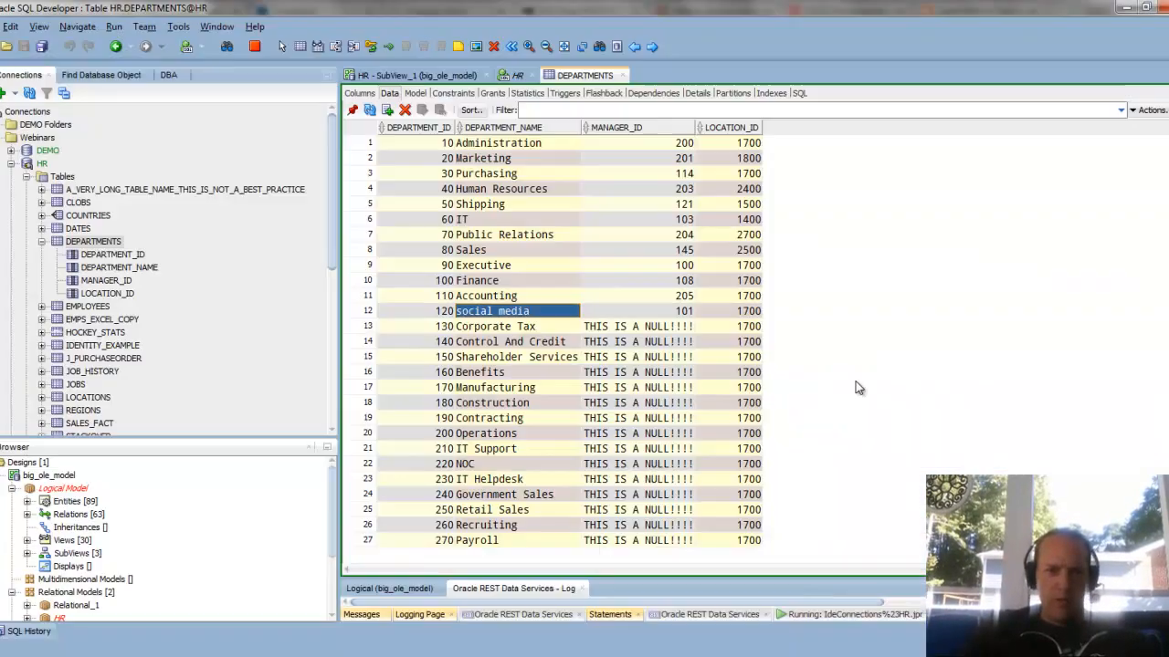
mouse_move(472, 241)
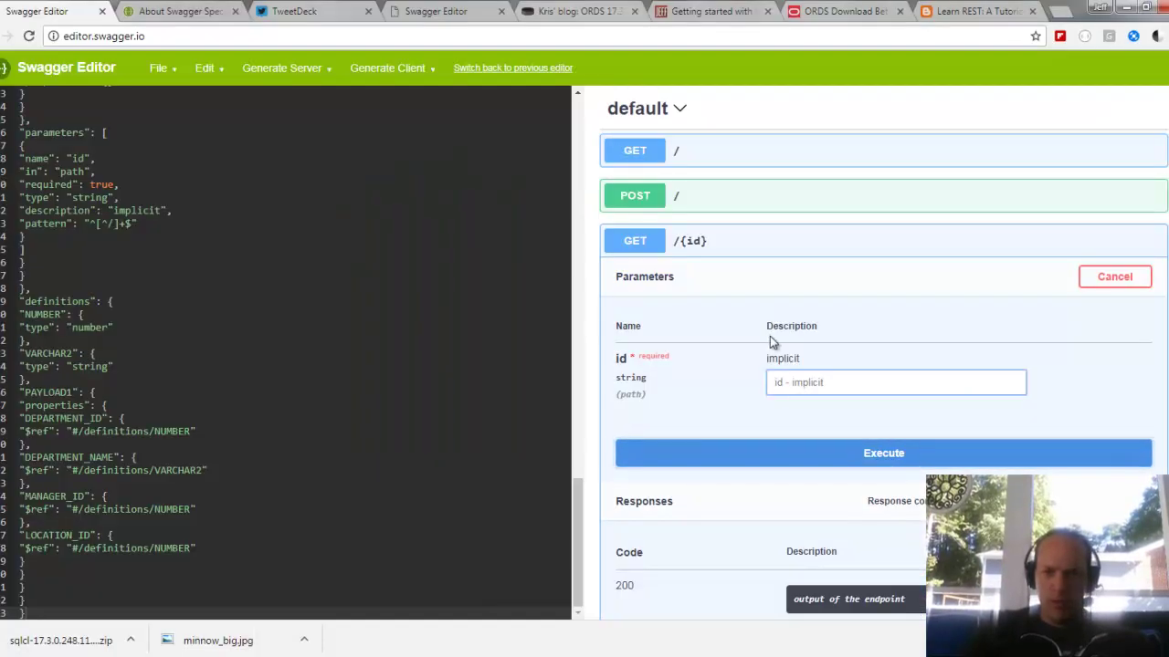
Fetch department 70, returning 200 with Public Relations, manager 204, location 2700
text(70)
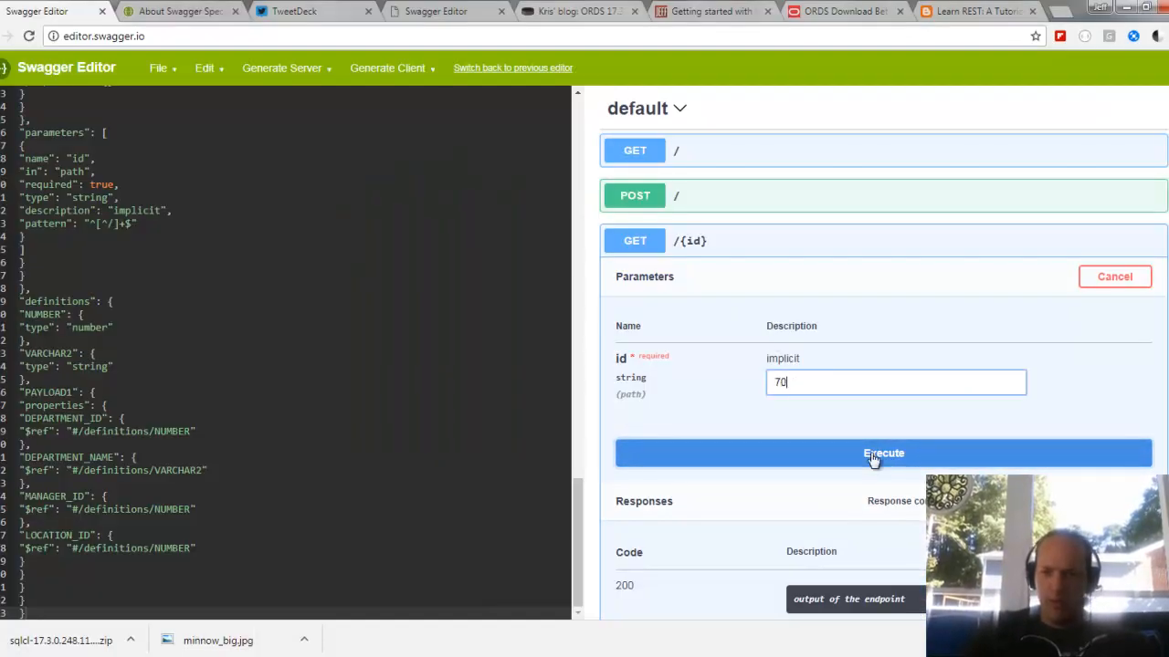
click(882, 453)
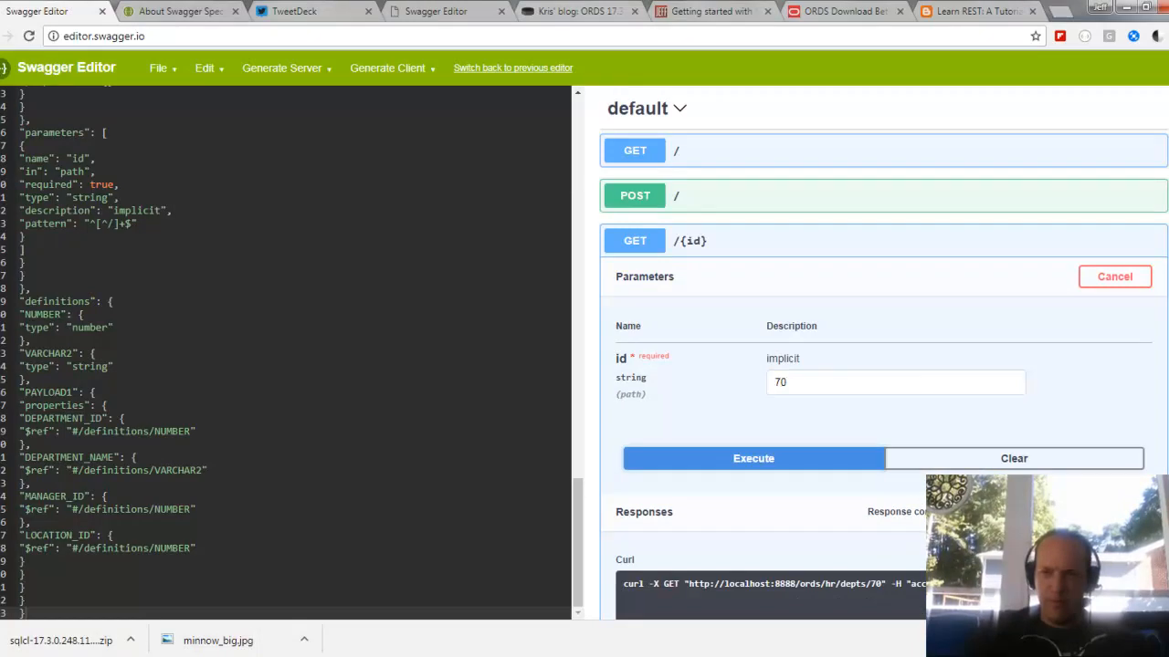
click(752, 458)
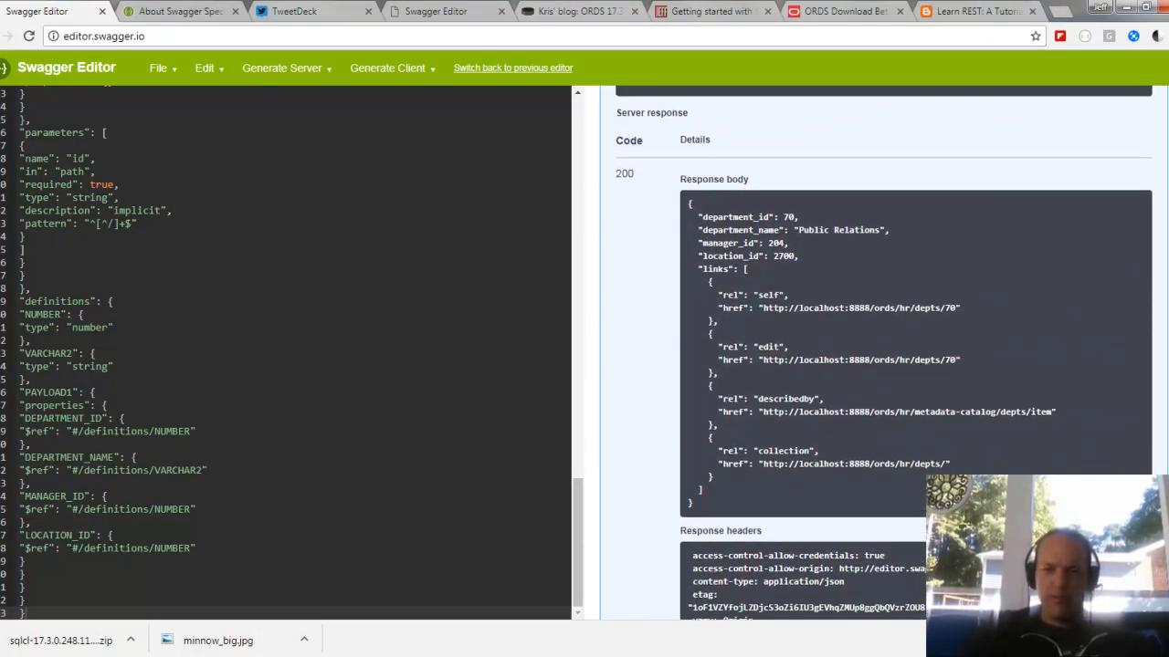
scroll(up, 3)
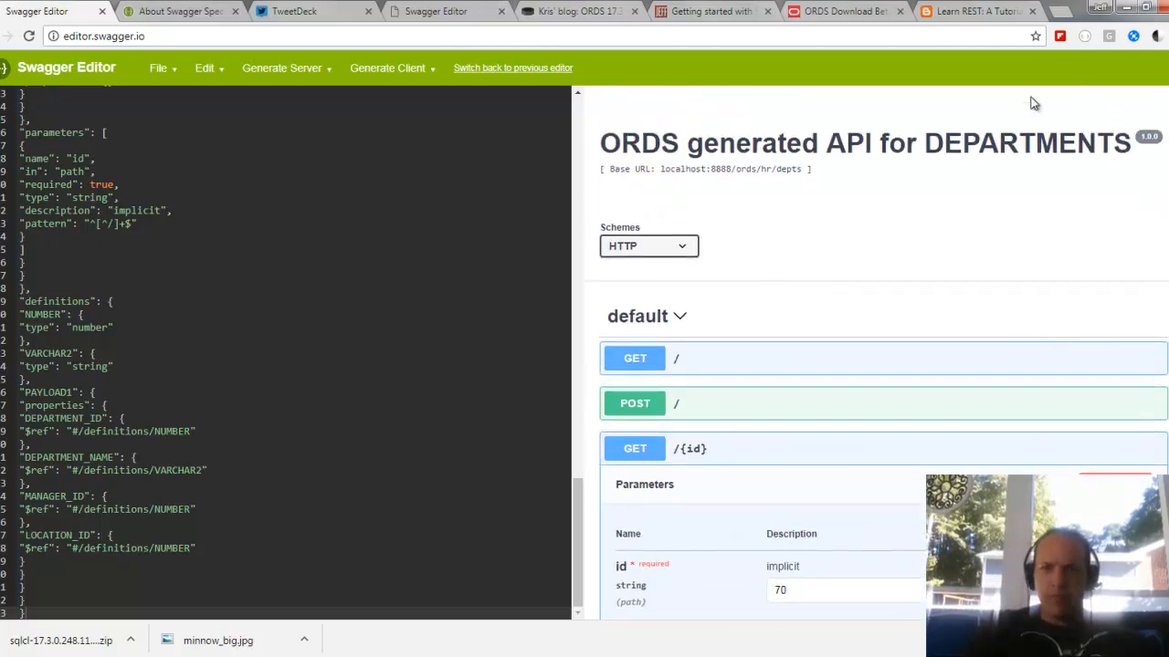
mouse_move(826, 273)
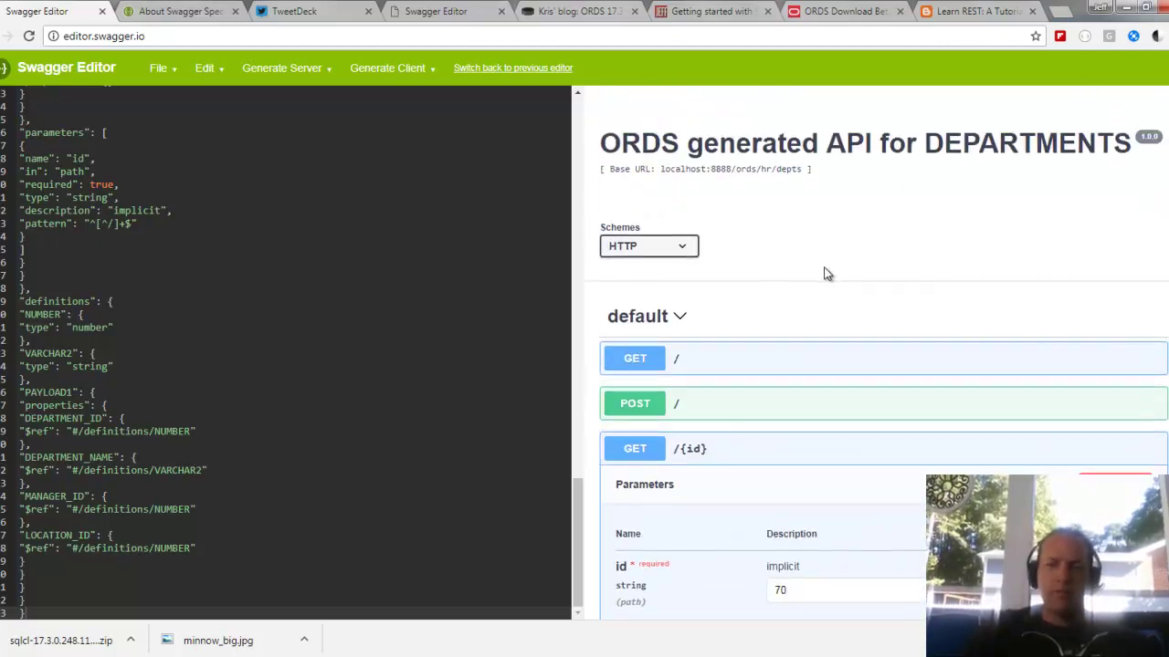
mouse_move(771, 277)
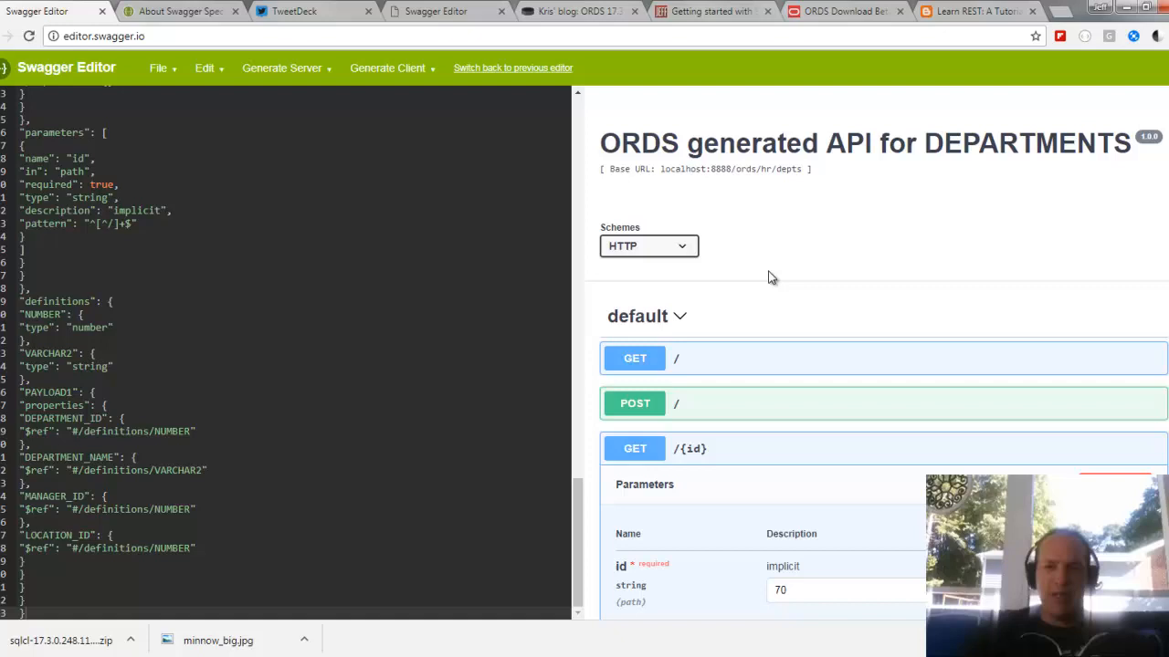
mouse_move(727, 285)
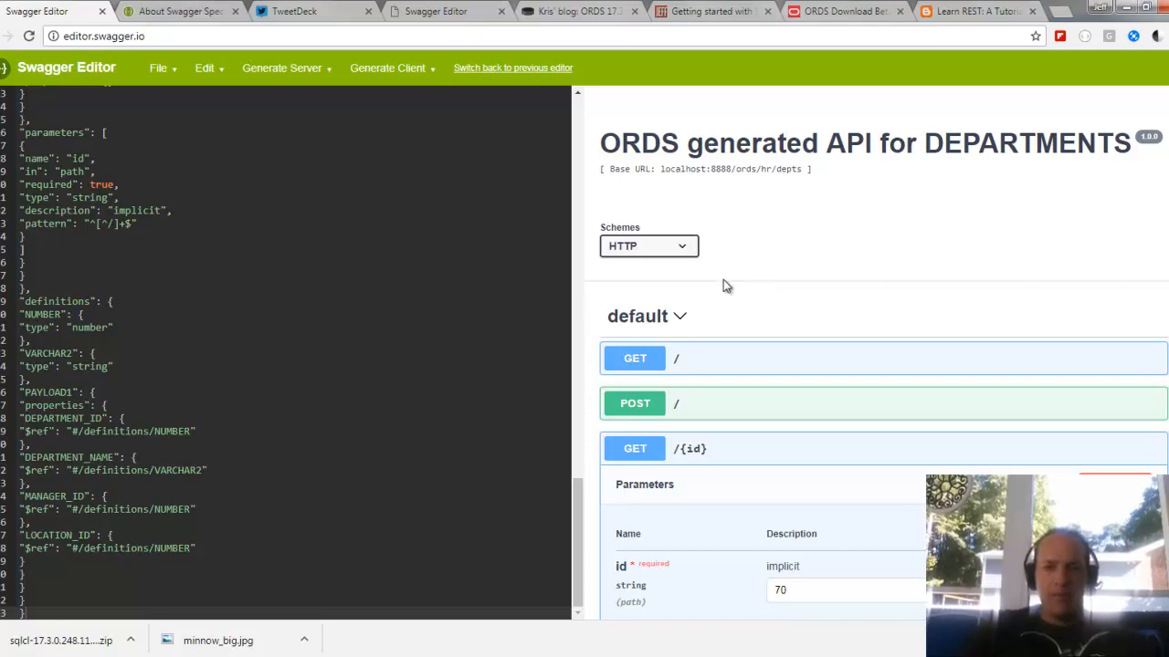
mouse_move(431, 284)
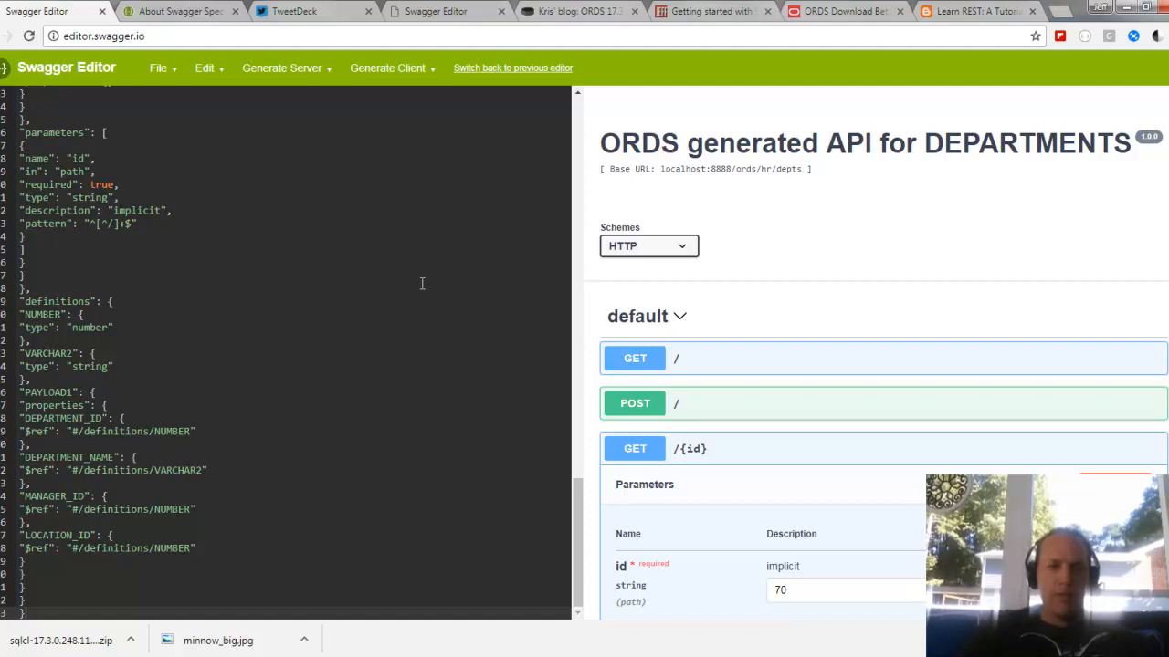
mouse_move(407, 281)
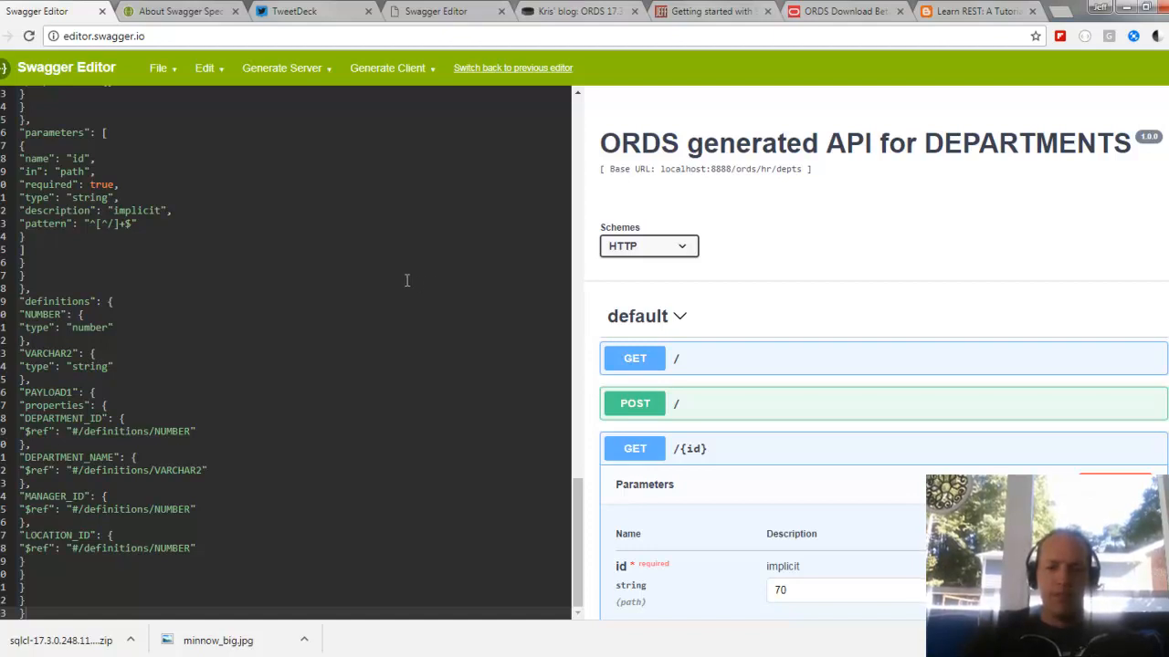